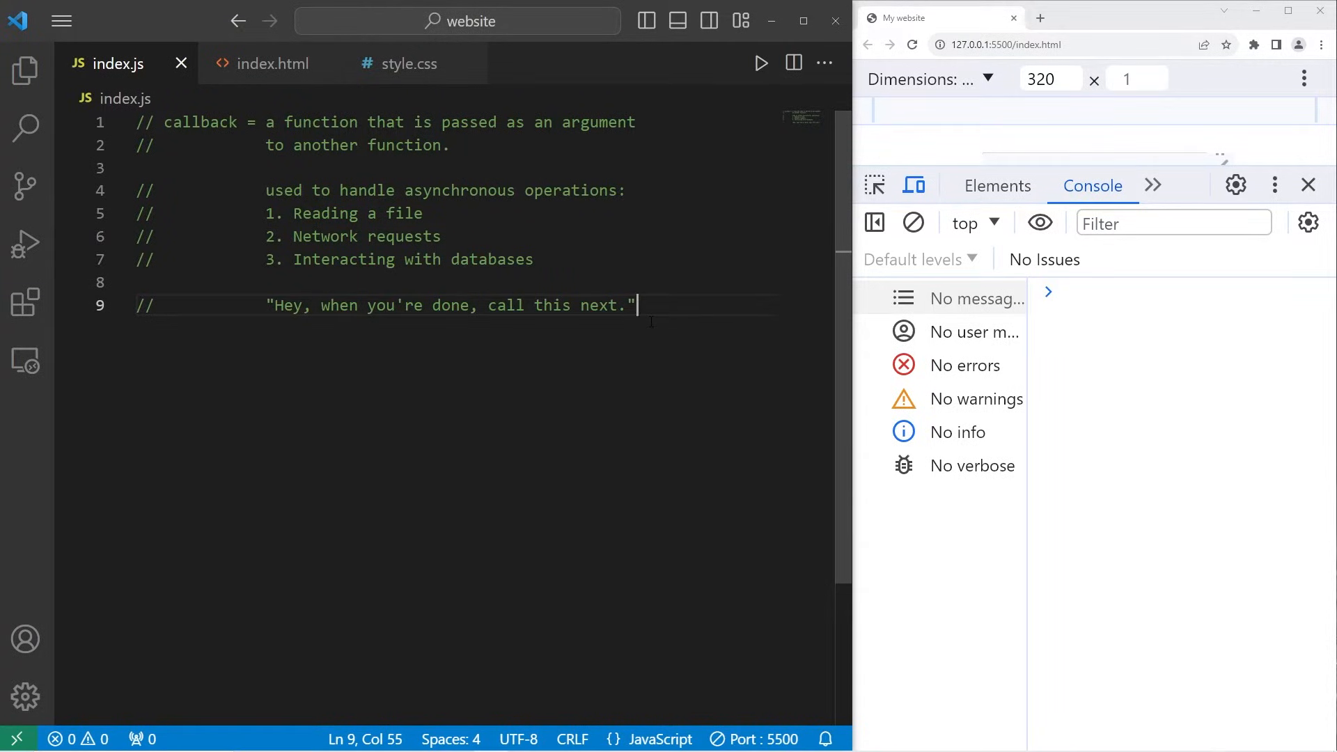
# Step: Review the callback notes, then delete the asynchronous notes and quote (lines 4–9)
pyautogui.doubleClick(201, 122)
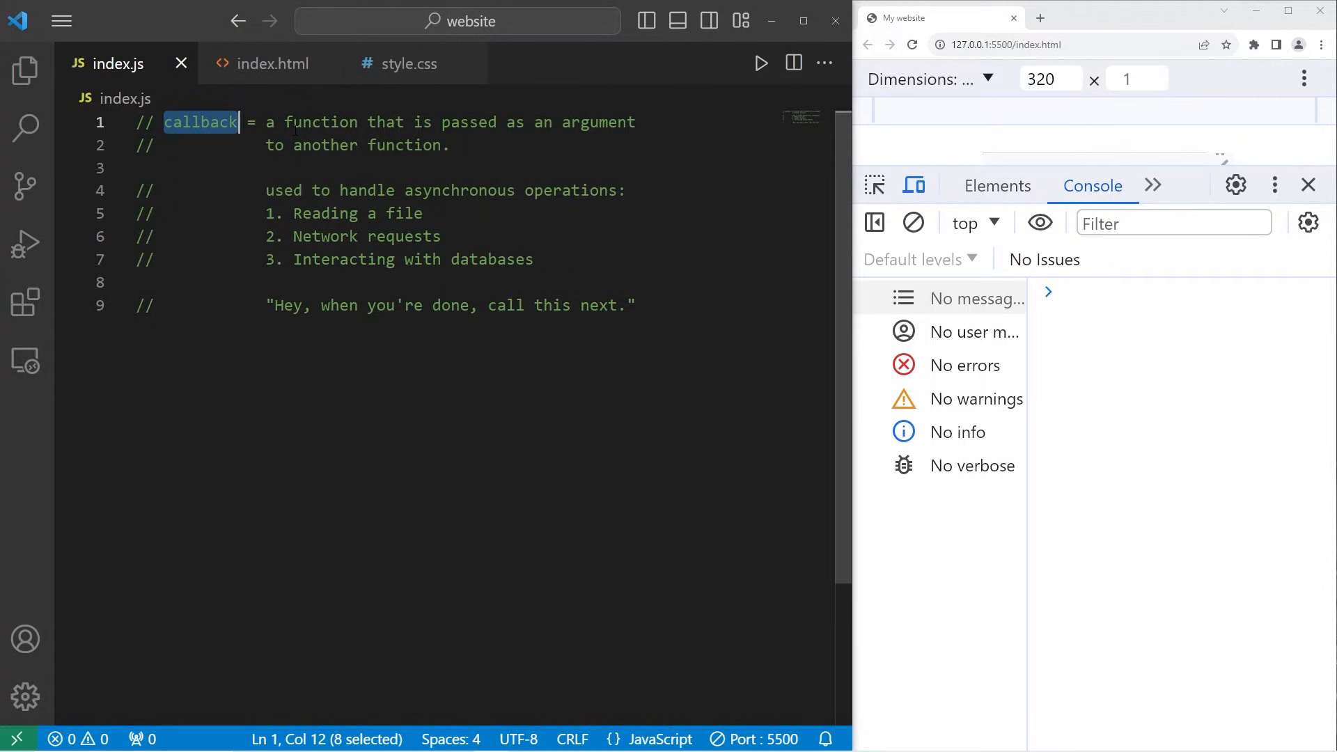
pyautogui.doubleClick(320, 122)
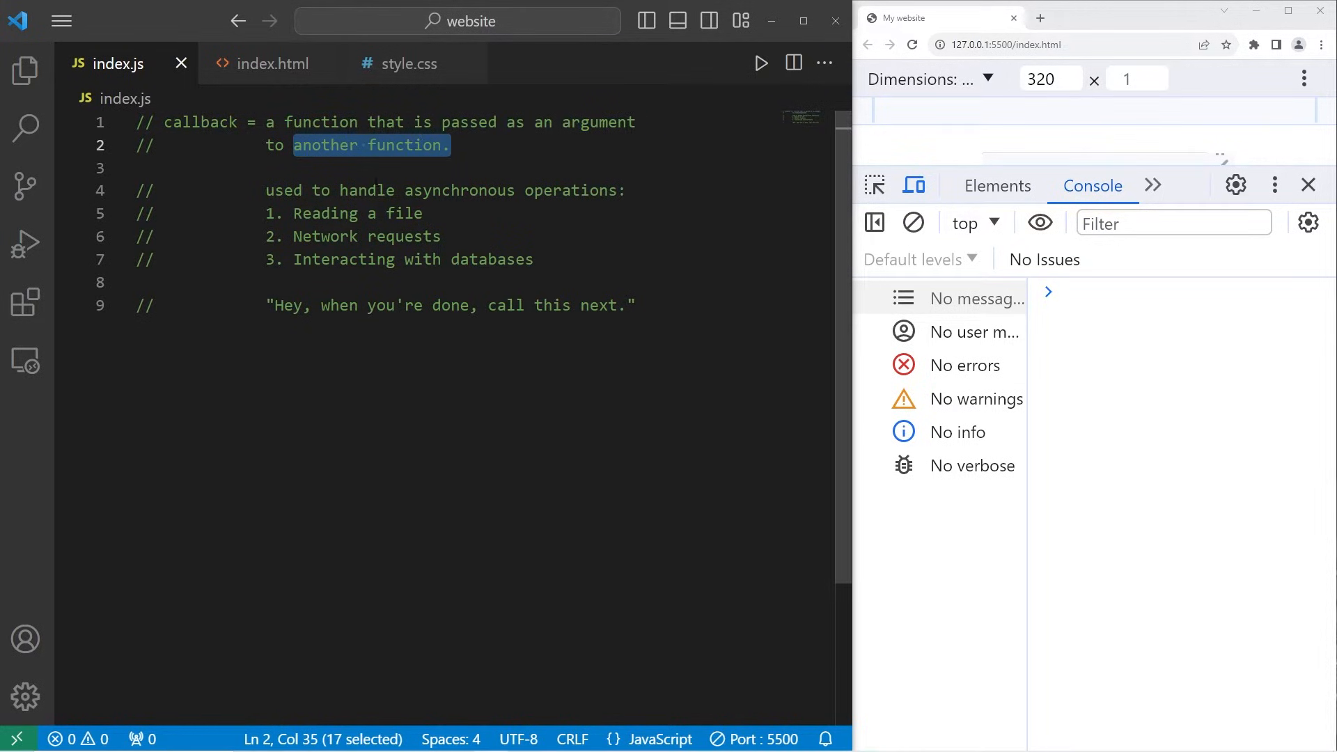
pyautogui.doubleClick(570, 190)
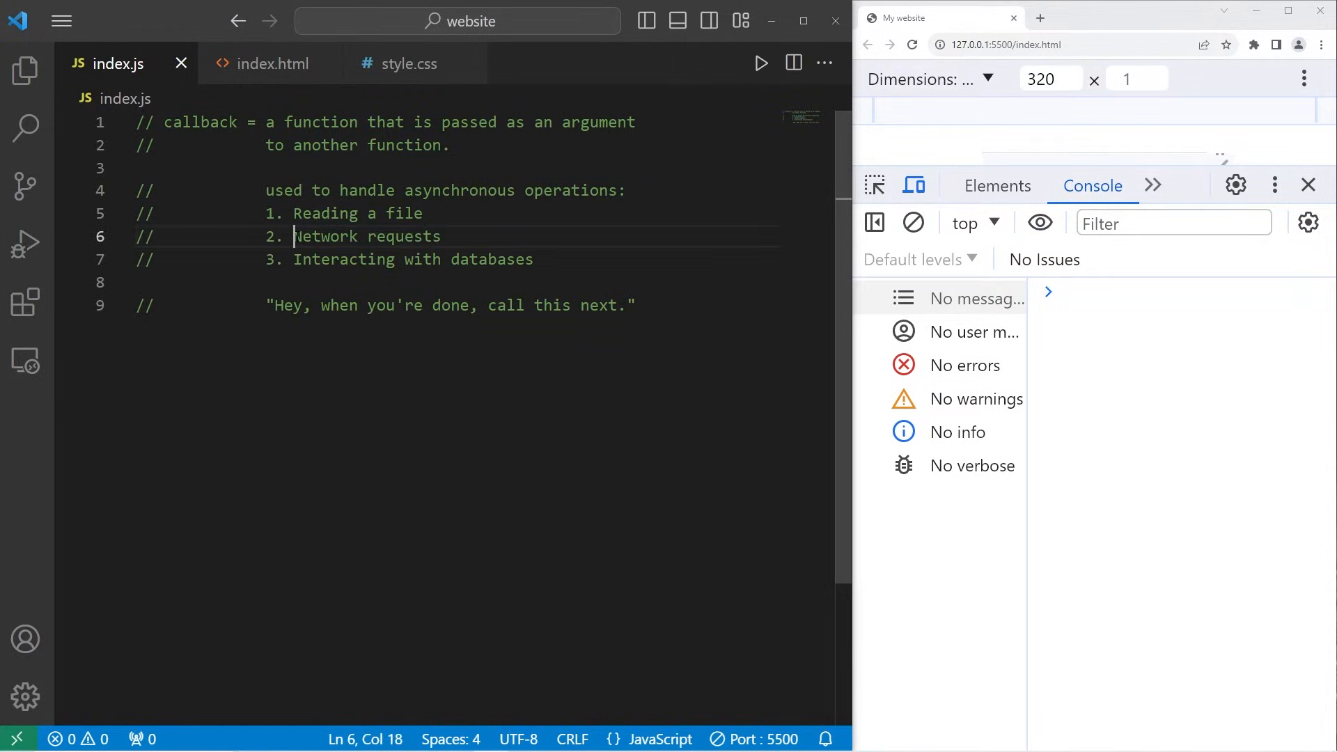
pyautogui.moveTo(294, 259); pyautogui.dragTo(536, 259)
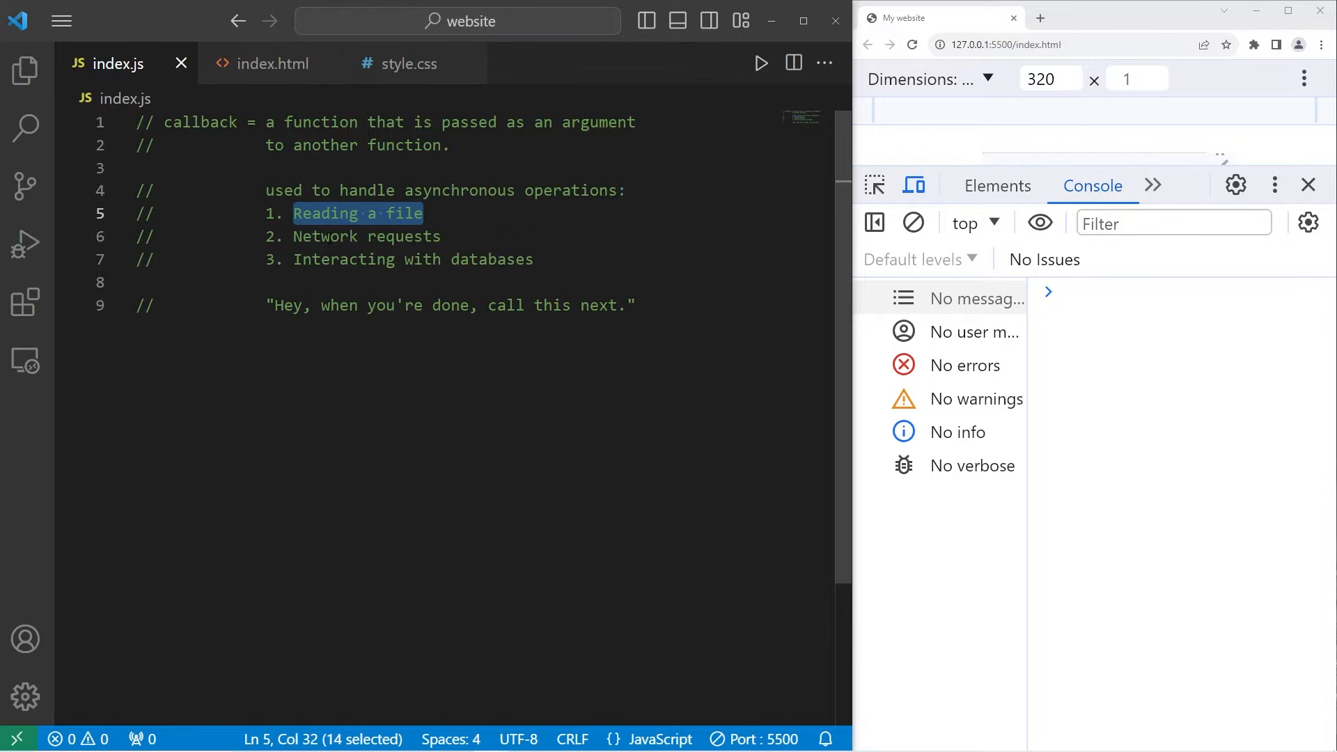
pyautogui.doubleClick(201, 123)
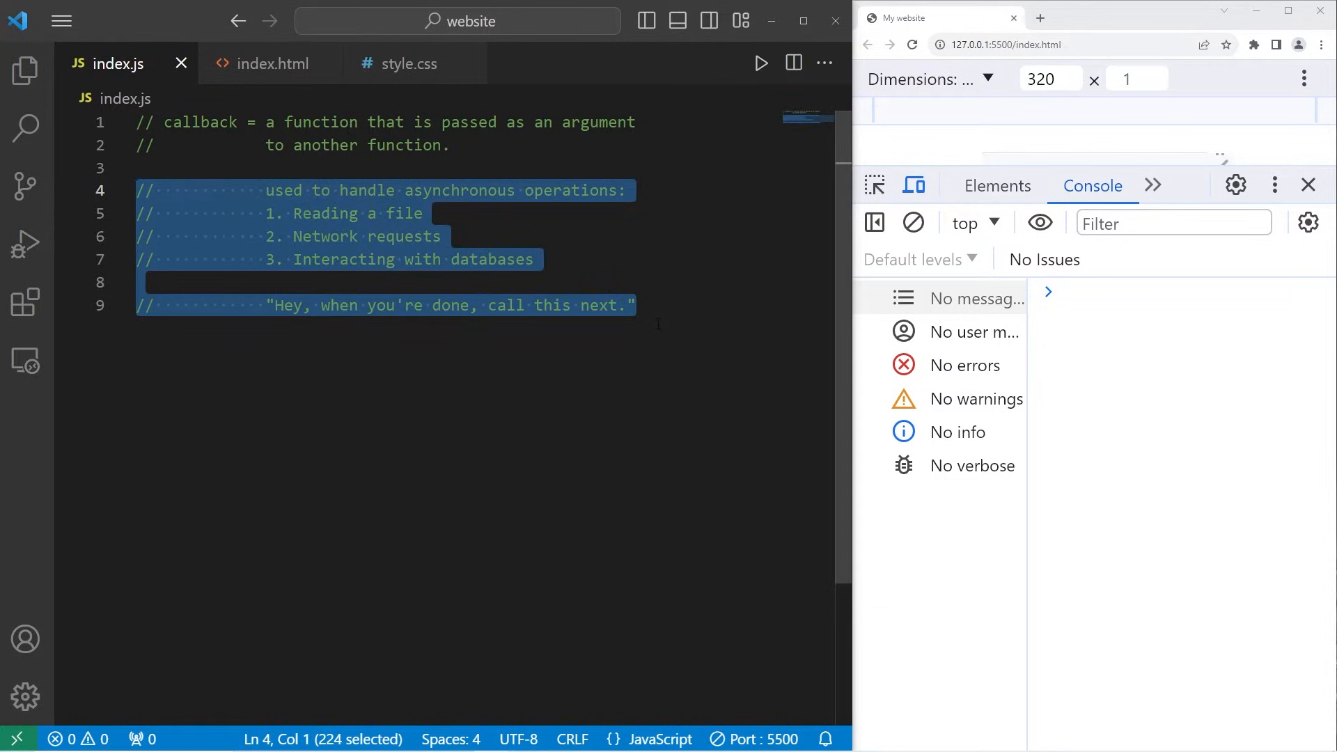
pyautogui.press('Delete')
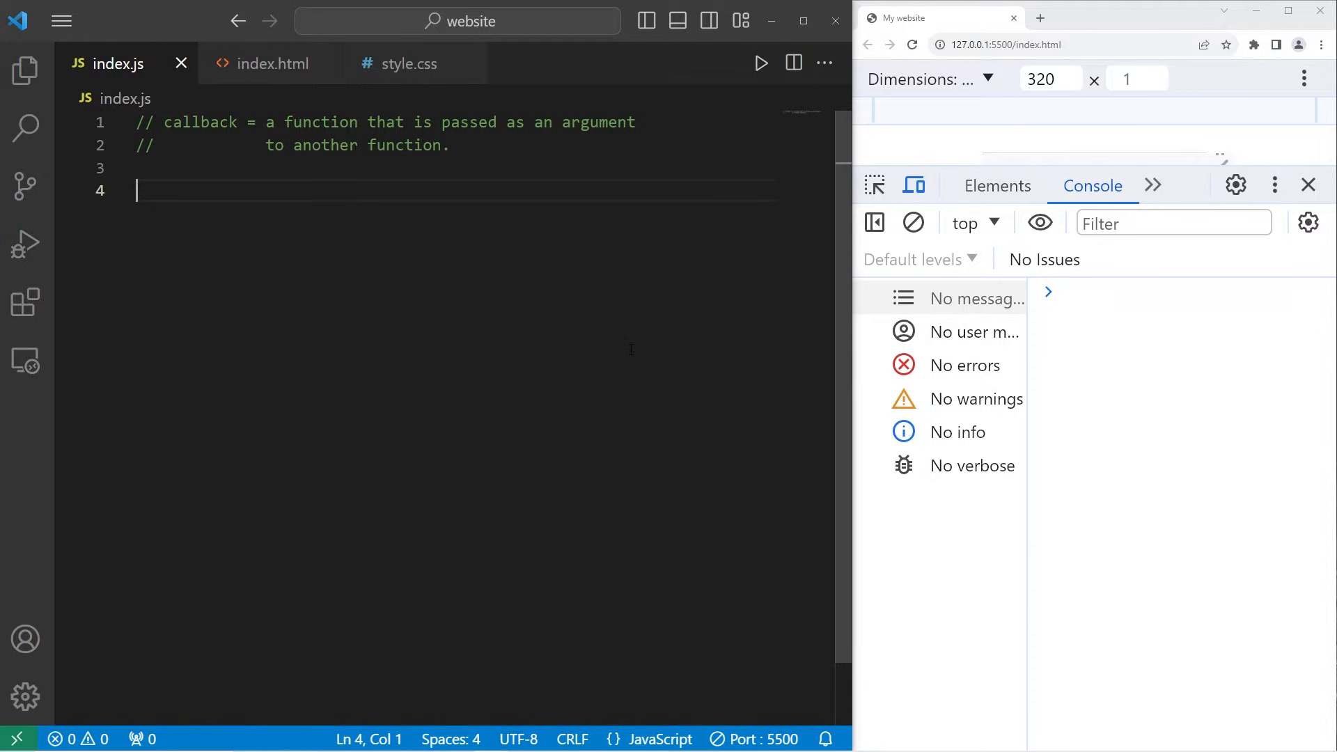
# Step: Write function hello() that logs "Hello!" to the console
pyautogui.write('fun')
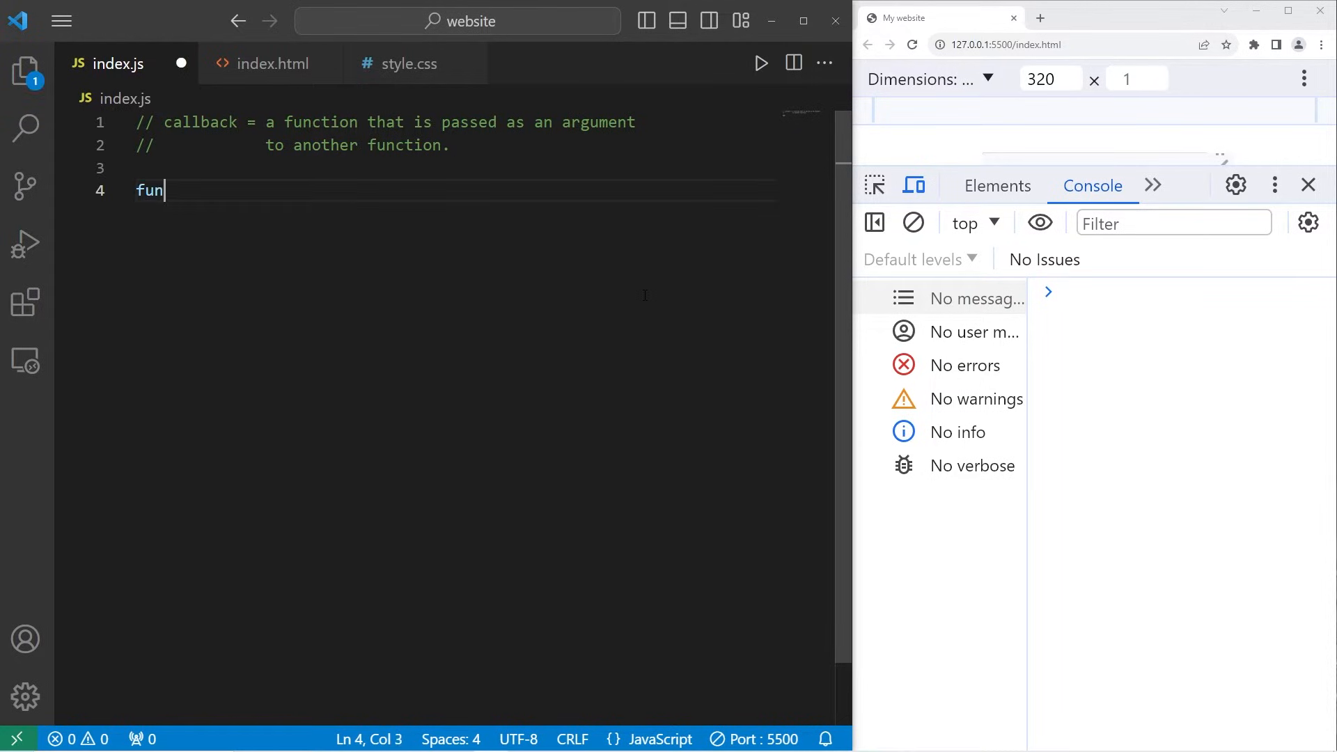
pyautogui.write('ction')
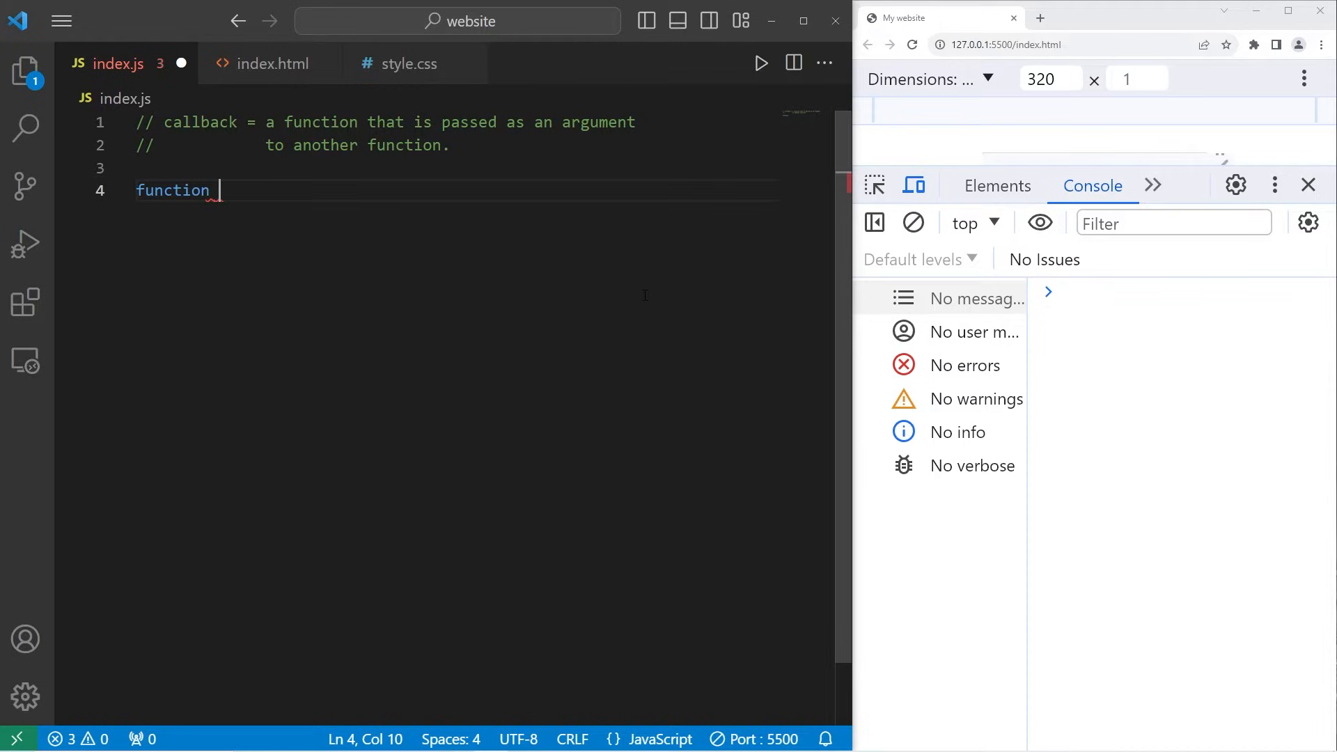
pyautogui.write('hello(){')
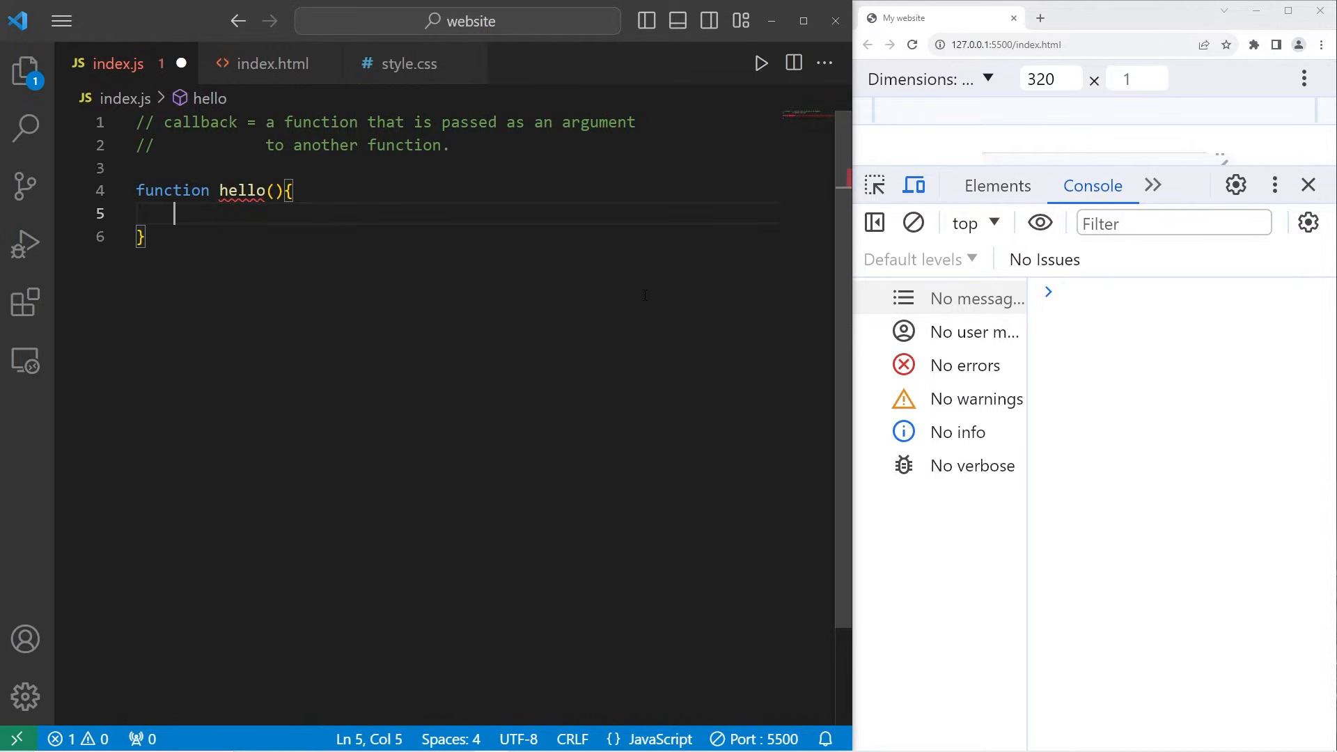
pyautogui.write('conso')
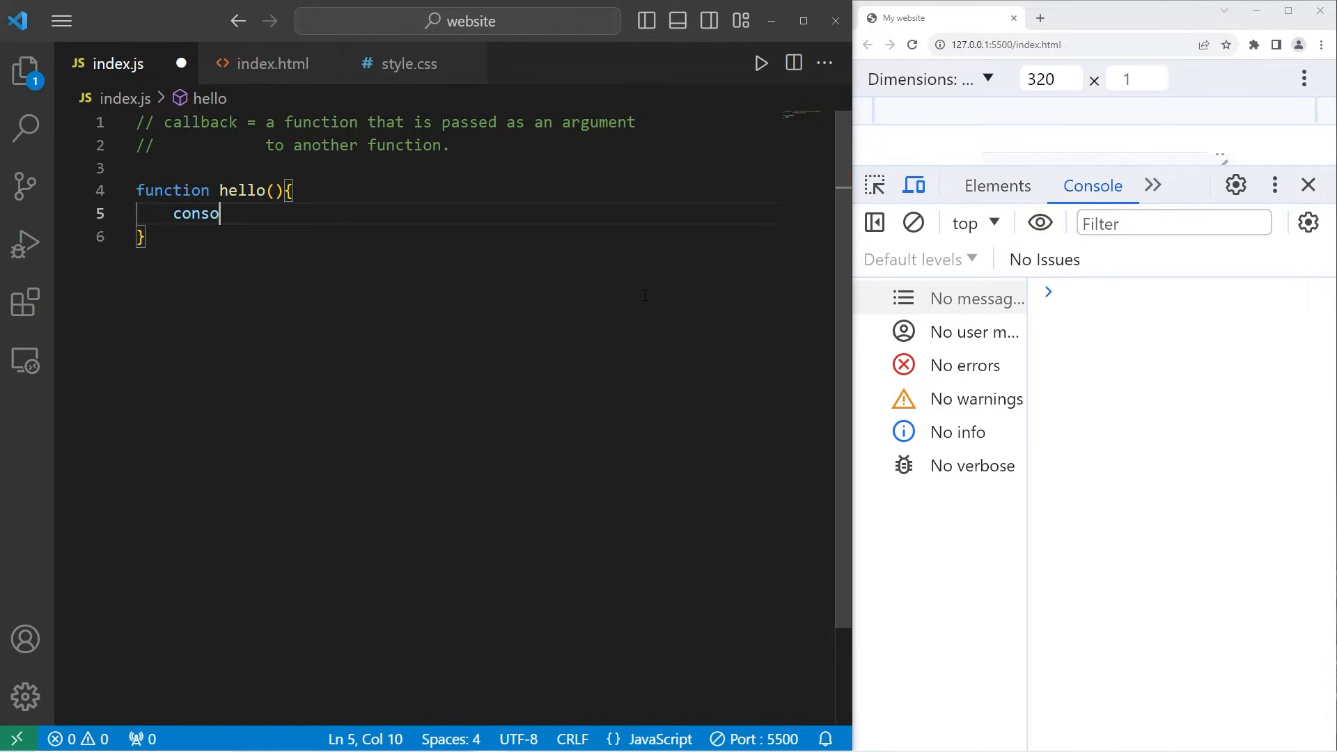
pyautogui.write('le.lo')
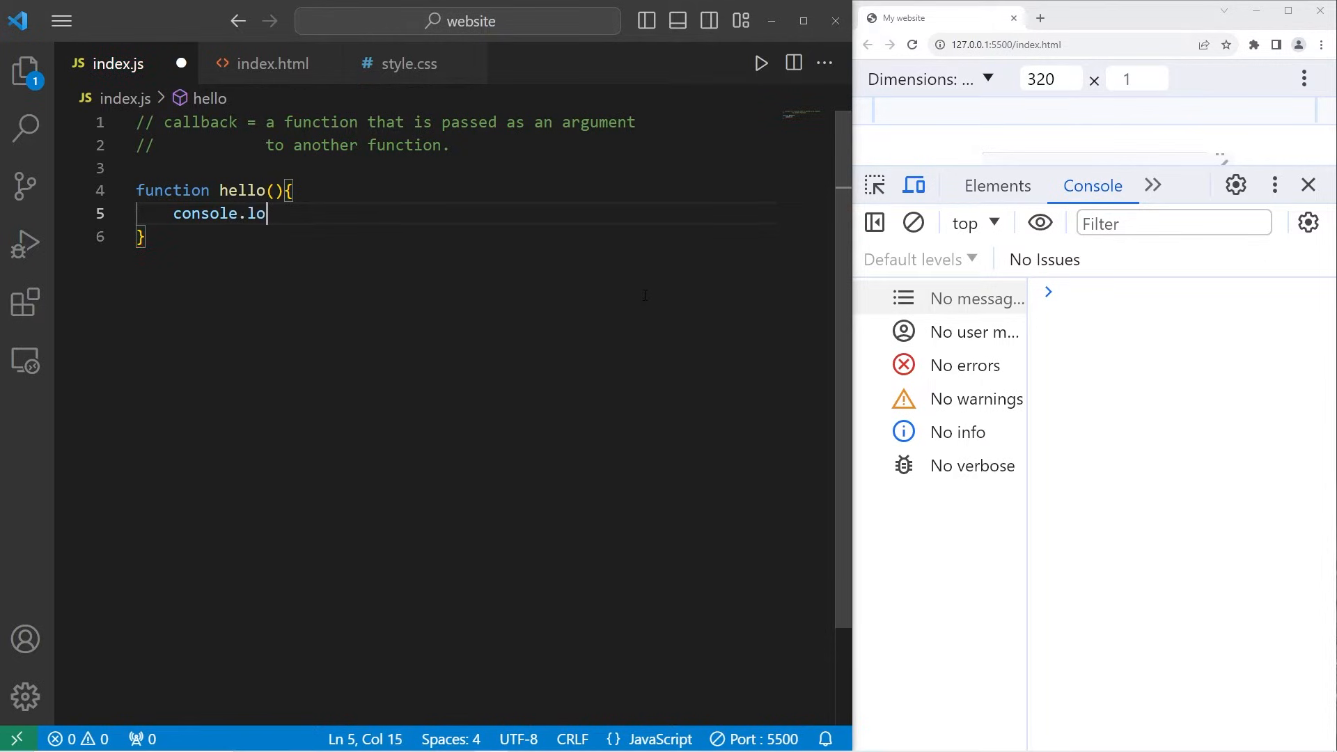
pyautogui.write('g("");')
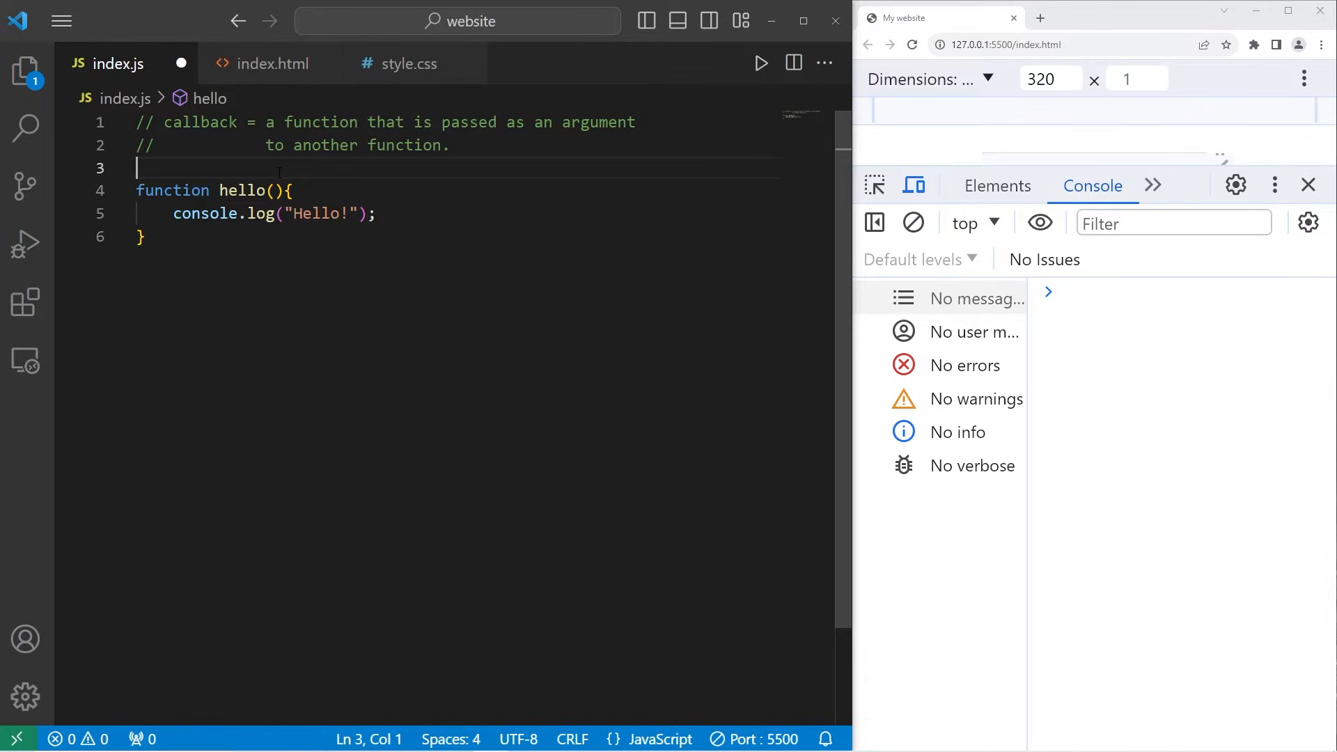
pyautogui.press('Enter')
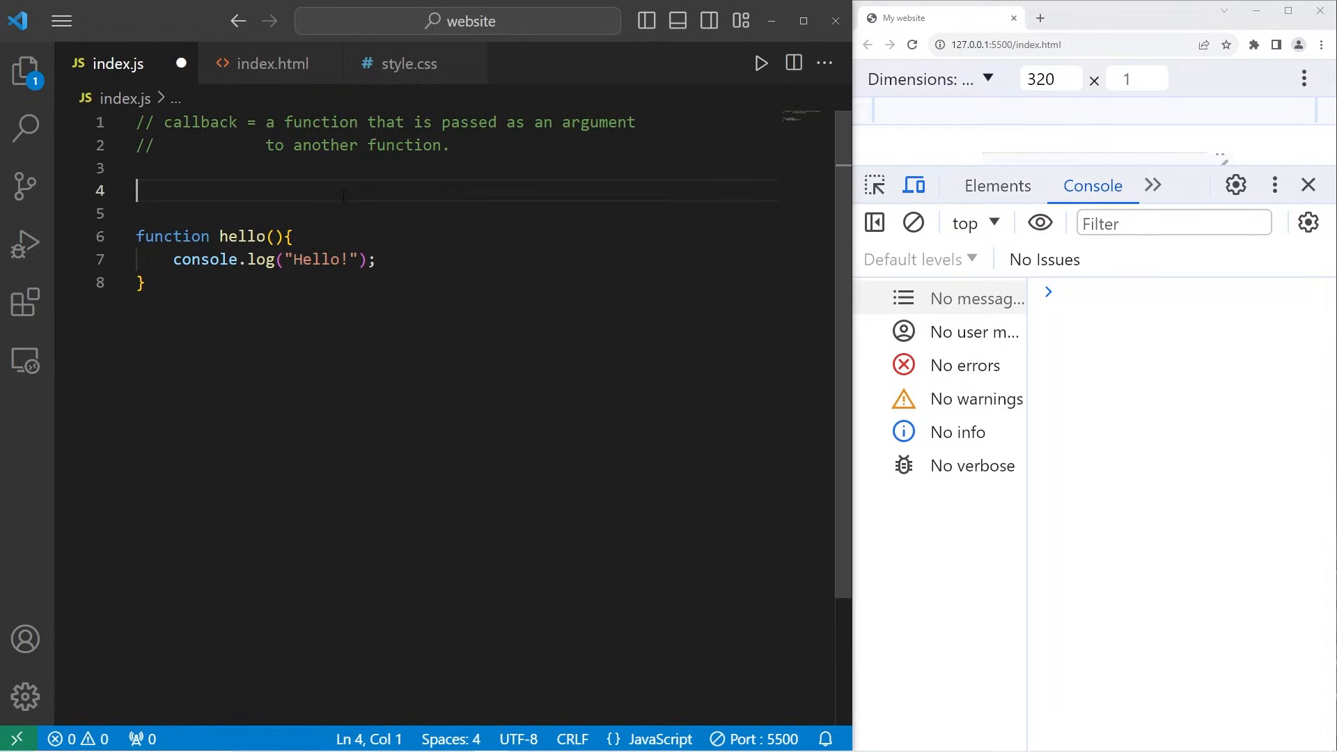
# Step: Add function goodbye() logging "Goodbye!" and call hello(); and goodbye();
pyautogui.write('hello()')
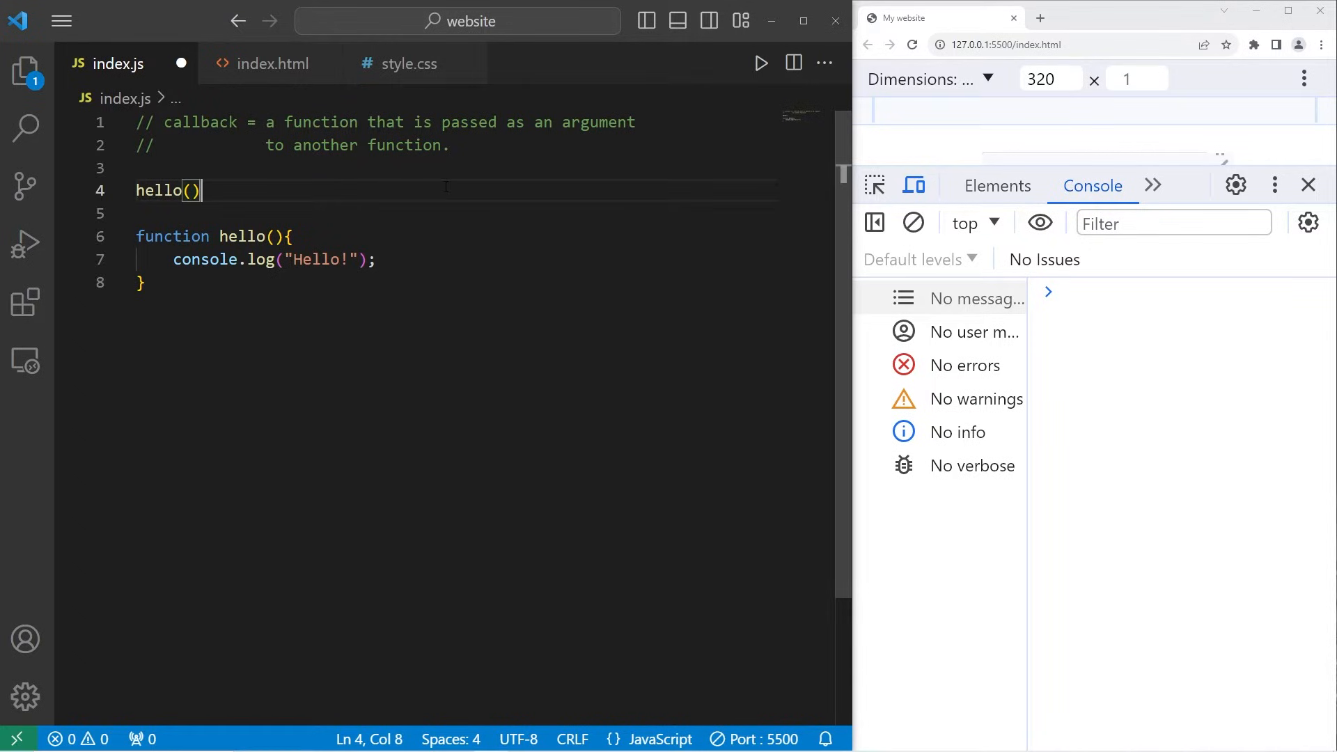
pyautogui.write(';')
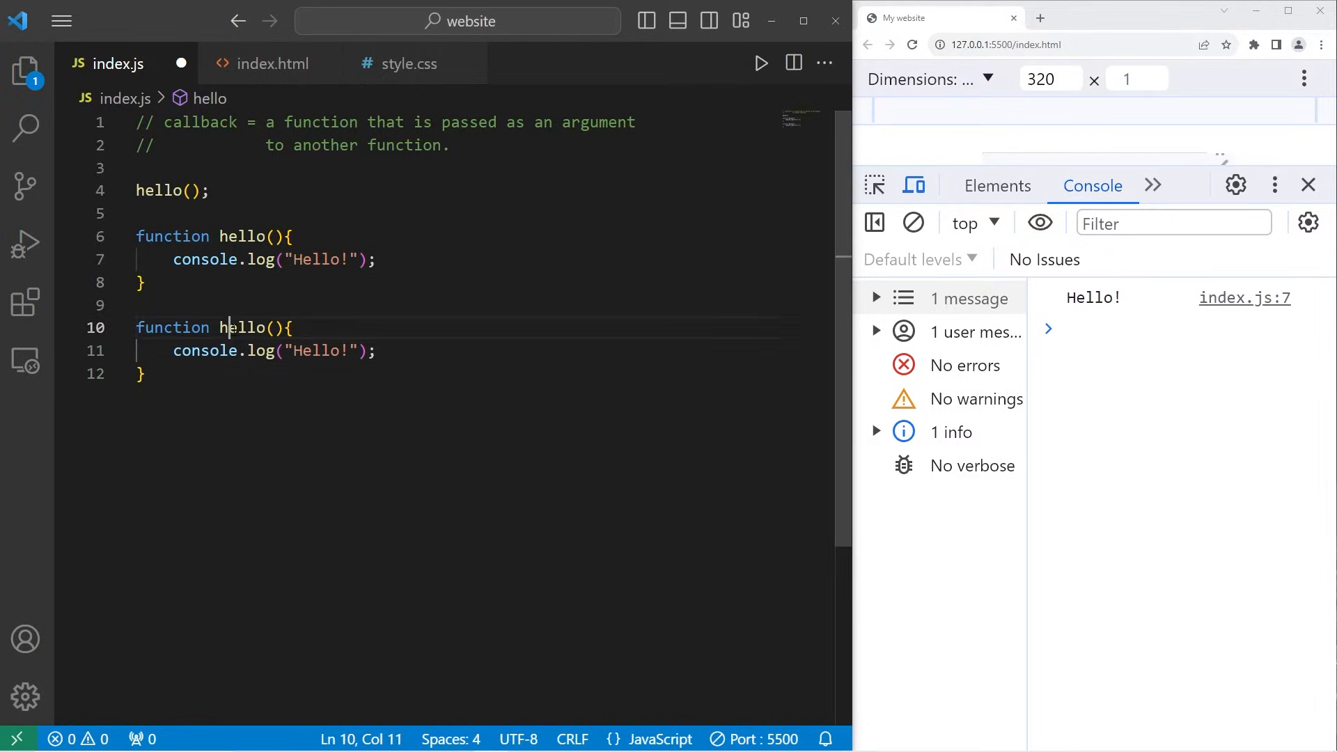
pyautogui.write('goodby')
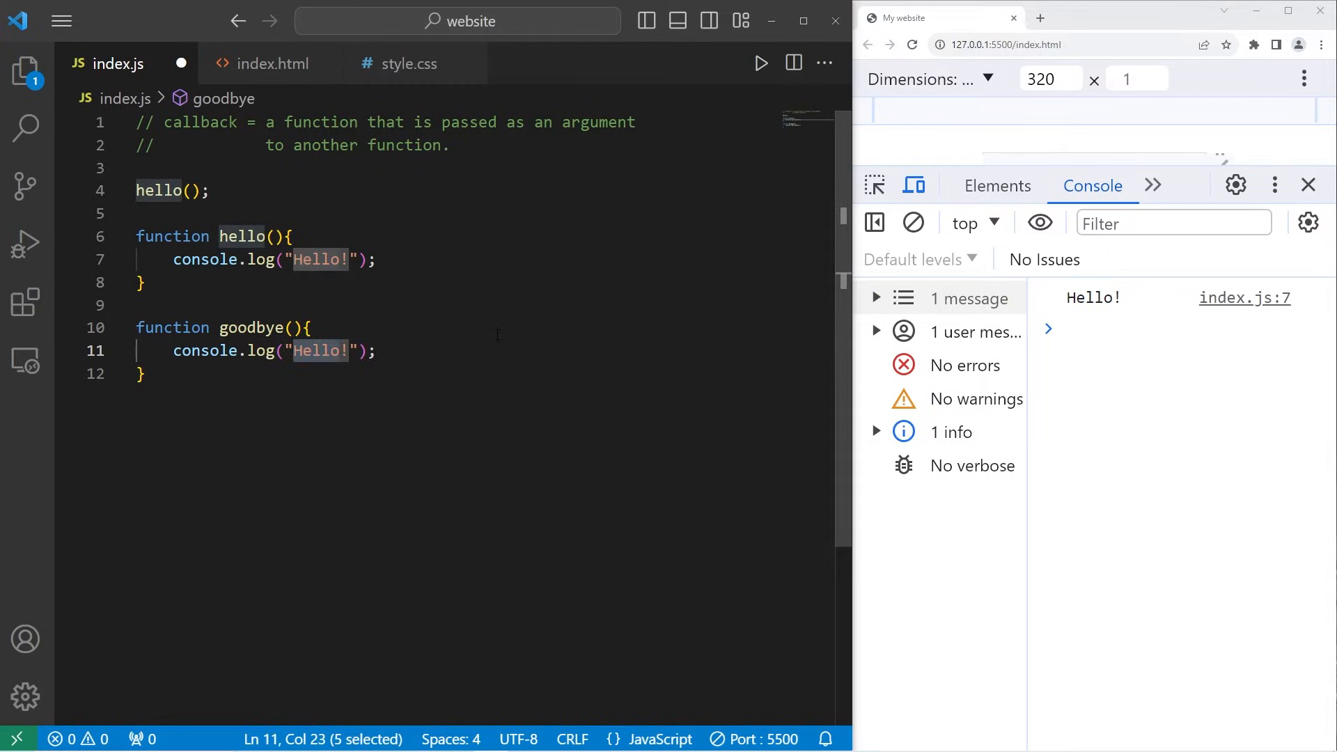
pyautogui.write('Goodby')
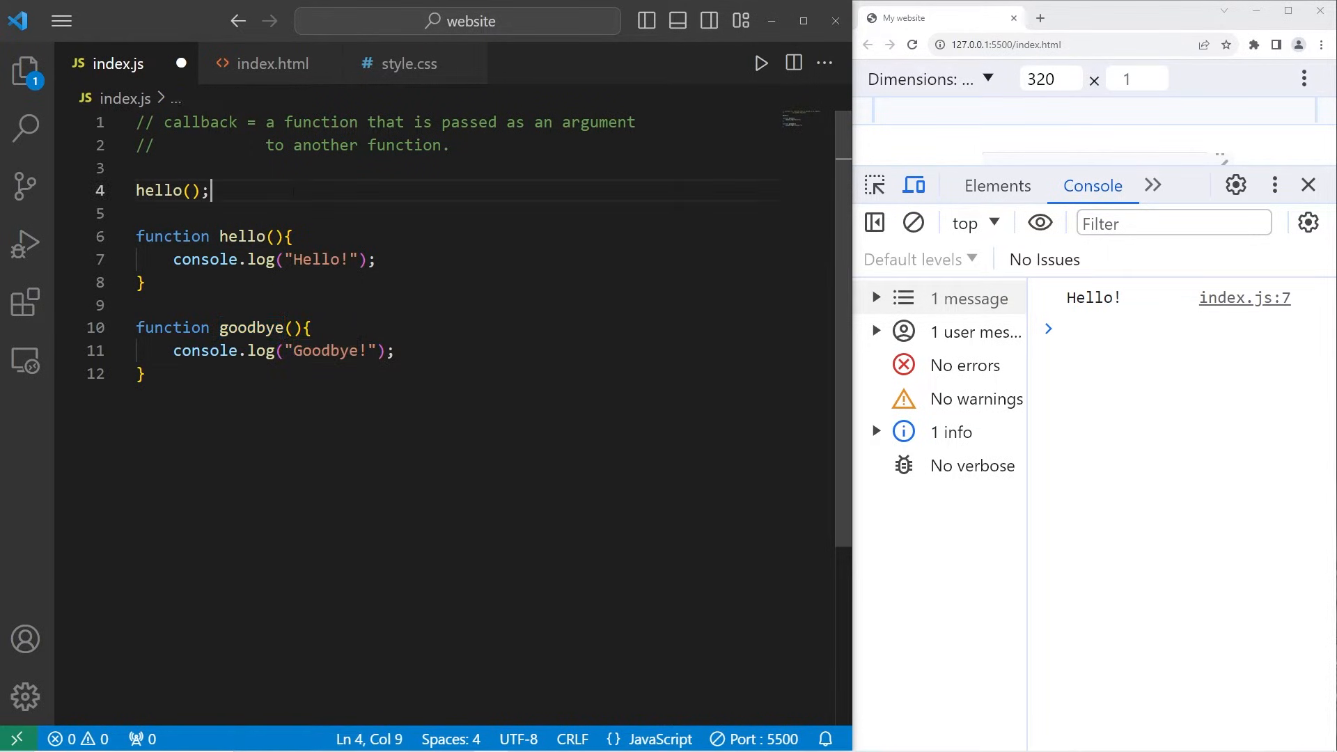
pyautogui.write('goodbye();')
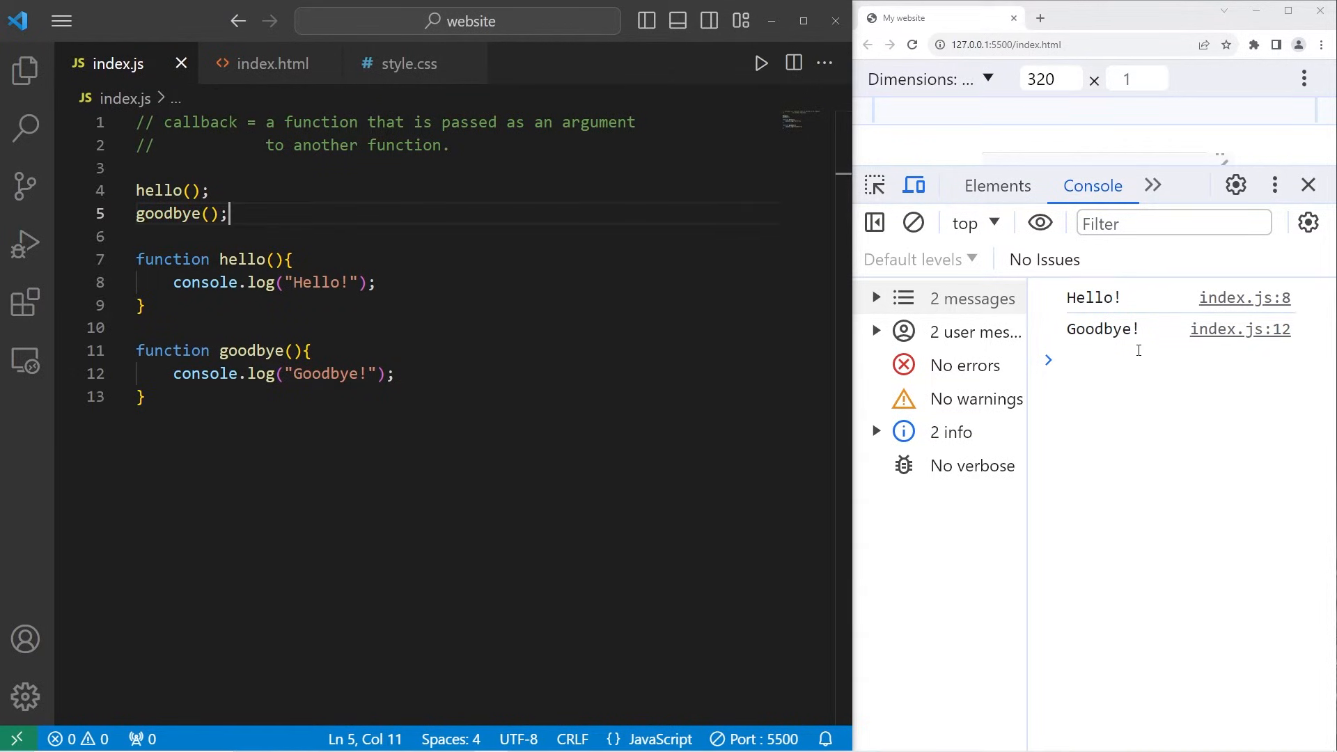
# Step: Wrap hello's console.log in setTimeout(function(){...}, 3000) so Goodbye! prints first
pyautogui.doubleClick(243, 259)
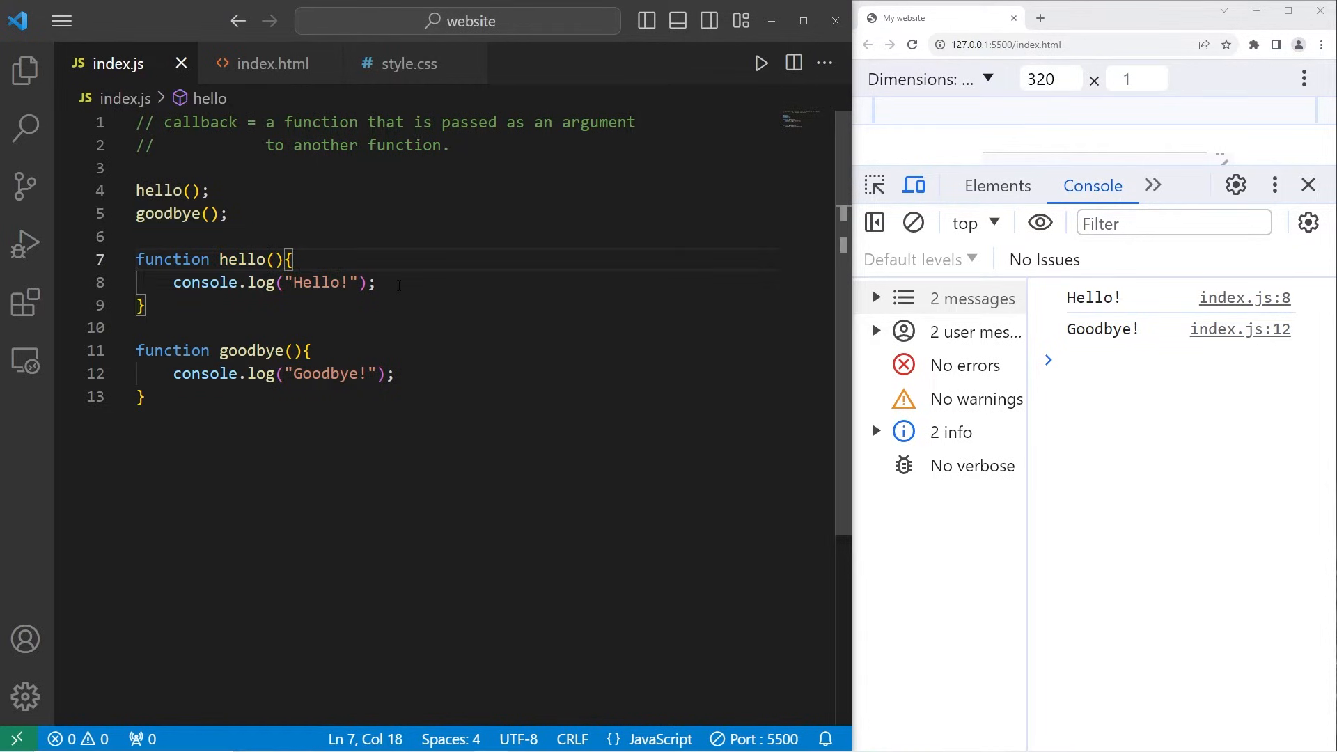
pyautogui.write('setTimeout(function () {')
pyautogui.write('}, 3000);')
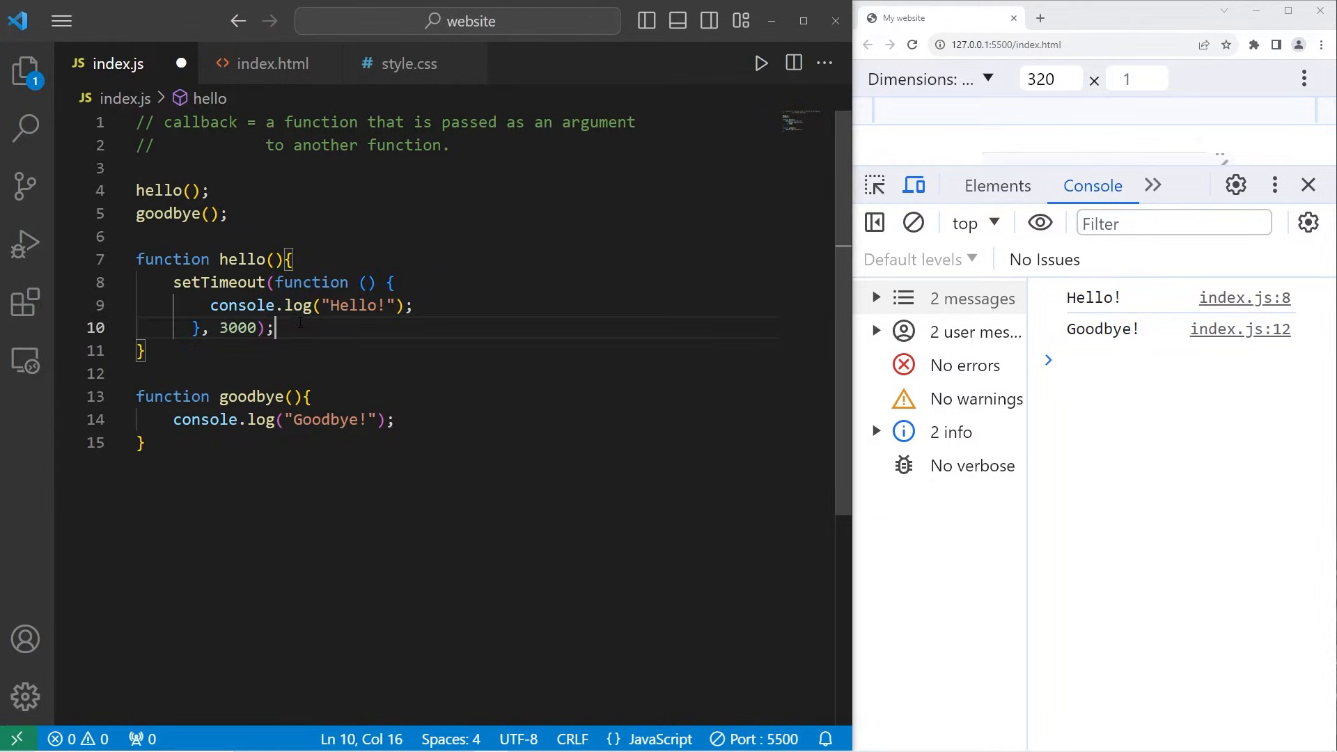
pyautogui.moveTo(172, 282); pyautogui.dragTo(273, 327)
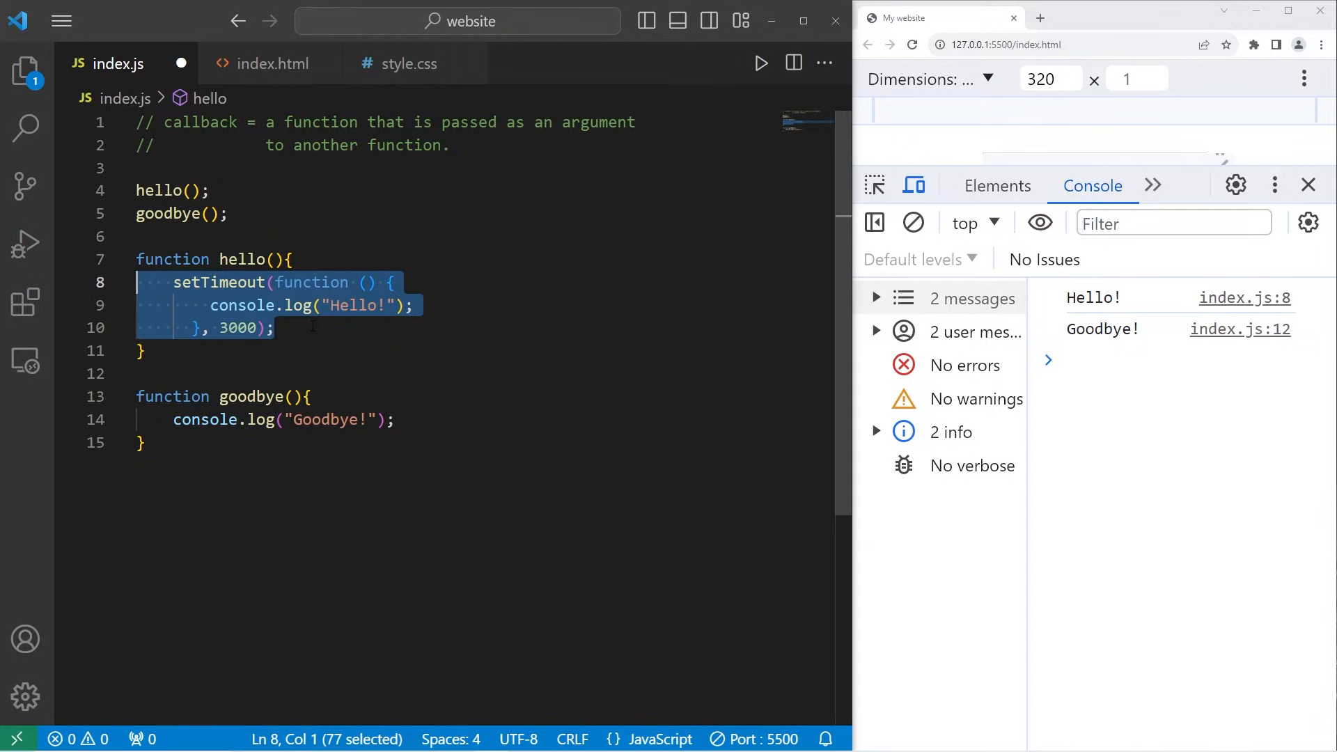
pyautogui.click(275, 328)
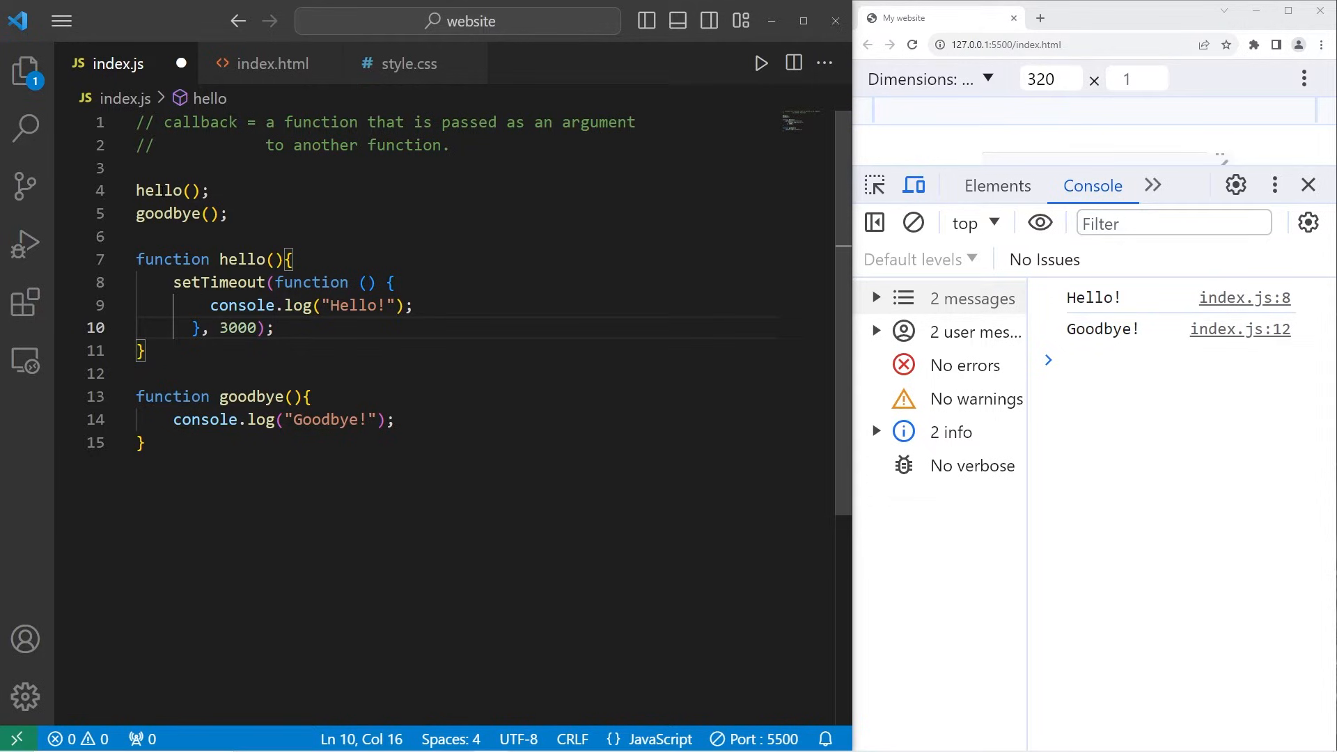
pyautogui.moveTo(367, 363)
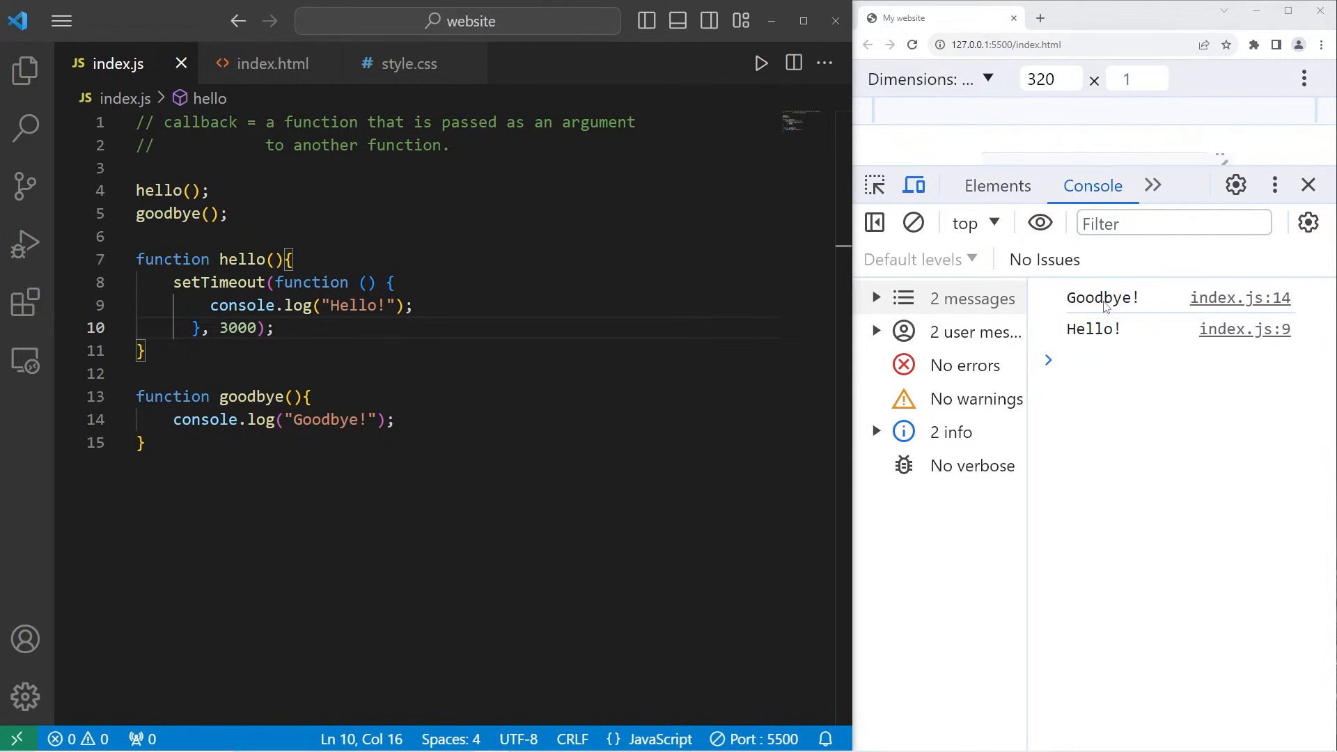
pyautogui.moveTo(1088, 348)
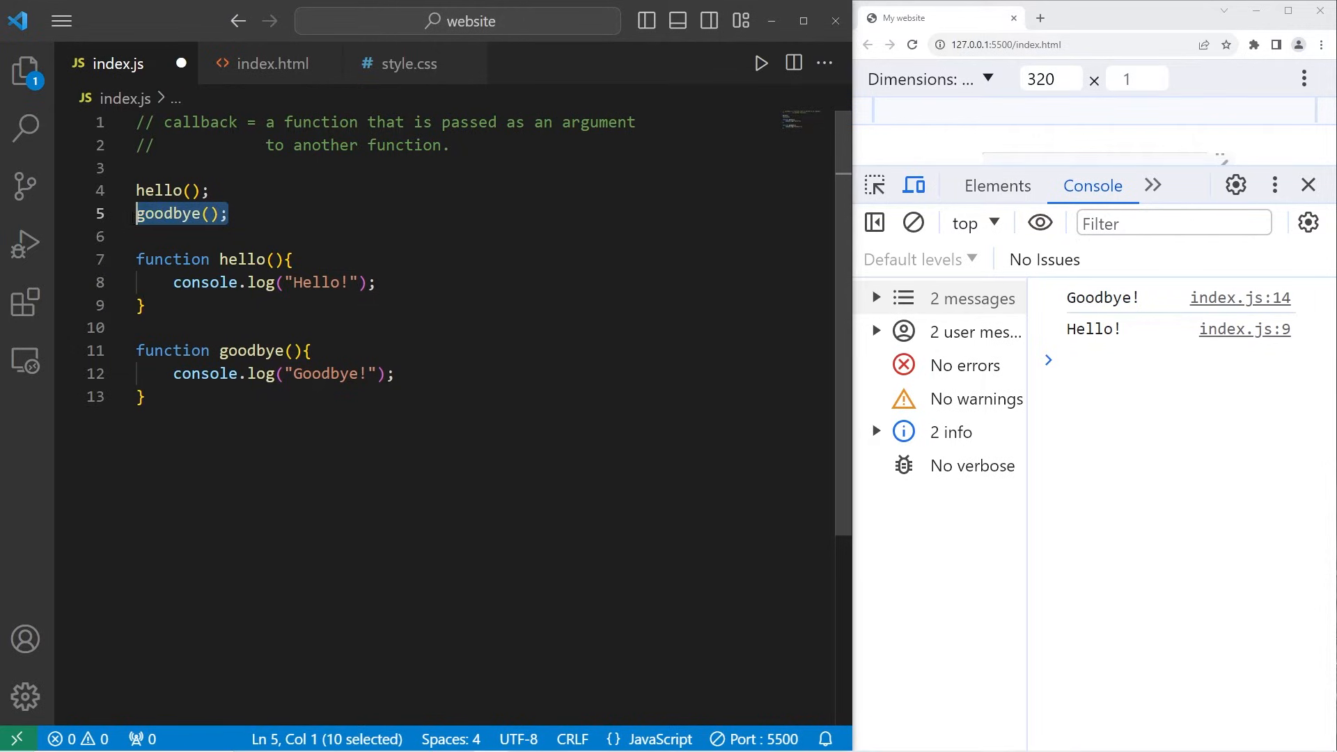
# Step: Remove the goodbye(); call and change the hello call to hello(goodbye)
pyautogui.press('Delete')
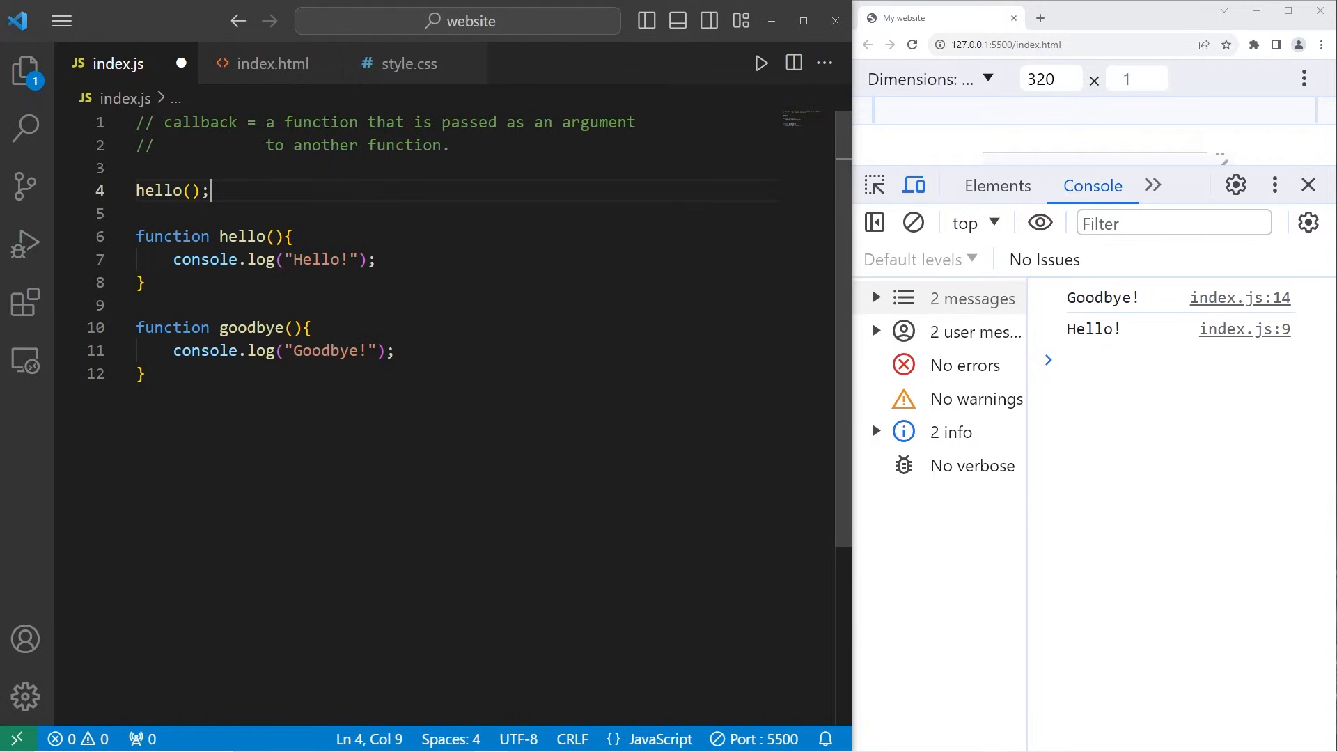
pyautogui.doubleClick(599, 122)
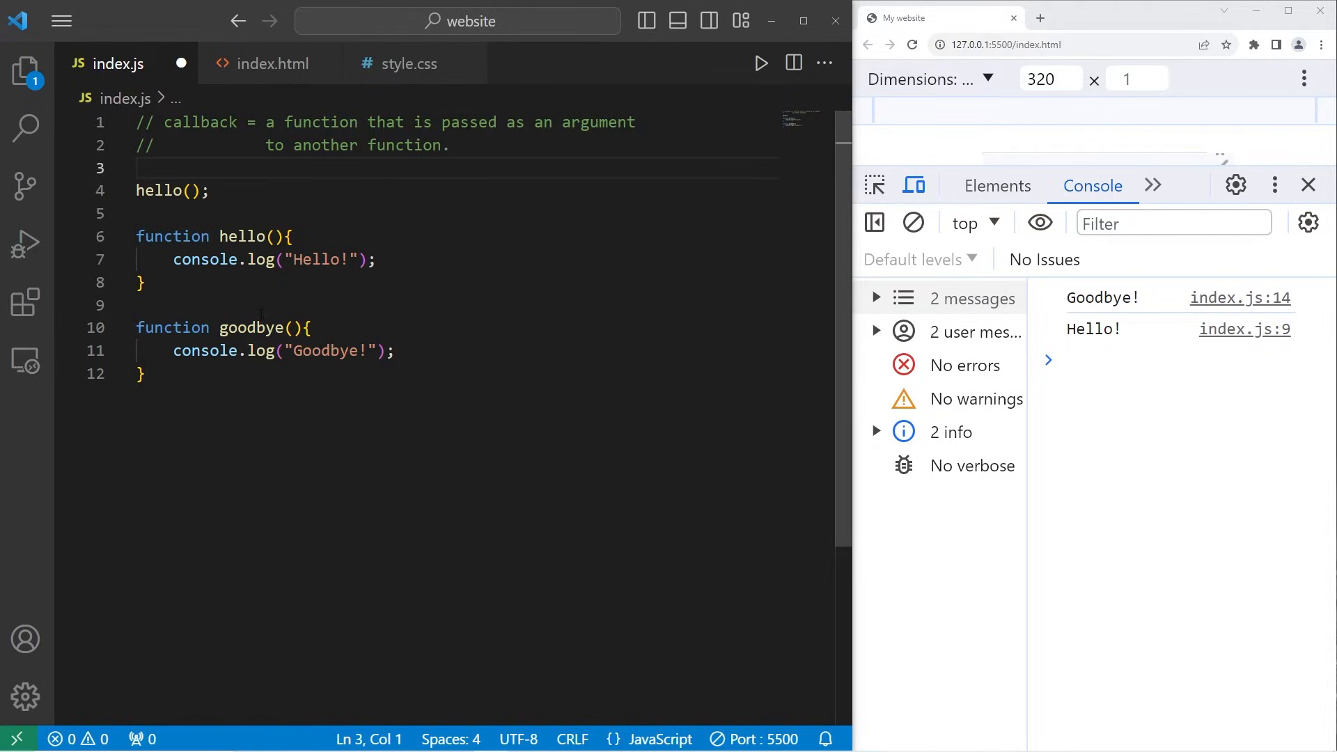
pyautogui.doubleClick(251, 327)
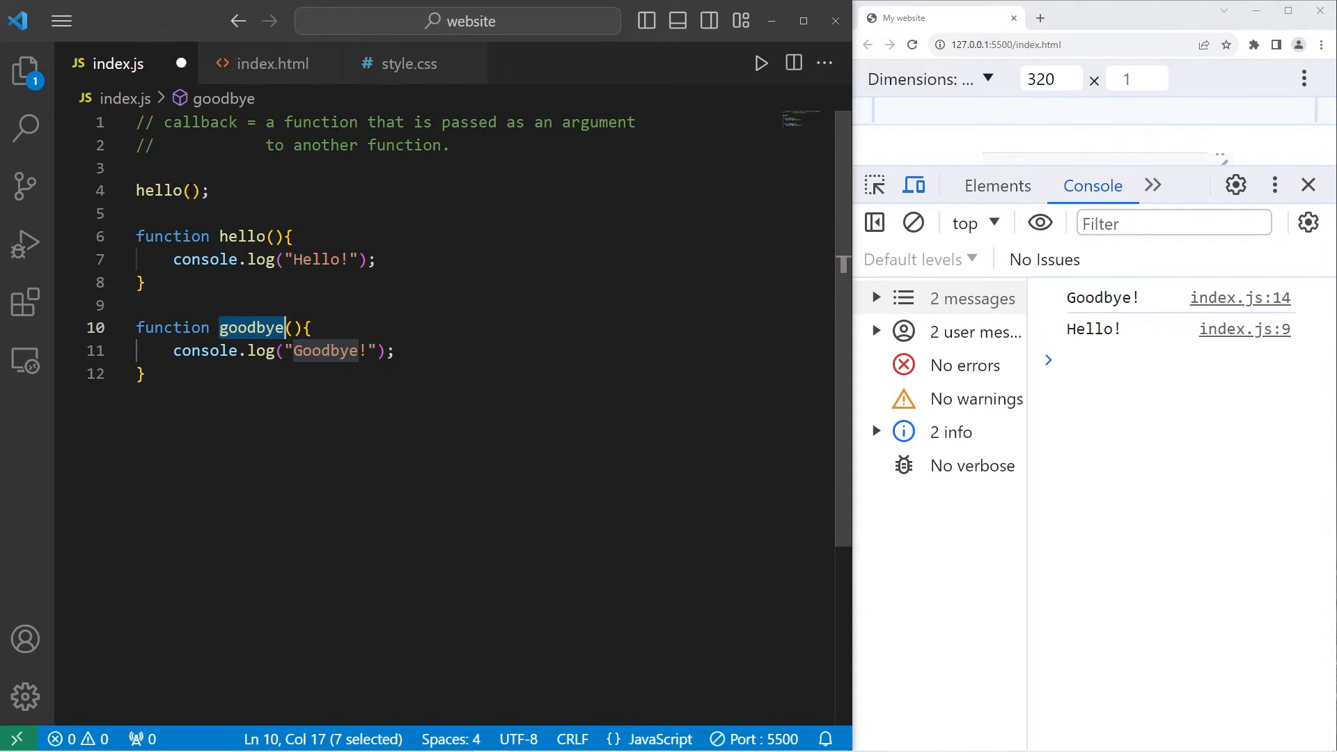
pyautogui.write('goodbye')
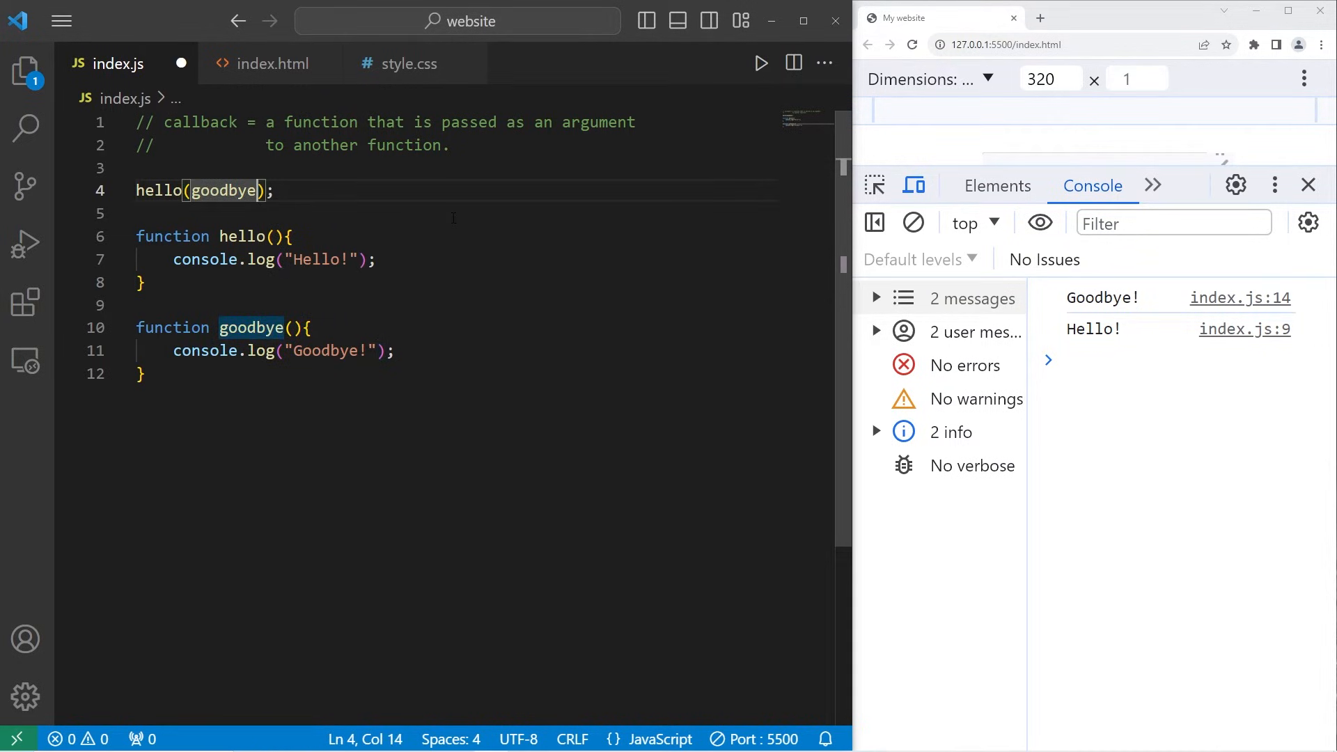
pyautogui.write('()')
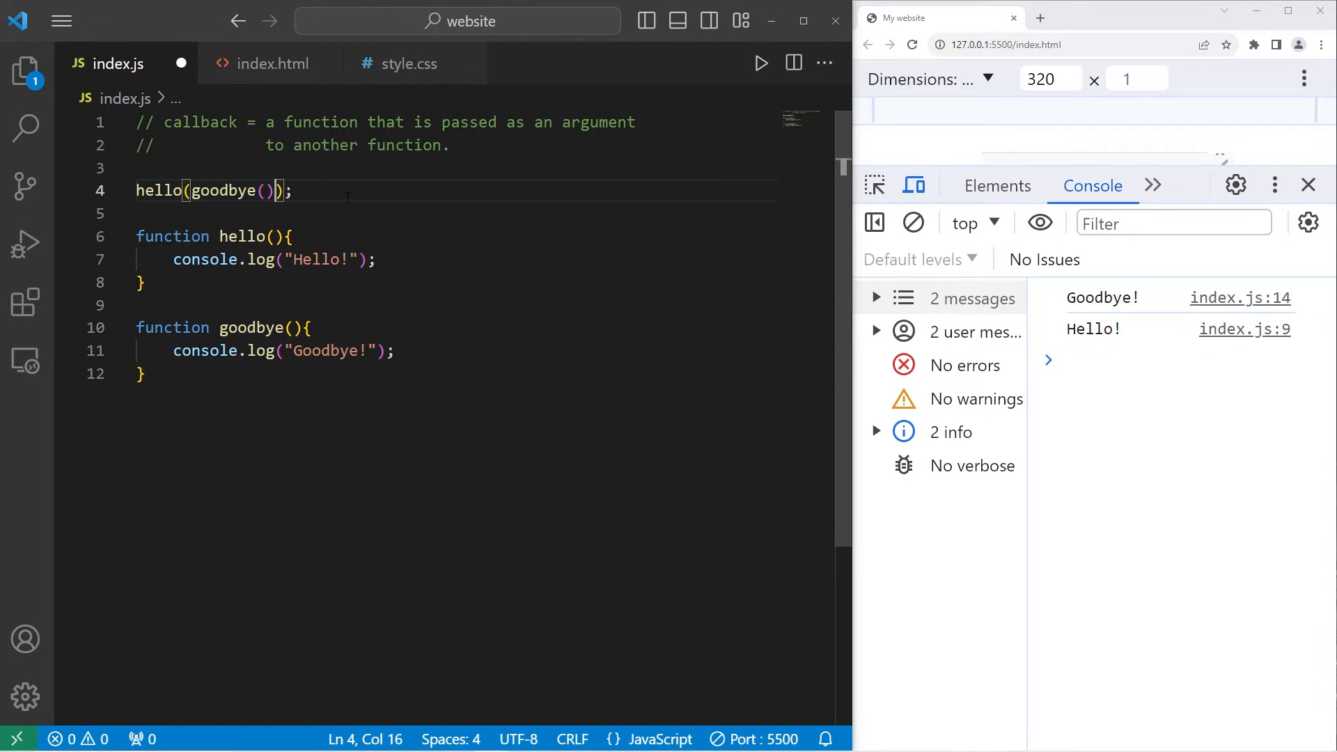
pyautogui.press('Backspace')
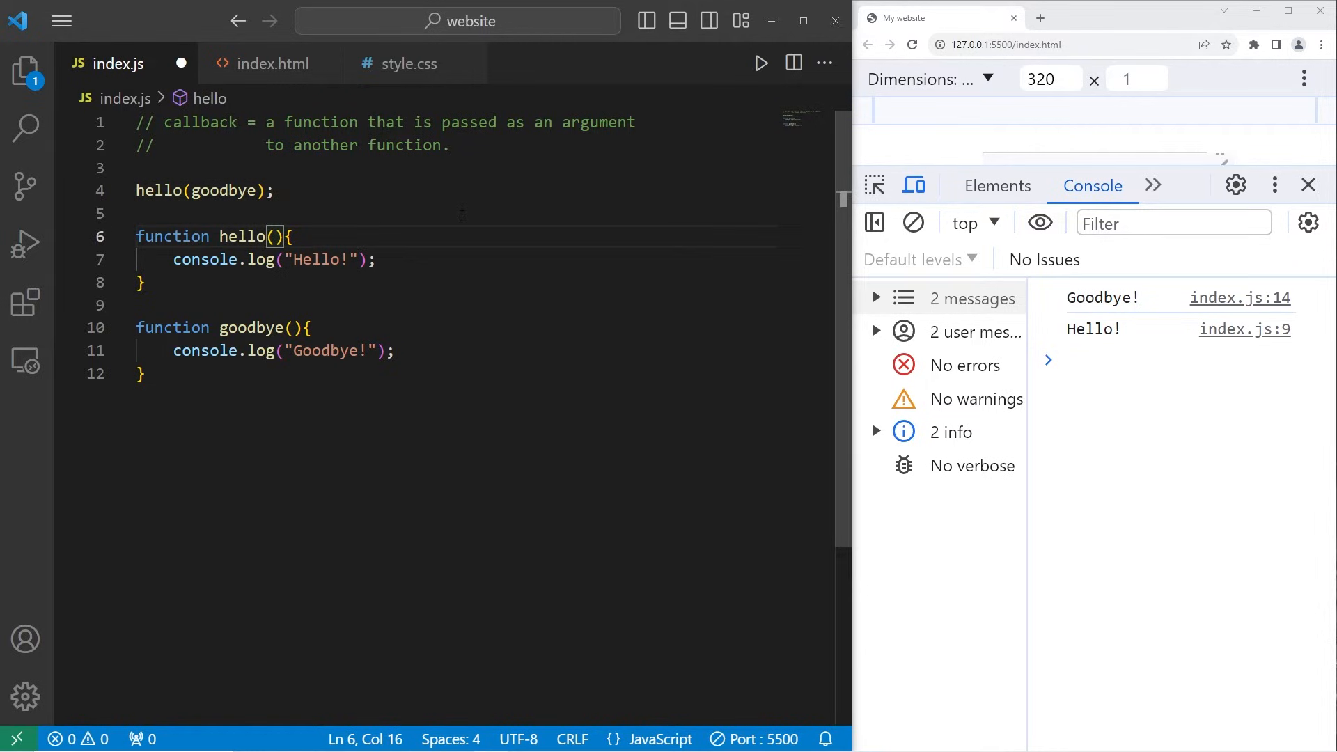
# Step: Give hello a callback parameter and invoke callback(); after its log
pyautogui.write('callback')
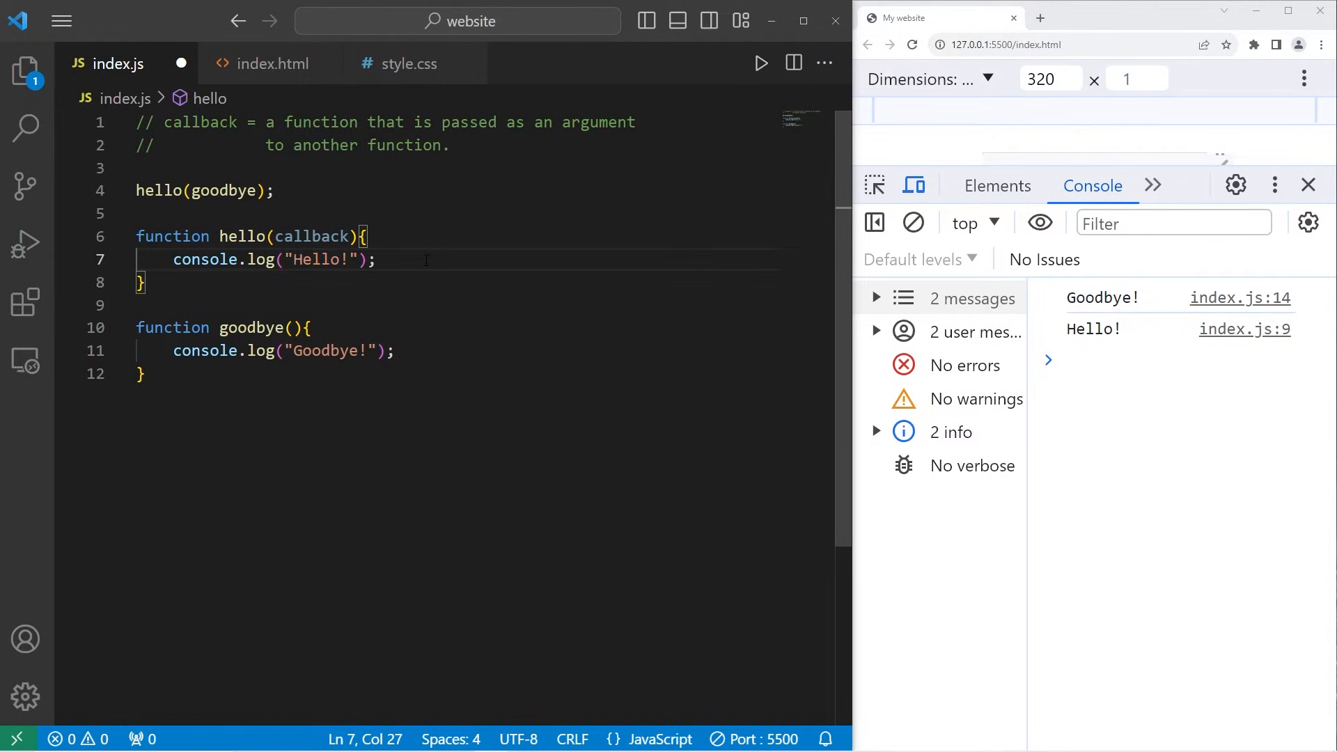
pyautogui.press('Enter')
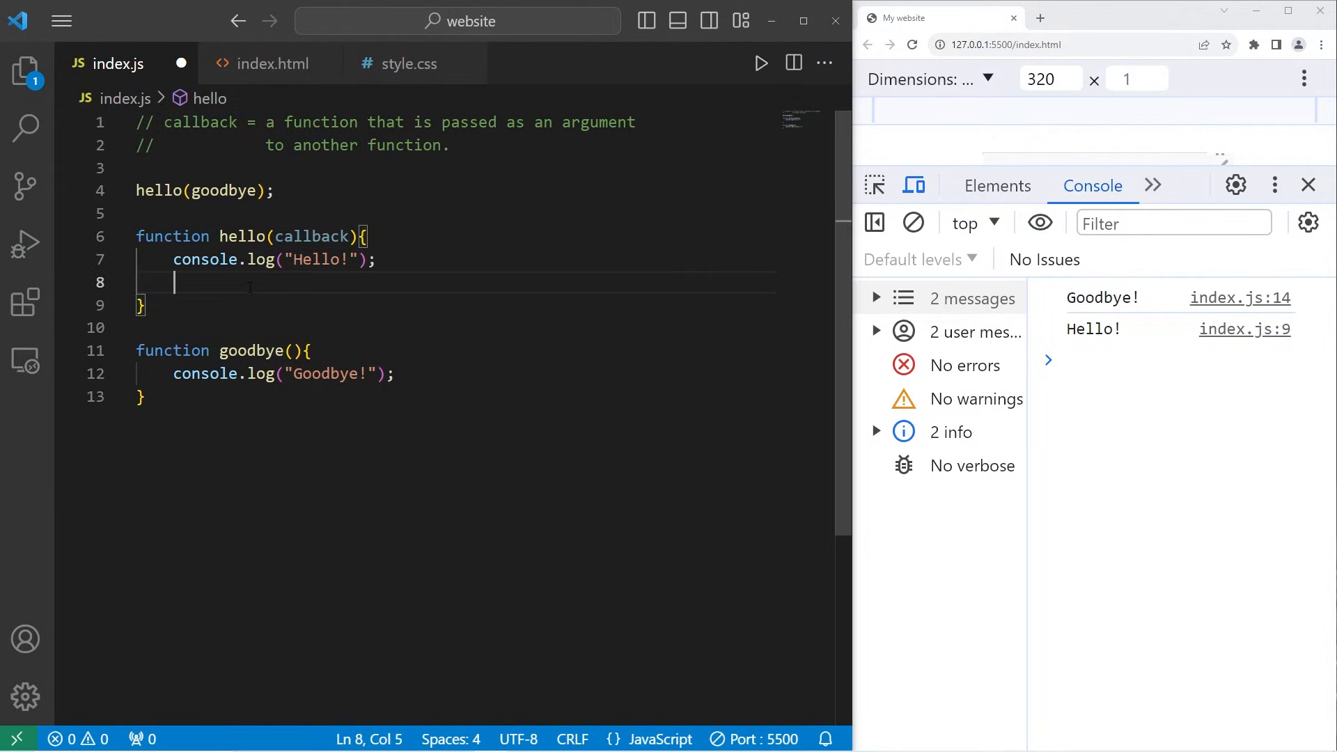
pyautogui.write('callback()')
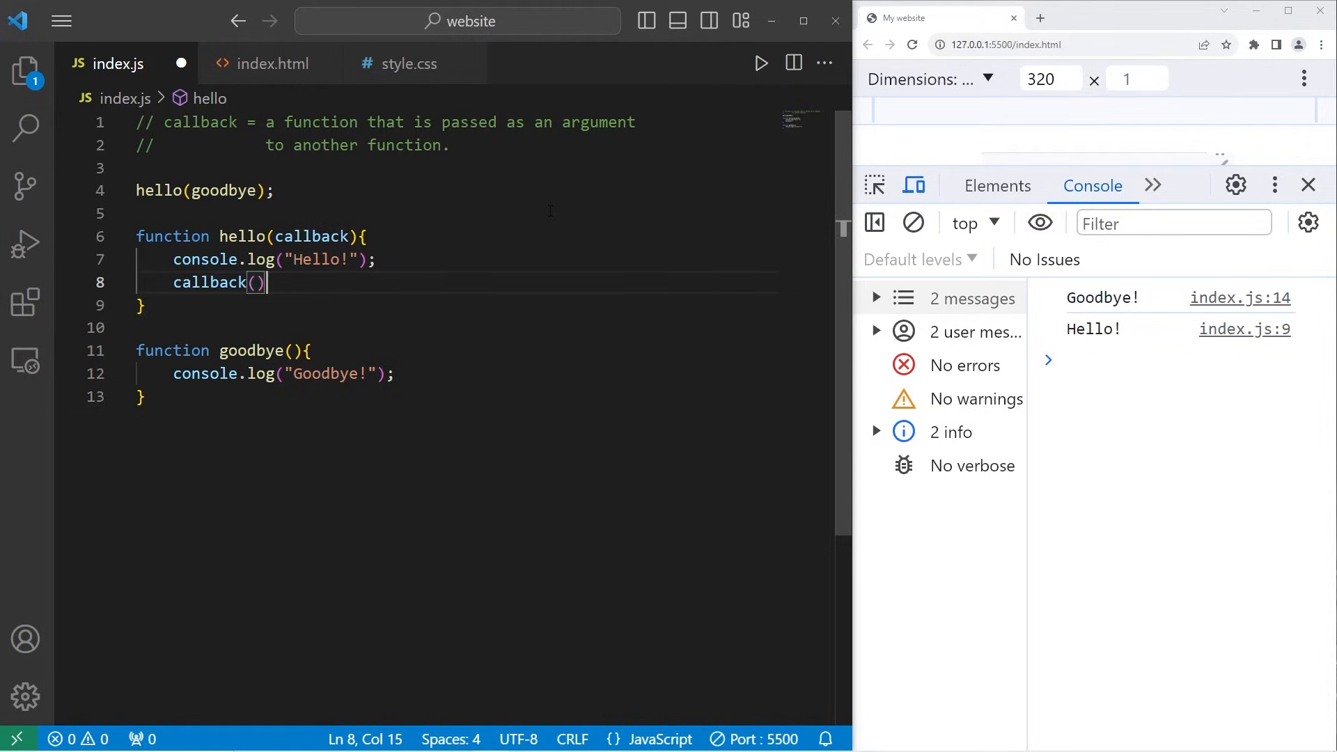
pyautogui.write(';')
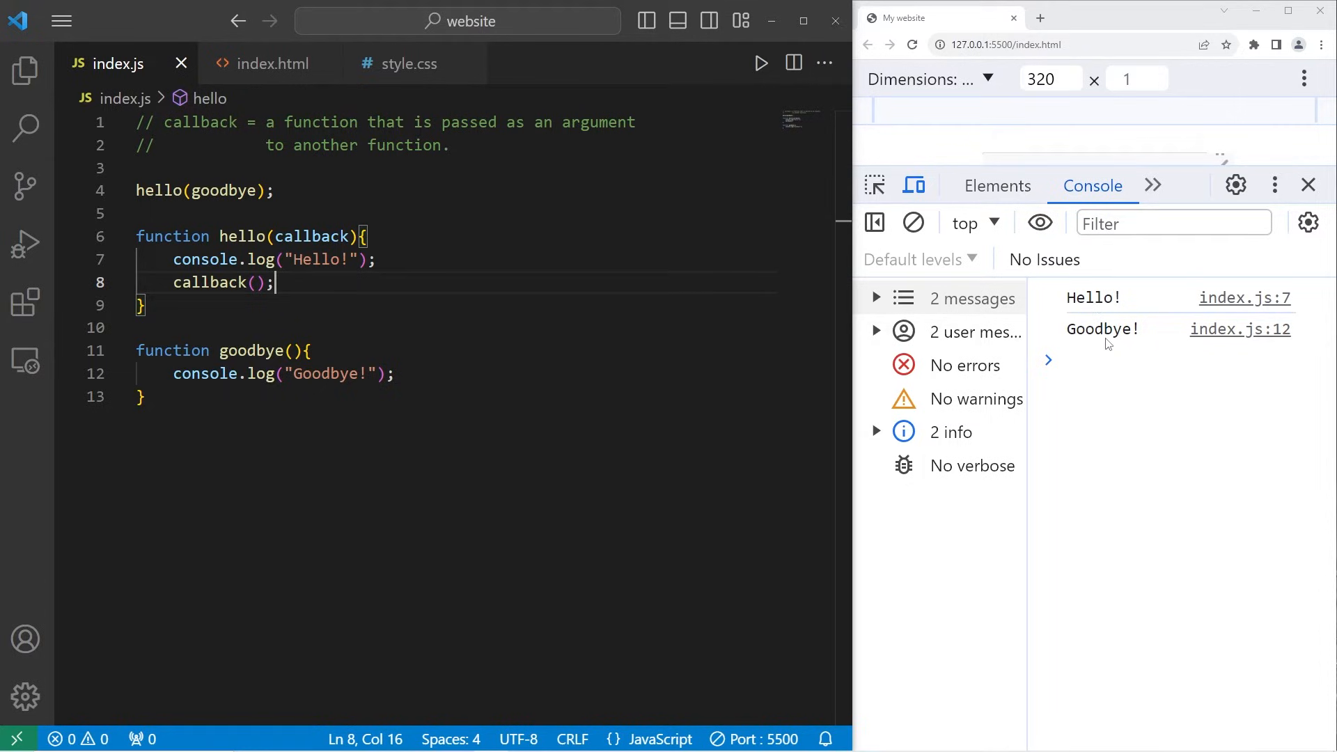
pyautogui.moveTo(1095, 347)
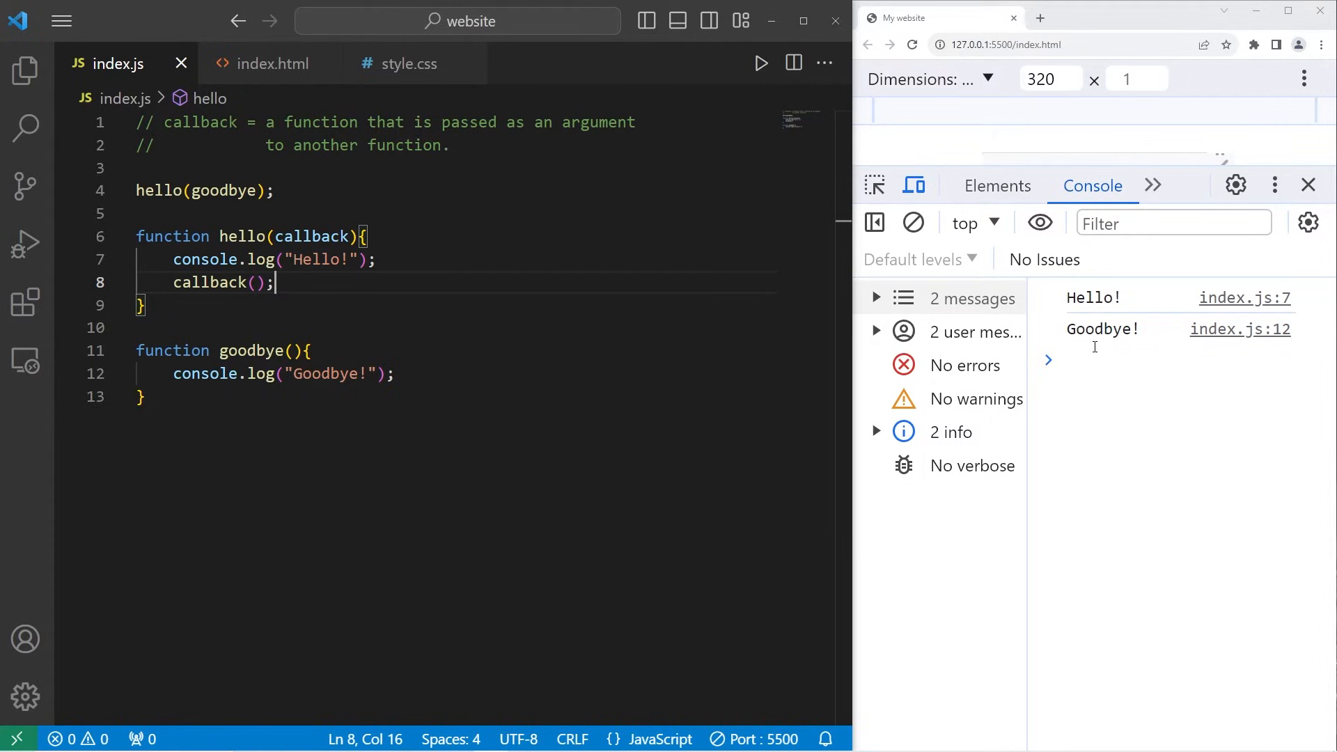
# Step: Add function leave() logging "Leave!" and change the call to hello(leave)
pyautogui.write('function leav')
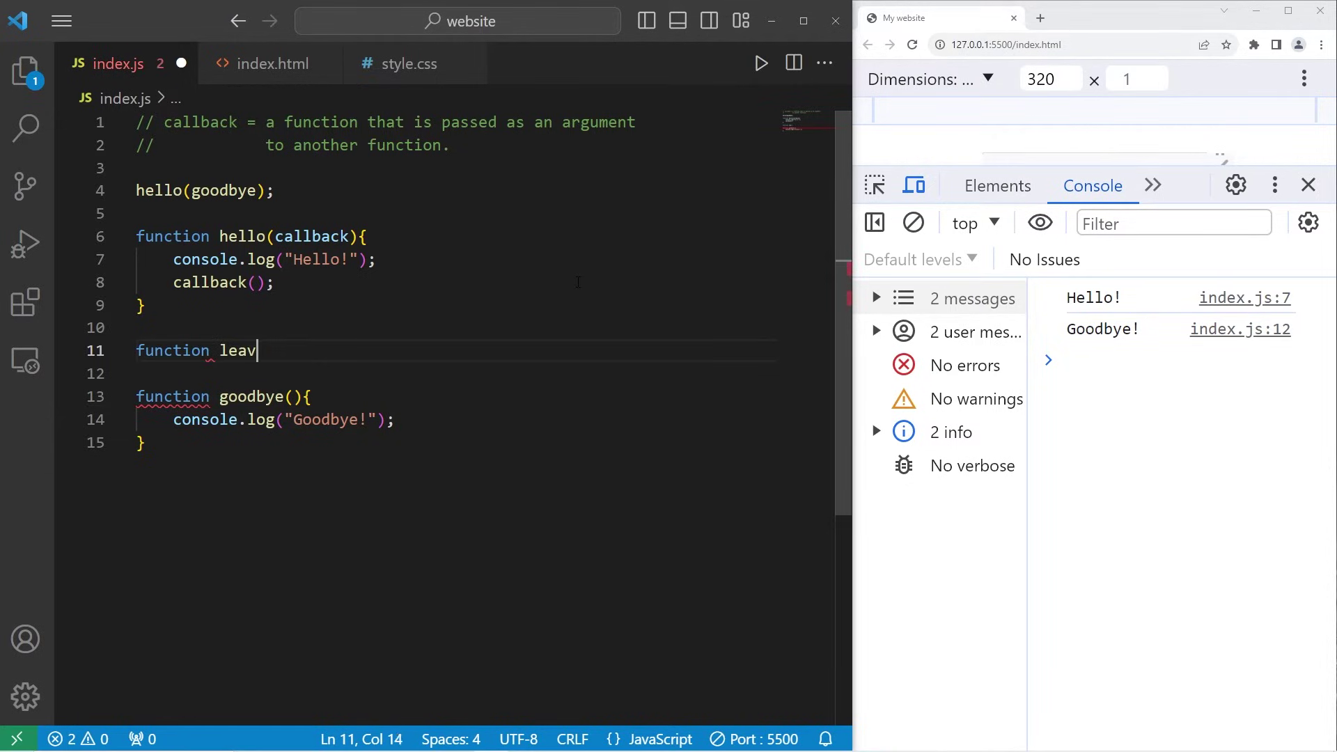
pyautogui.write('e(){')
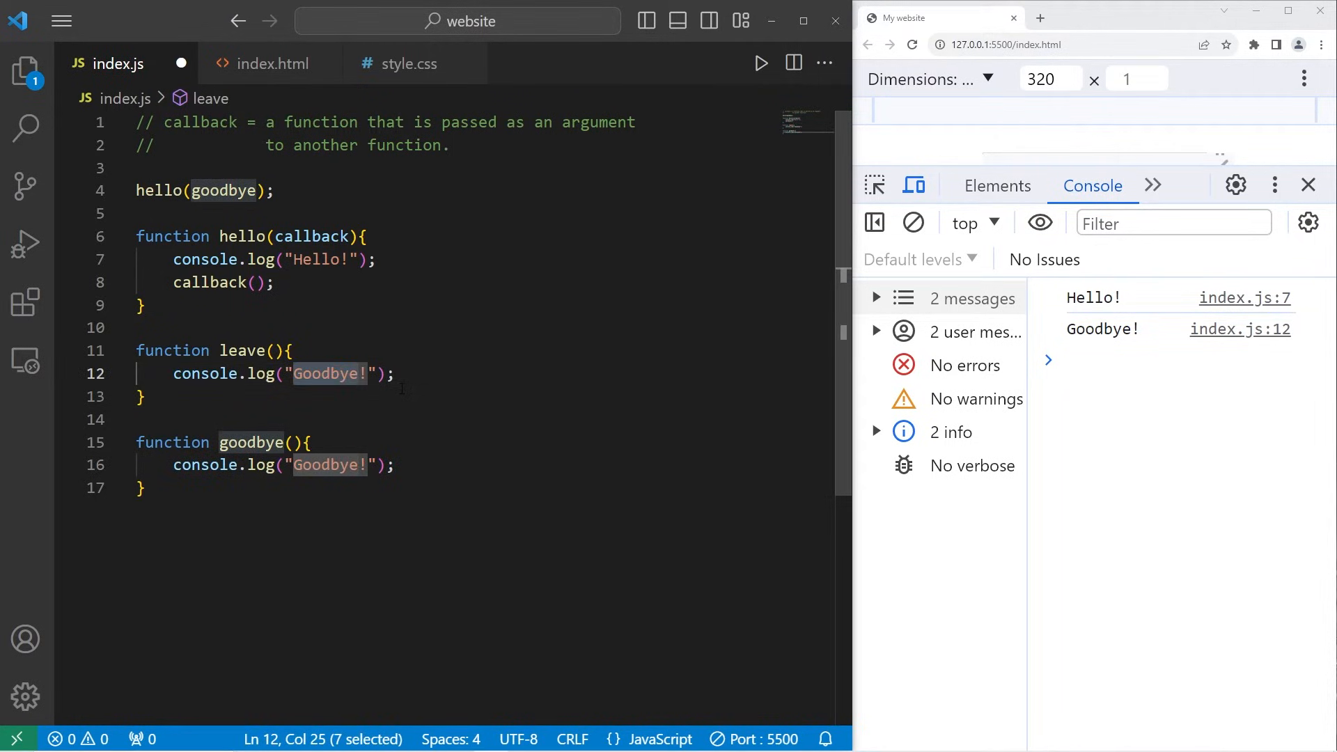
pyautogui.write('Leave!')
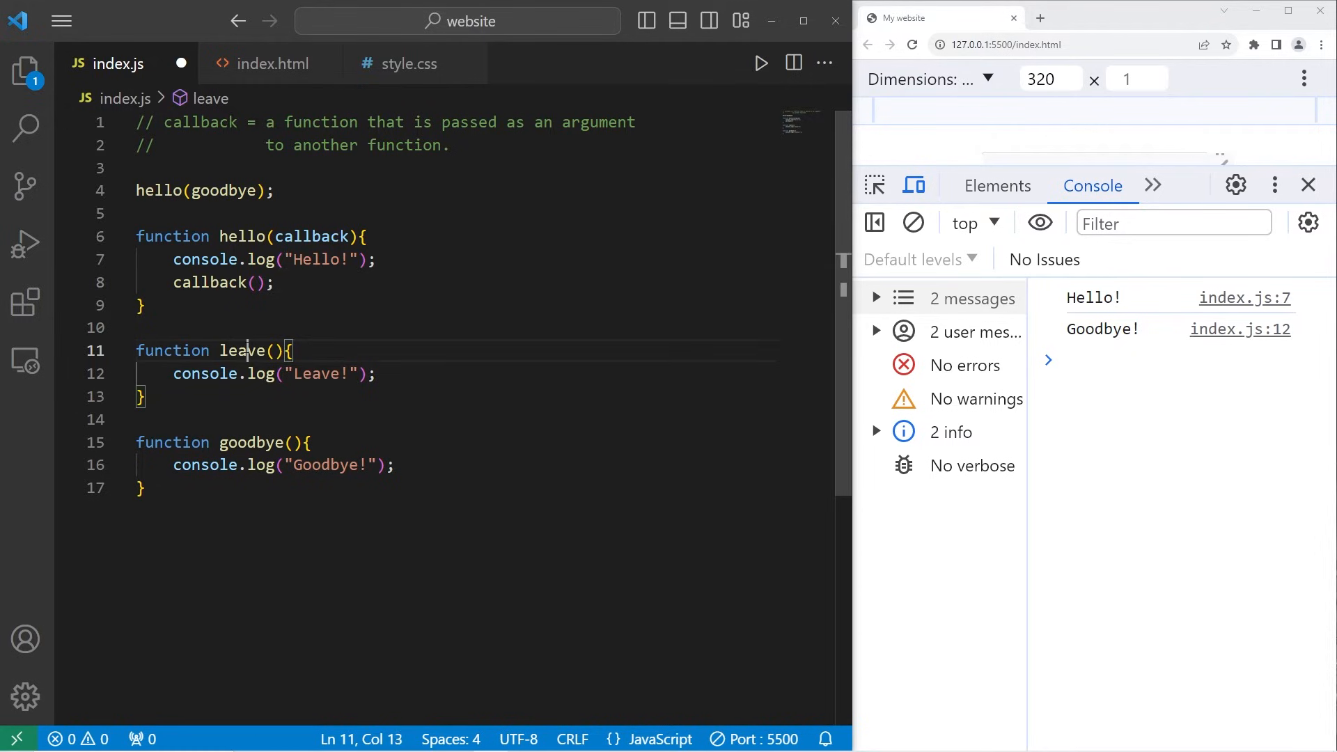
pyautogui.write('leave')
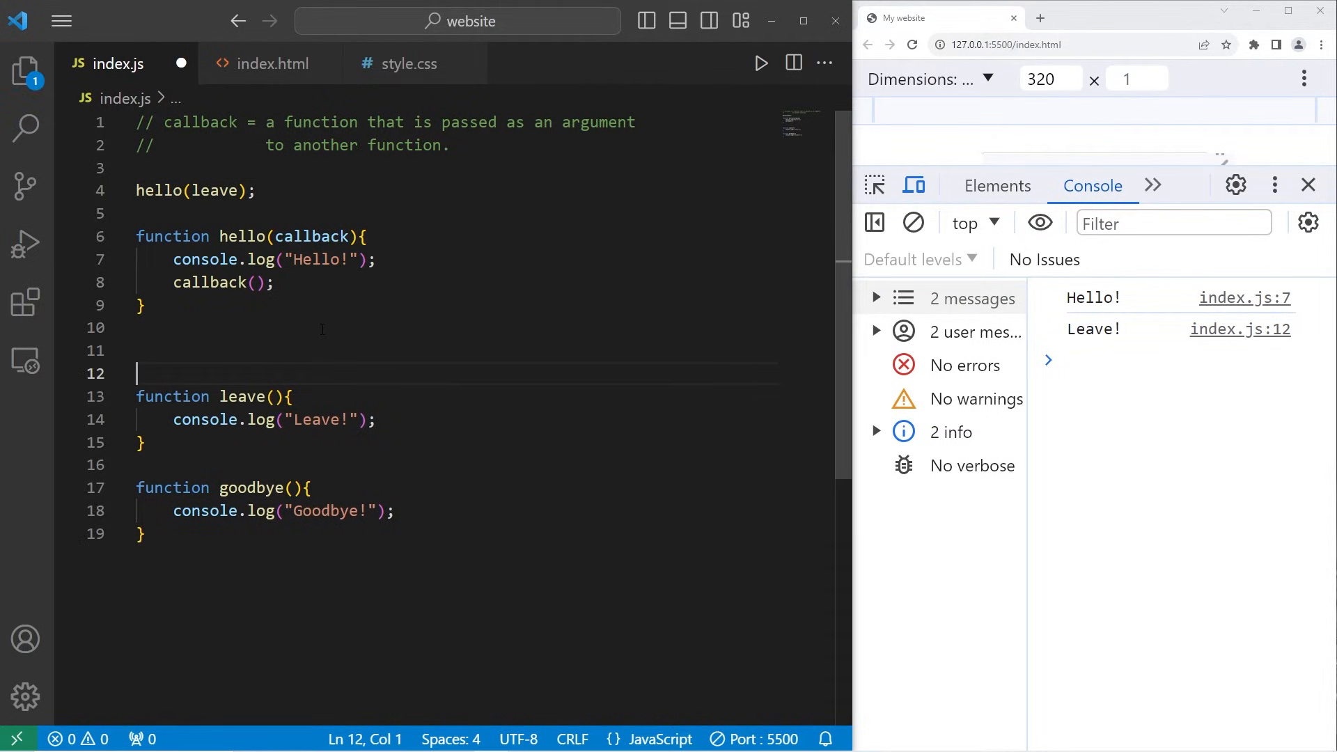
# Step: Add function wait() logging "Wait!", call hello(wait), and select the old leave and goodbye functions
pyautogui.write('function')
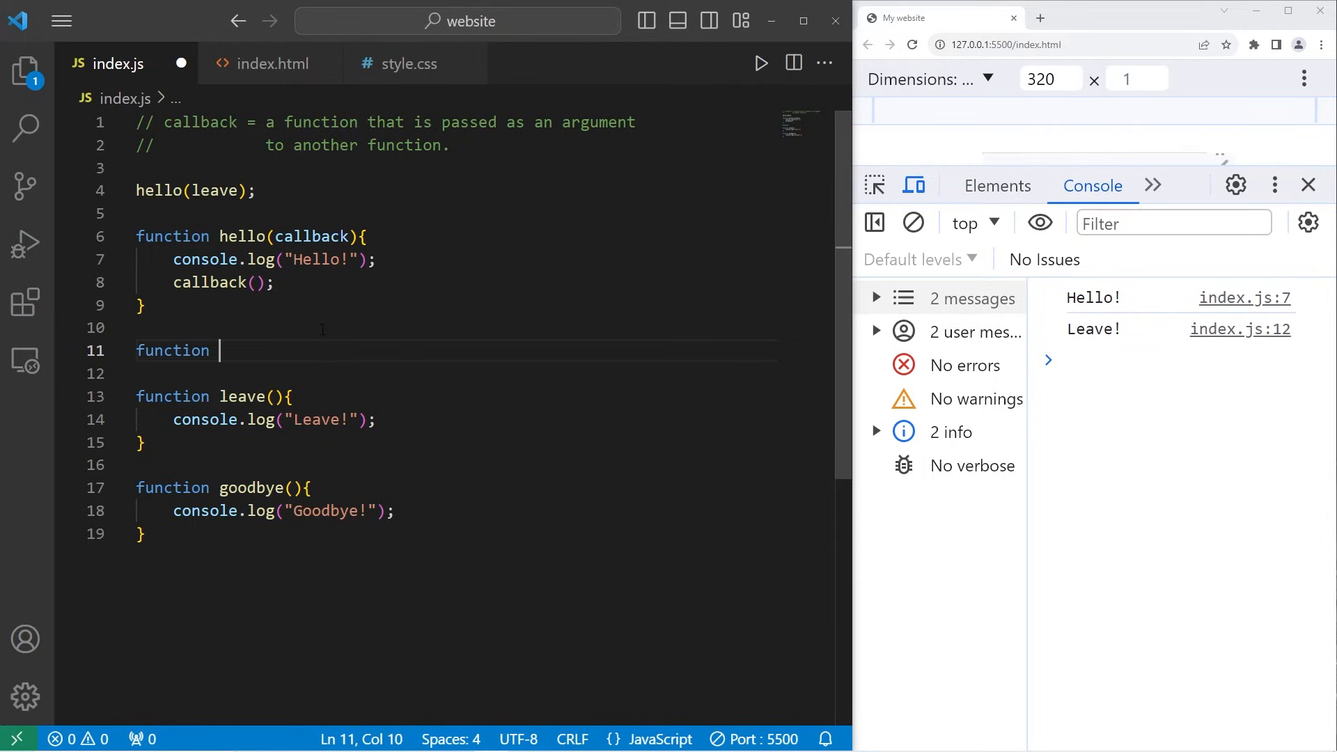
pyautogui.write('wait(){')
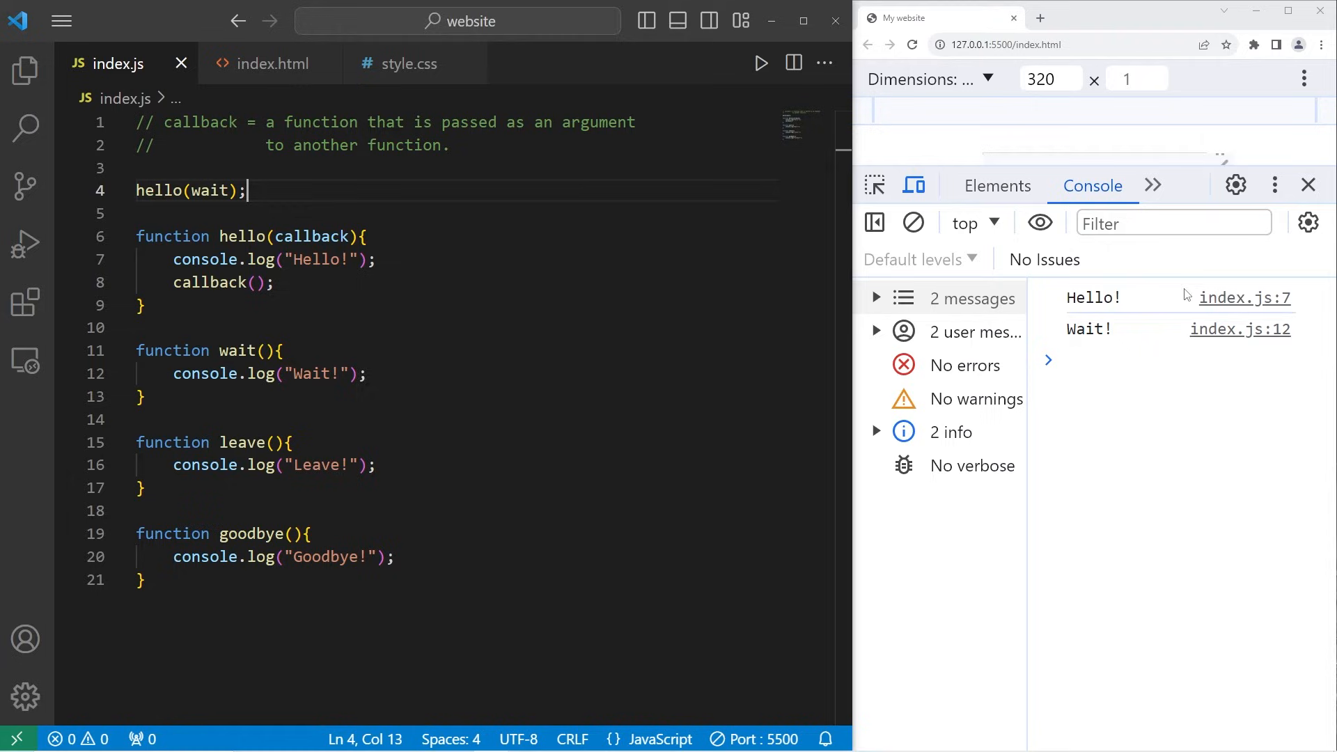
pyautogui.moveTo(1077, 338)
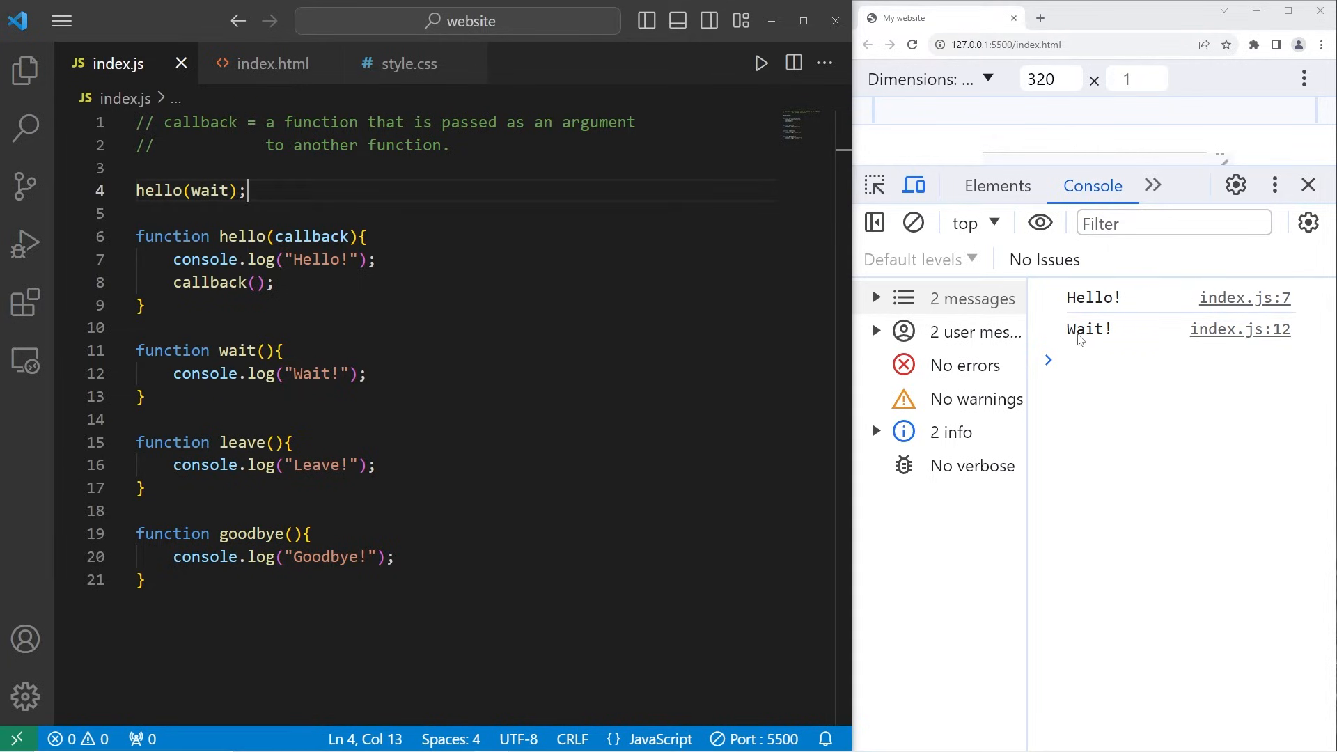
pyautogui.doubleClick(201, 122)
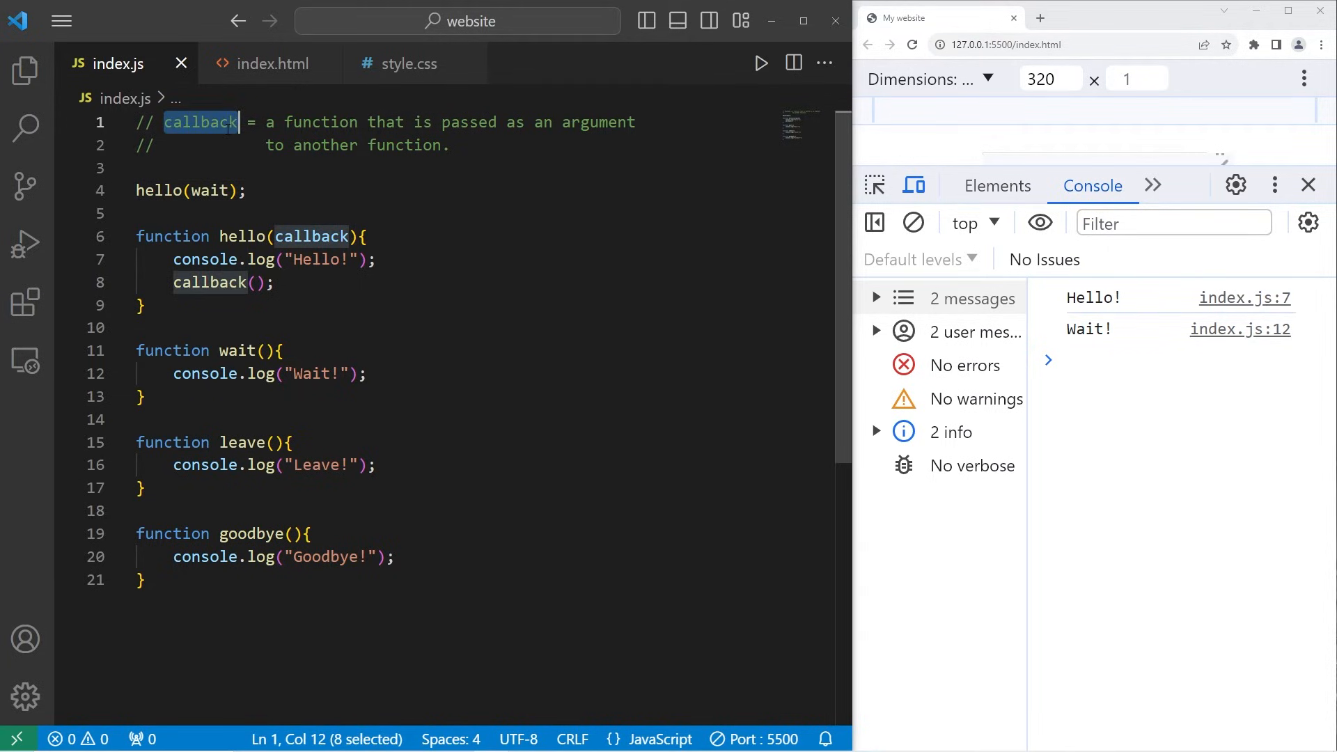
pyautogui.doubleClick(207, 190)
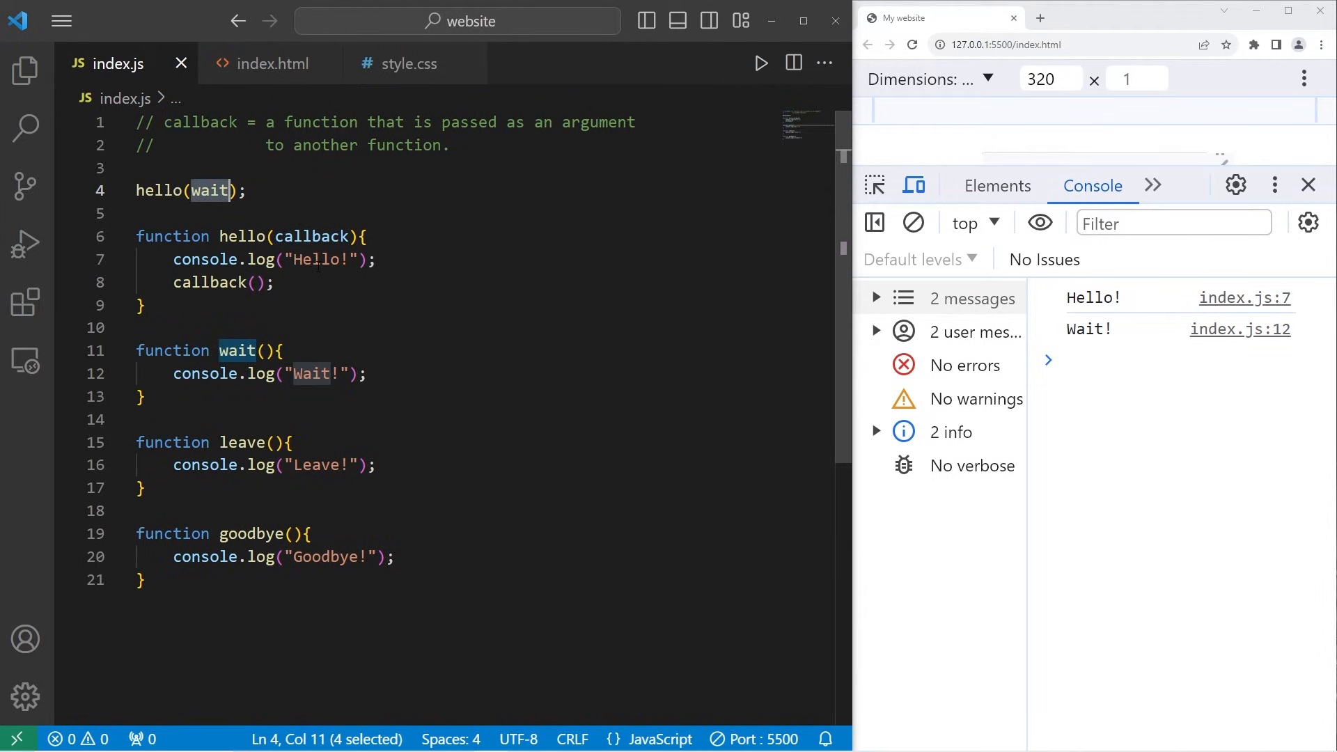
pyautogui.doubleClick(312, 236)
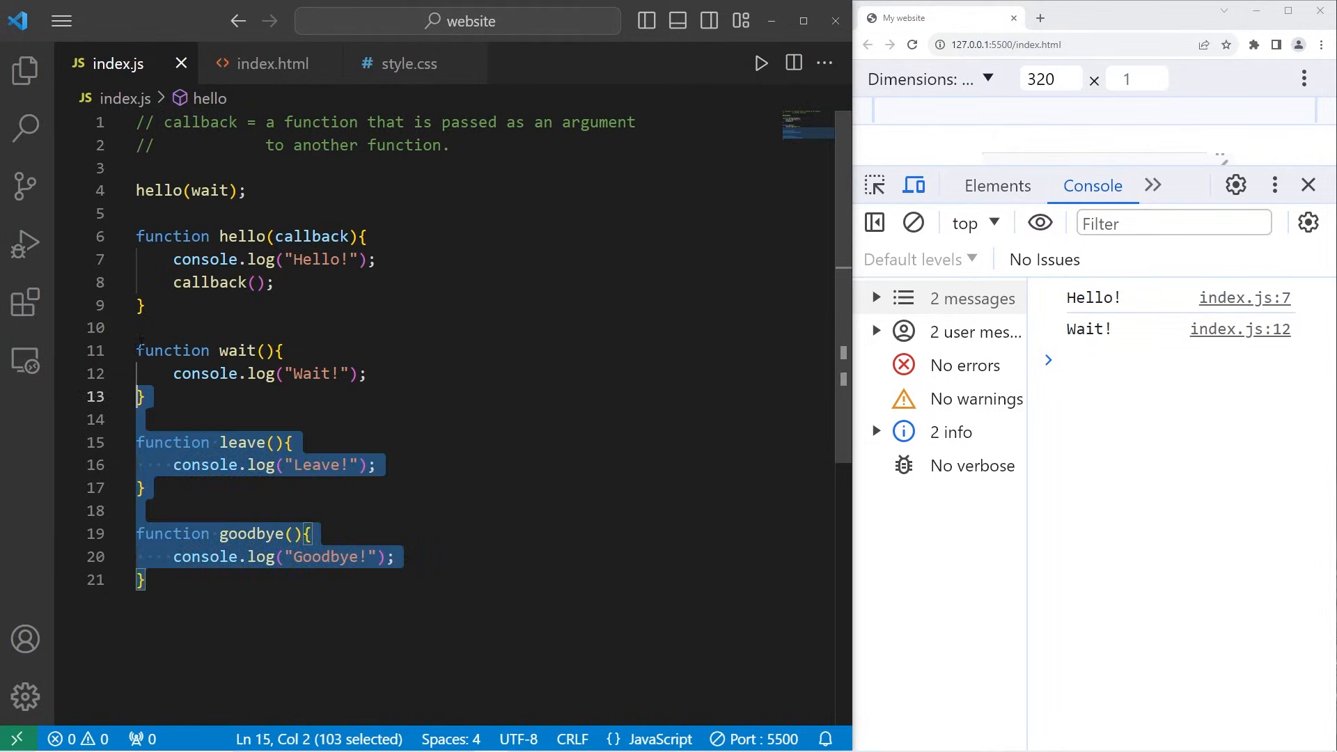
# Step: Replace the examples with function sum(callback, x, y) computing let result = x + y and calling callback(result)
pyautogui.press('Delete')
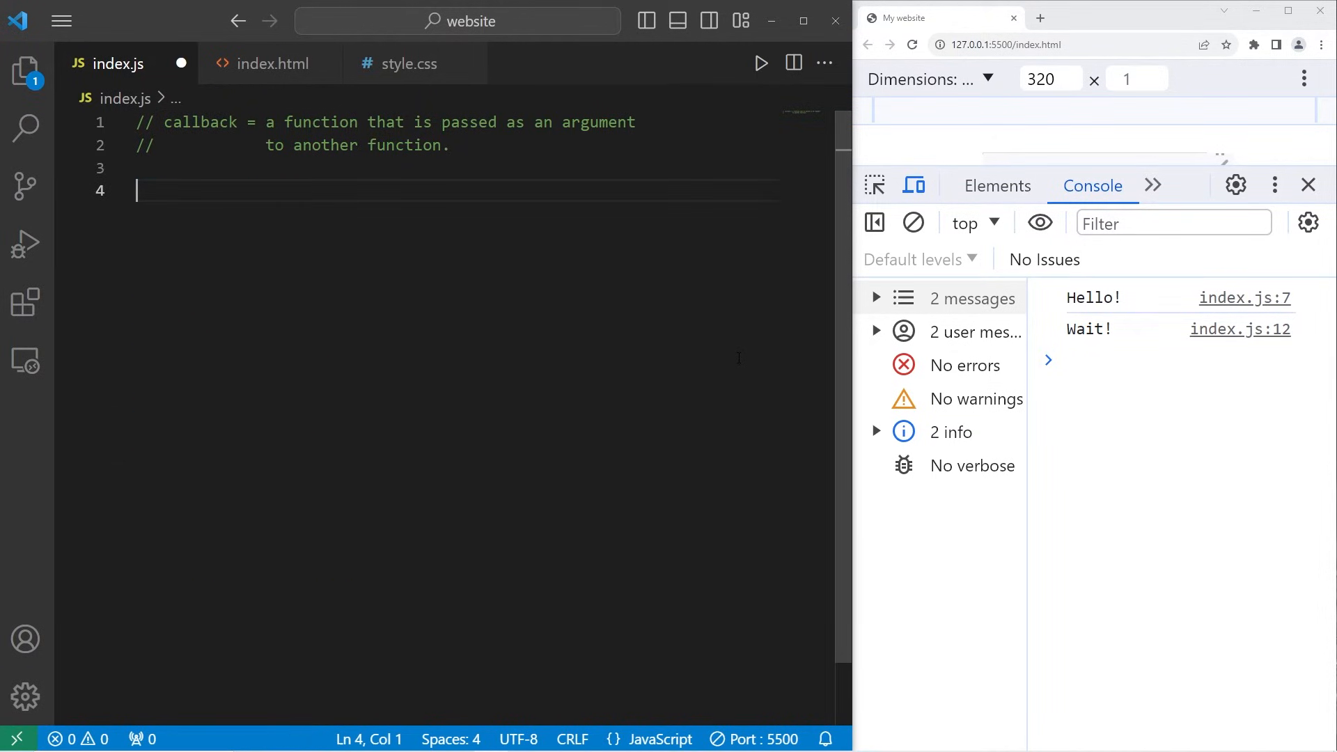
pyautogui.write('function')
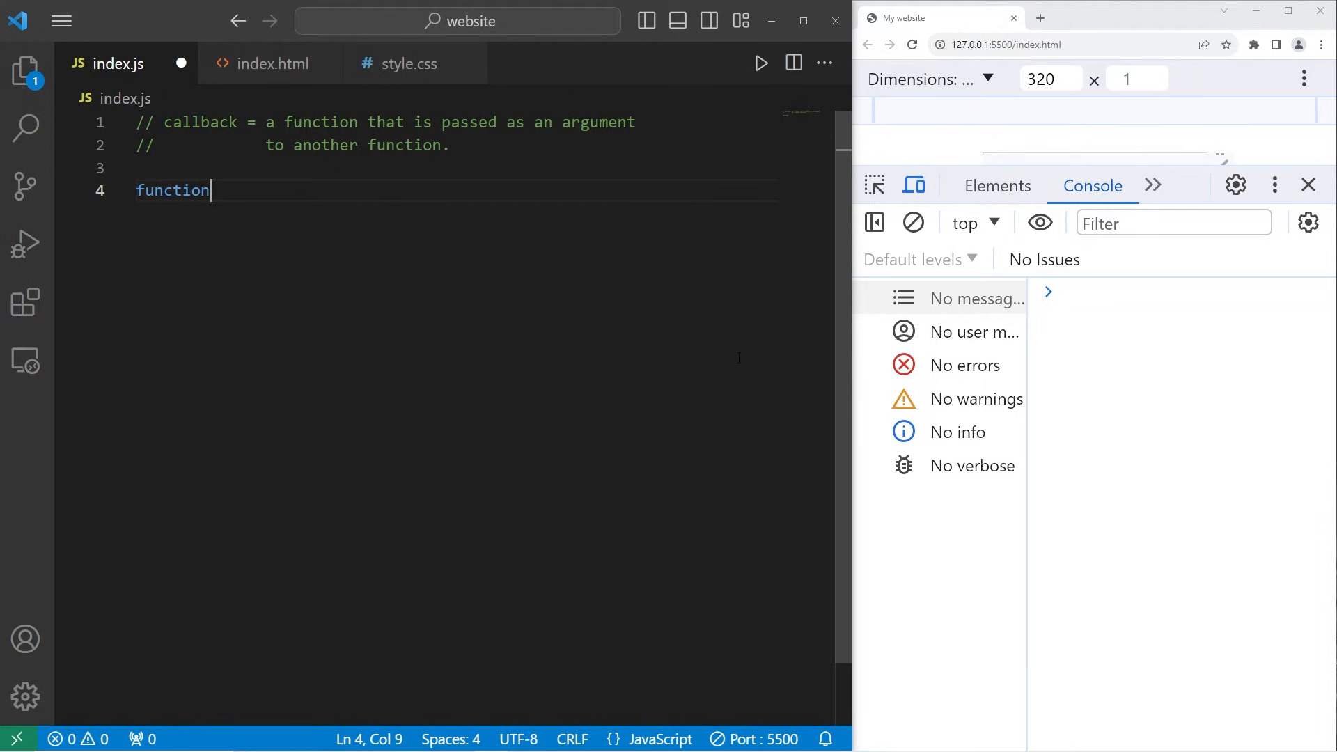
pyautogui.write('sum()')
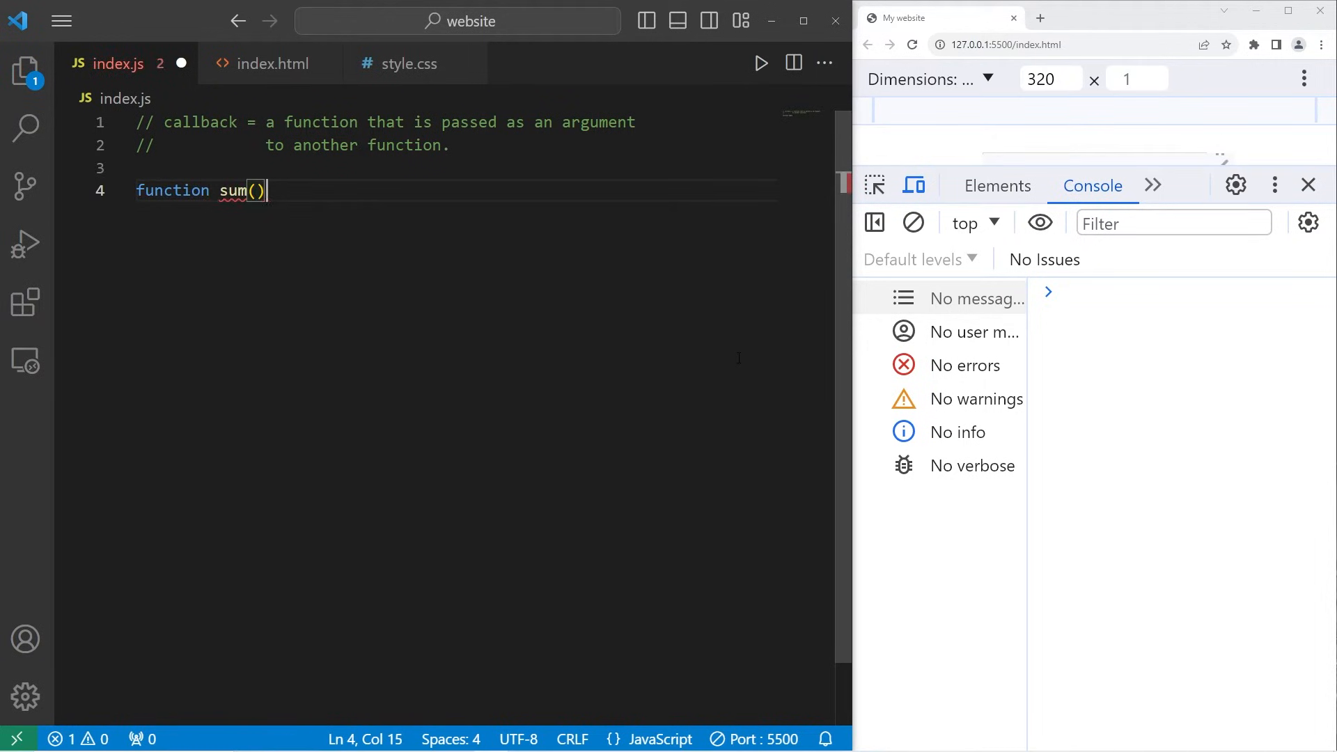
pyautogui.write('x, {')
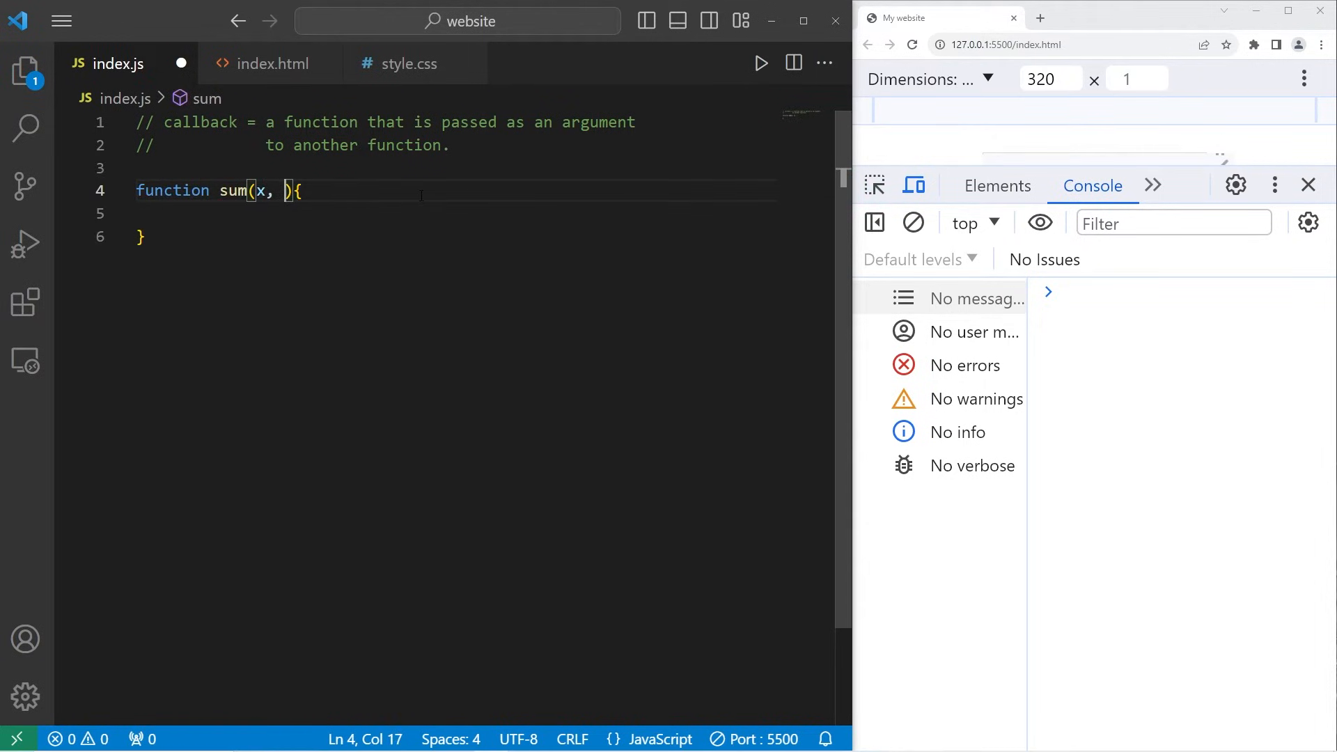
pyautogui.write('y')
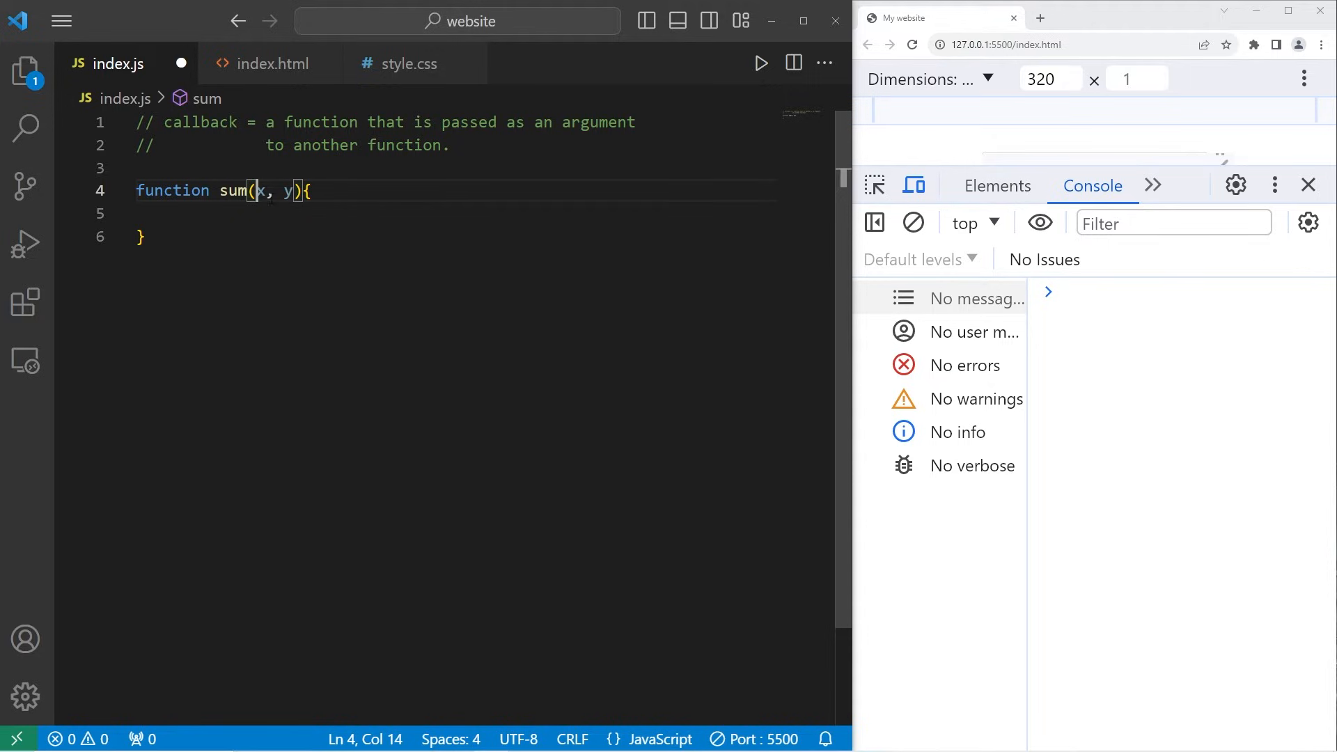
pyautogui.write('callback,')
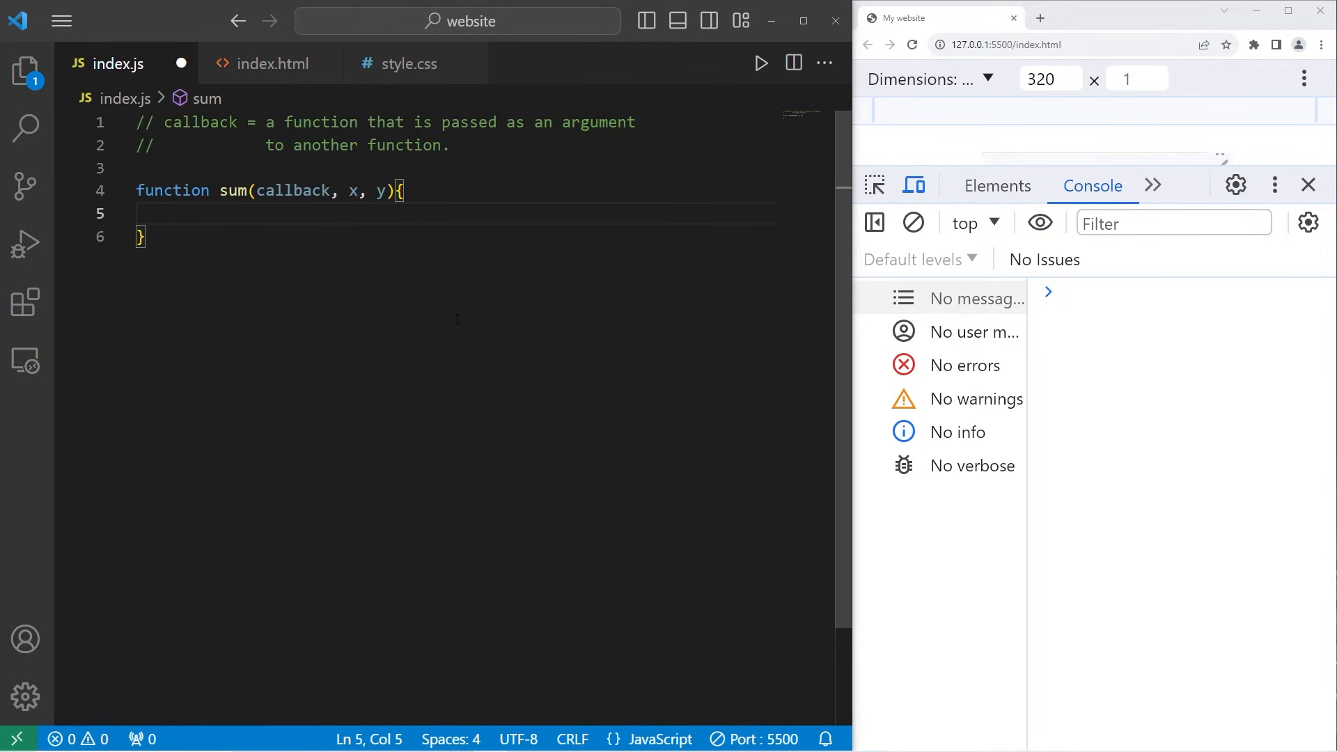
pyautogui.write('let resu')
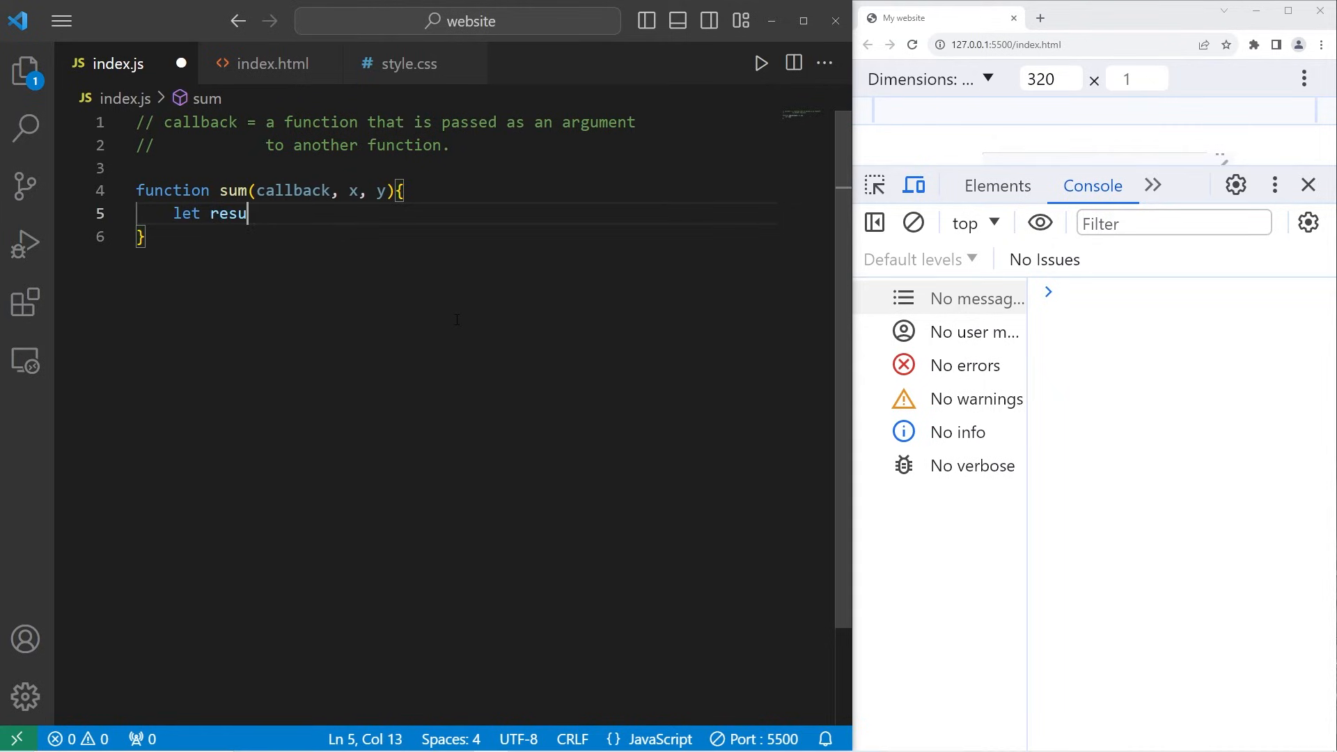
pyautogui.write('lt = x +')
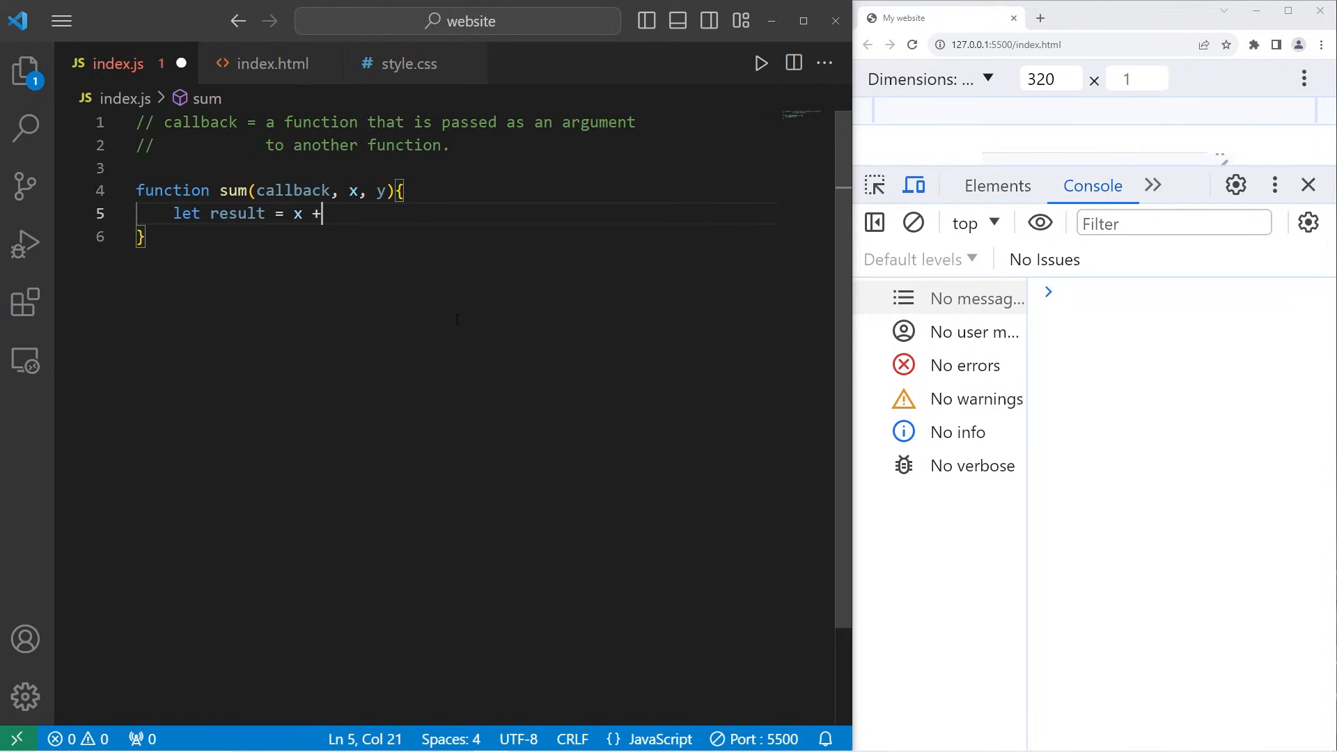
pyautogui.write('y;')
pyautogui.write('callback();')
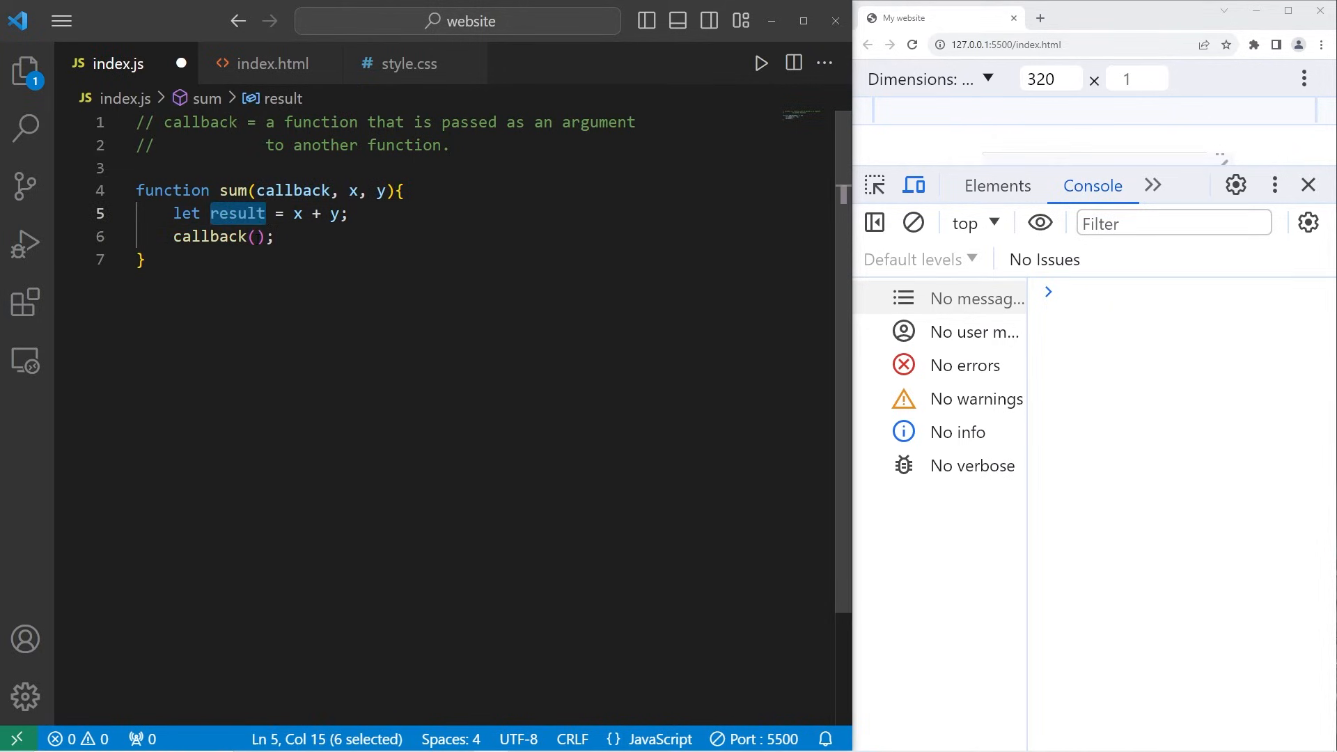
pyautogui.write('result')
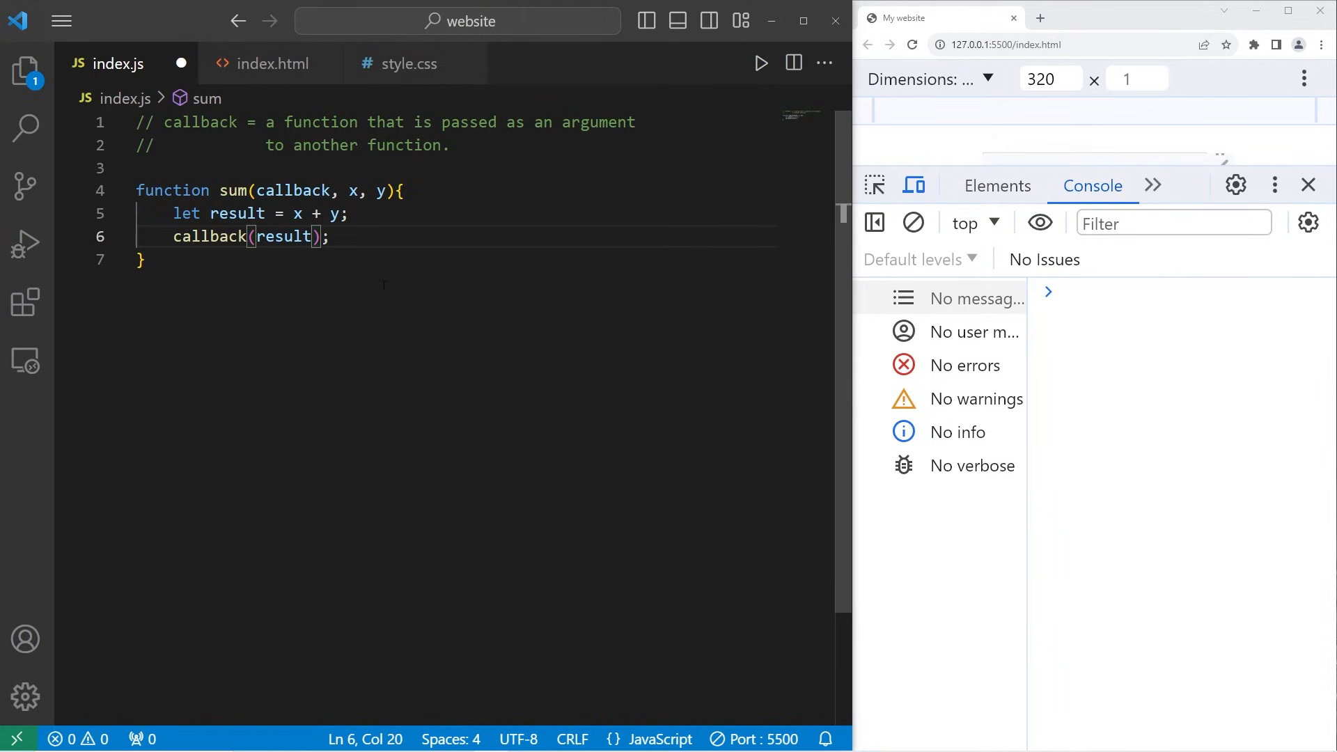
# Step: Define function displayConsole(result) that logs result to the console
pyautogui.write('function')
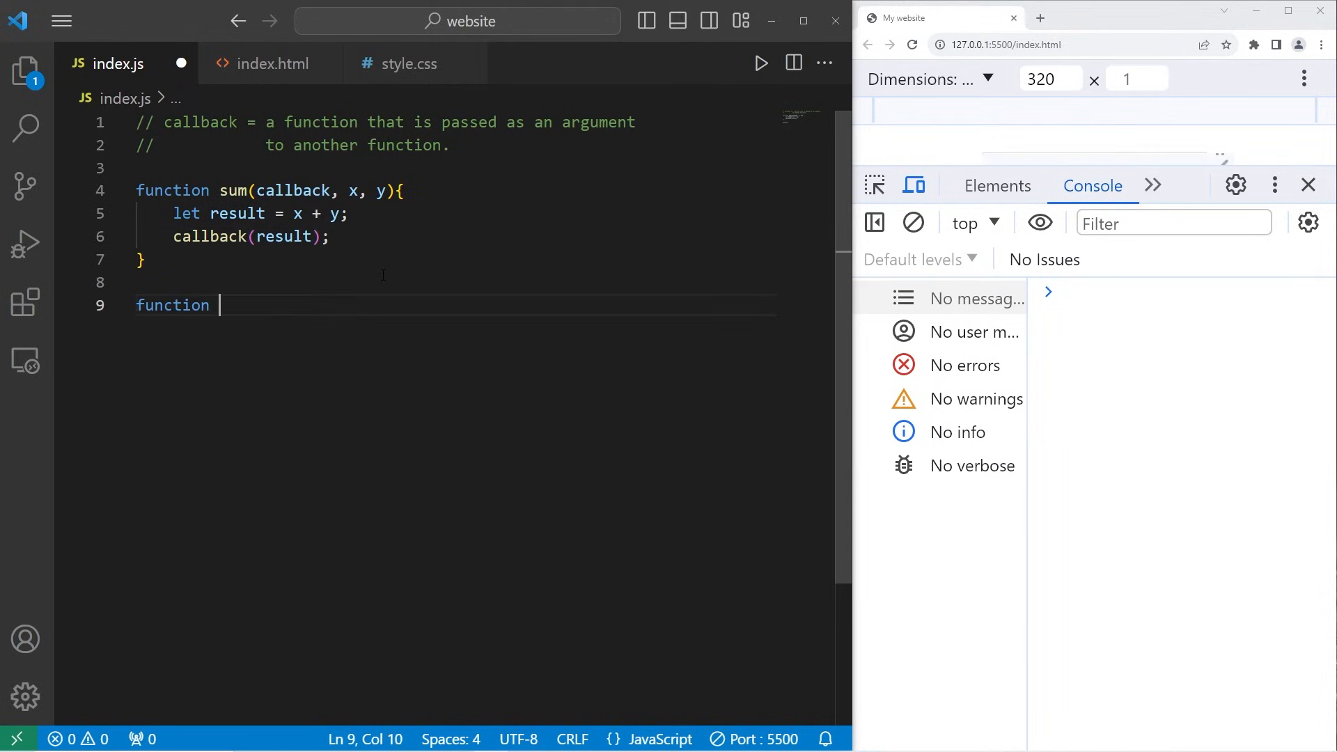
pyautogui.write('display')
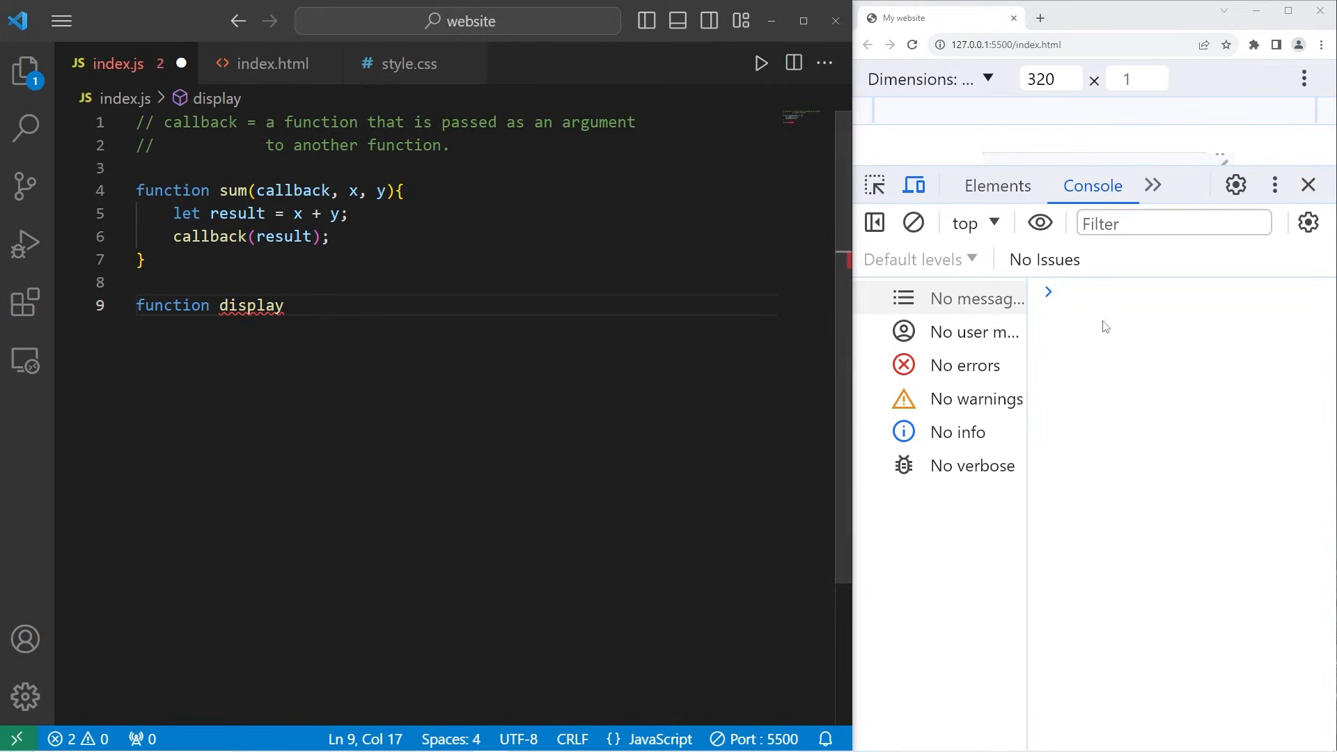
pyautogui.write('Con')
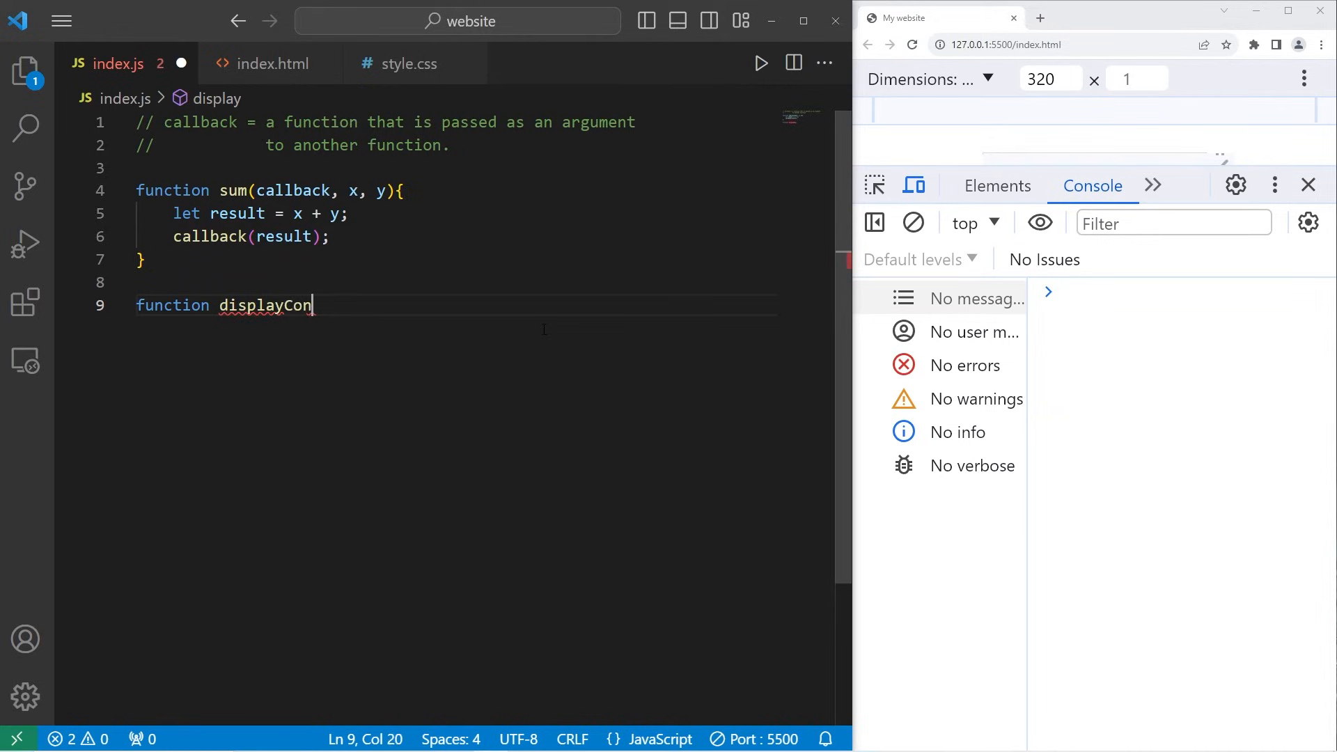
pyautogui.write('sole()')
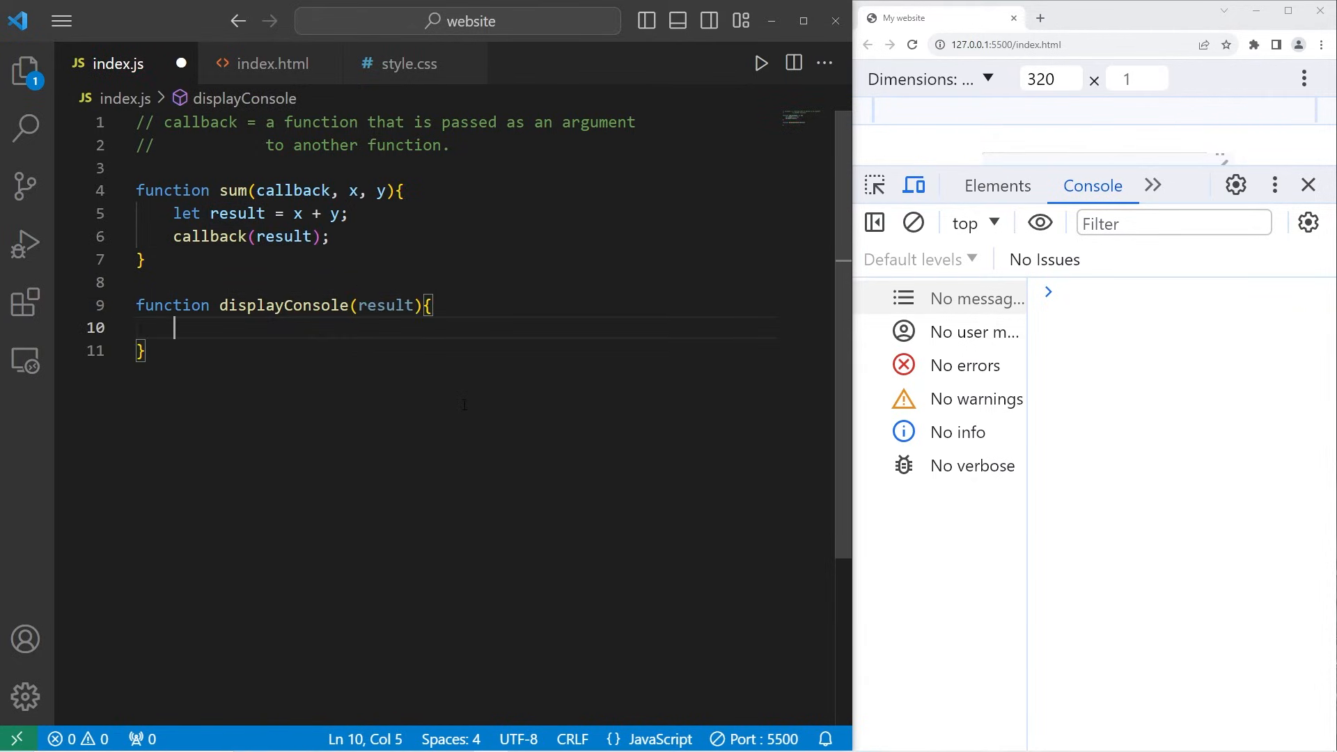
pyautogui.write('console.log(result);')
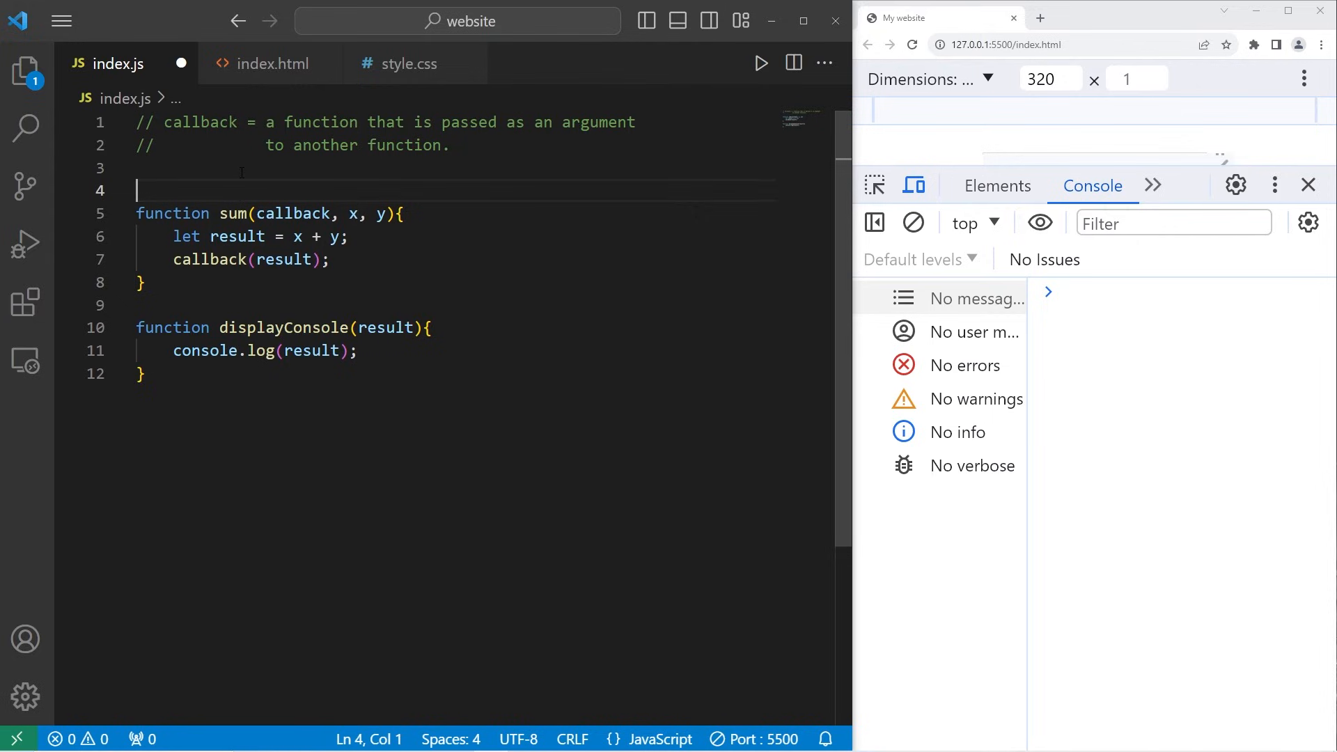
# Step: Add the call sum(displayConsole, 1, 2); above sum so the console prints 3
pyautogui.press('Enter')
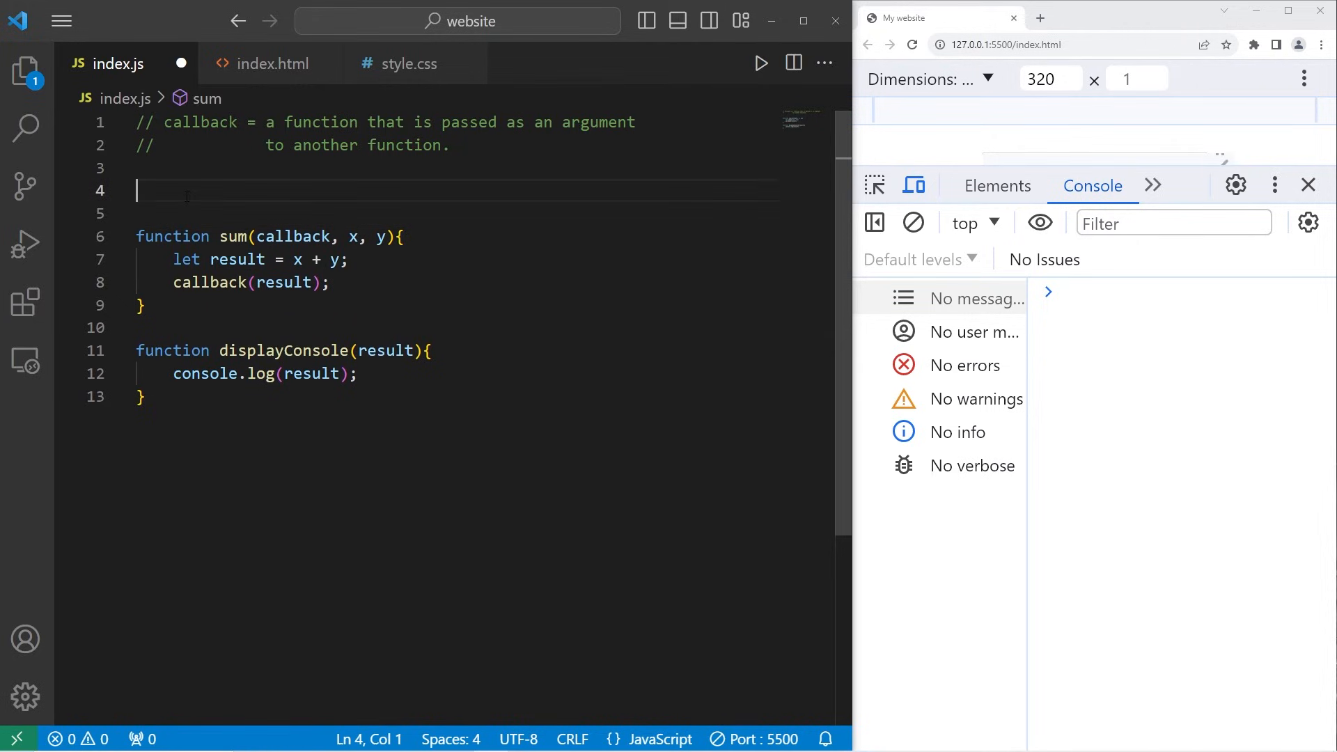
pyautogui.write('sum()')
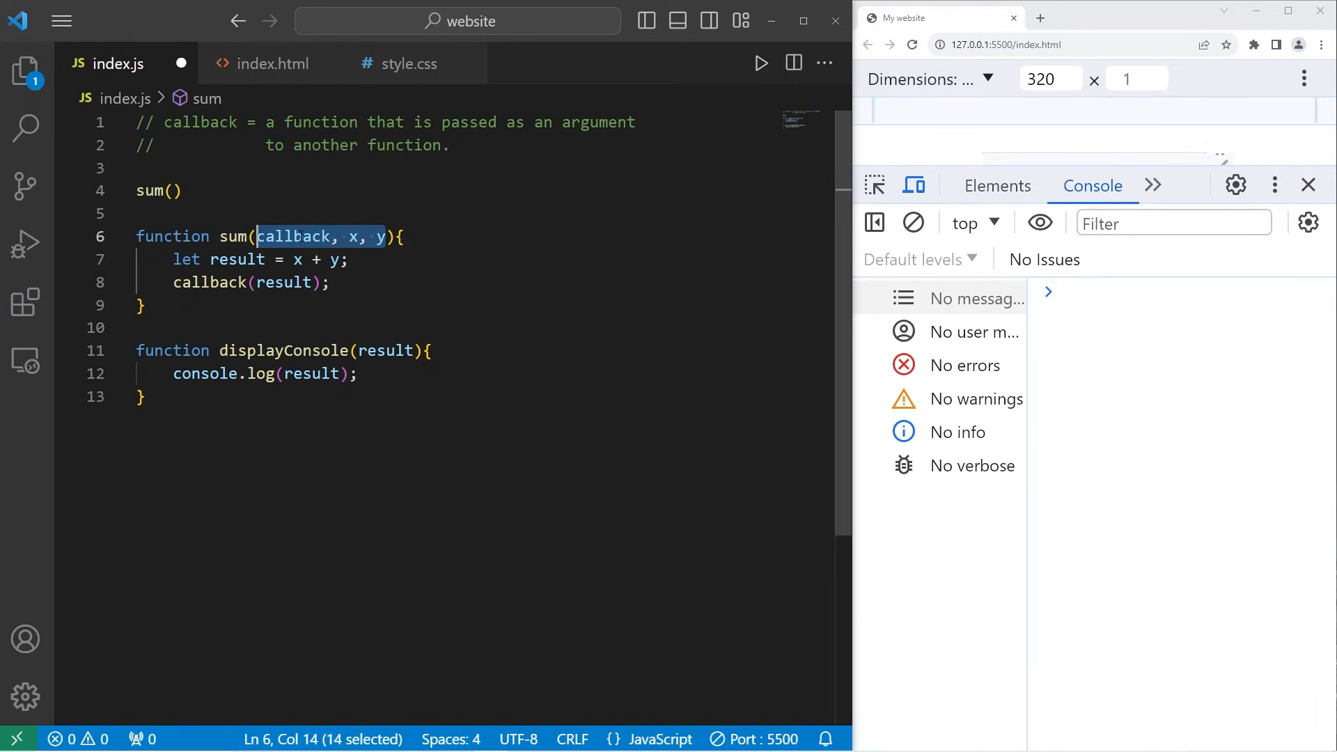
pyautogui.doubleClick(353, 236)
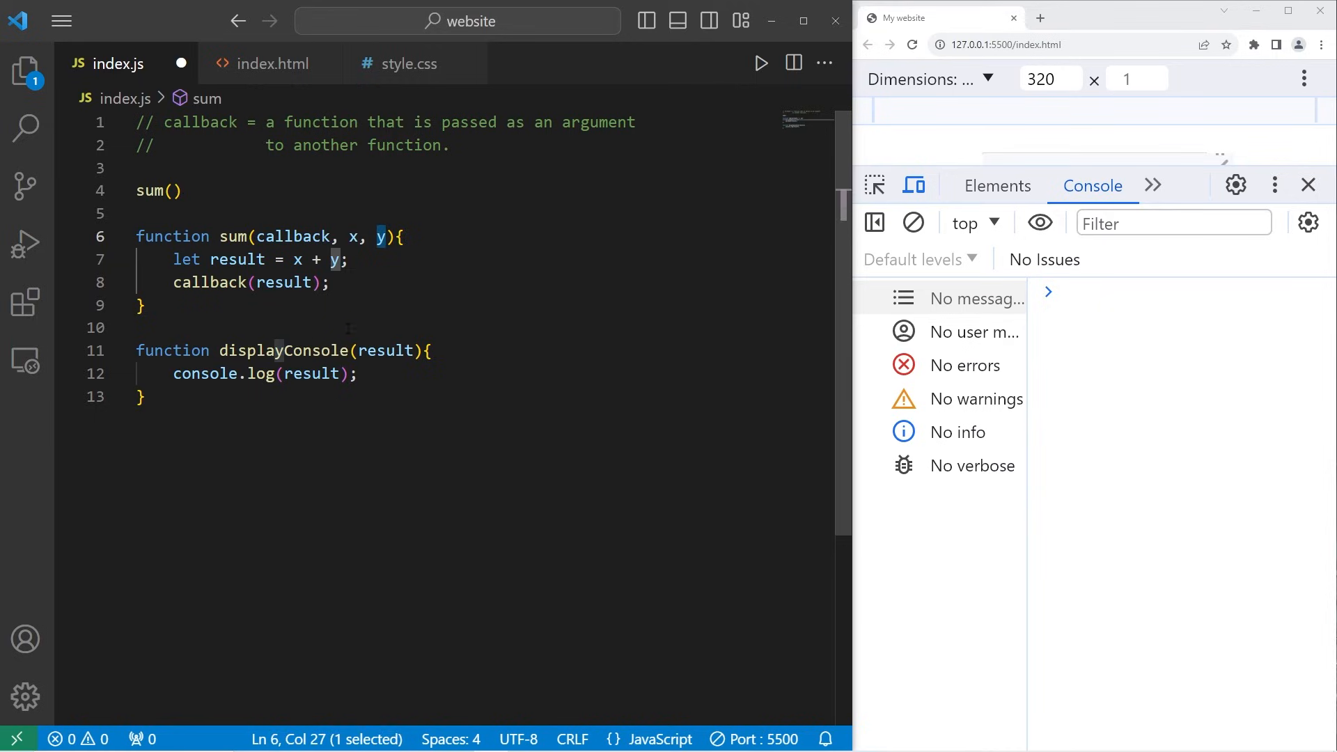
pyautogui.click(173, 190)
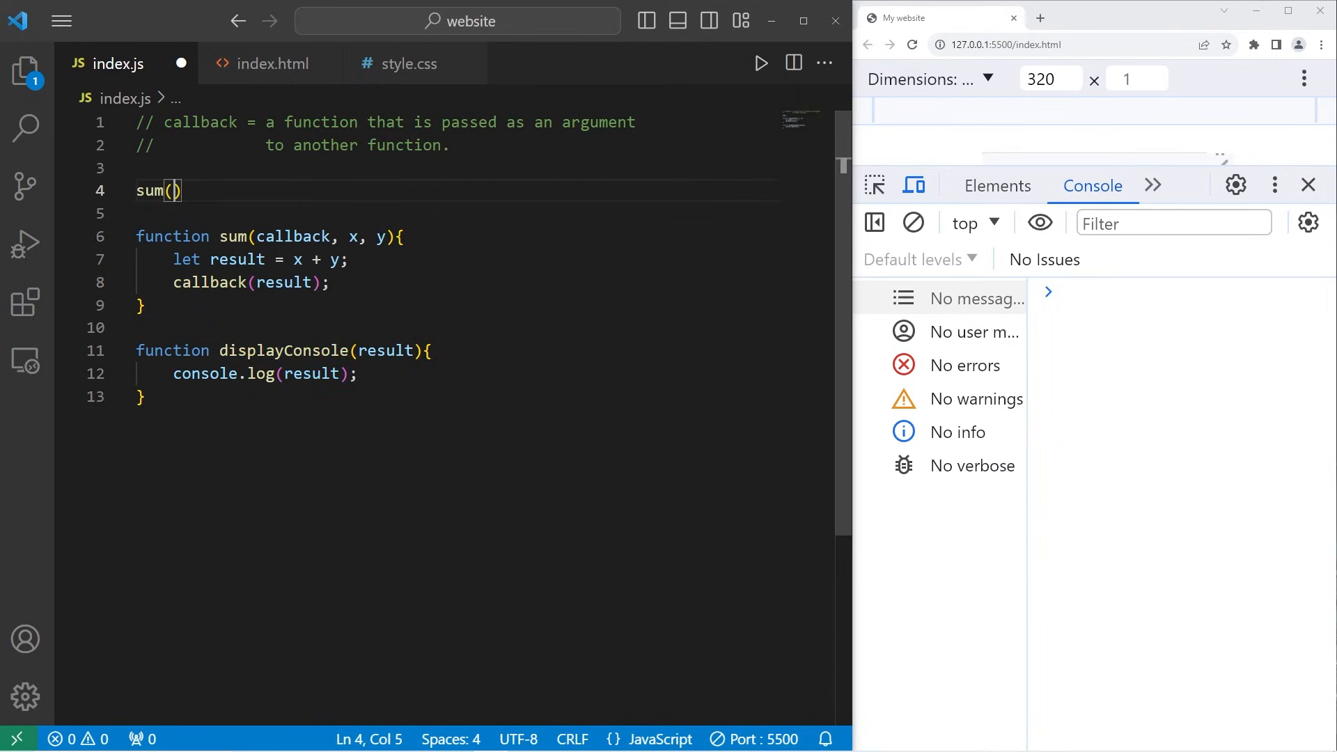
pyautogui.write('displayConsole')
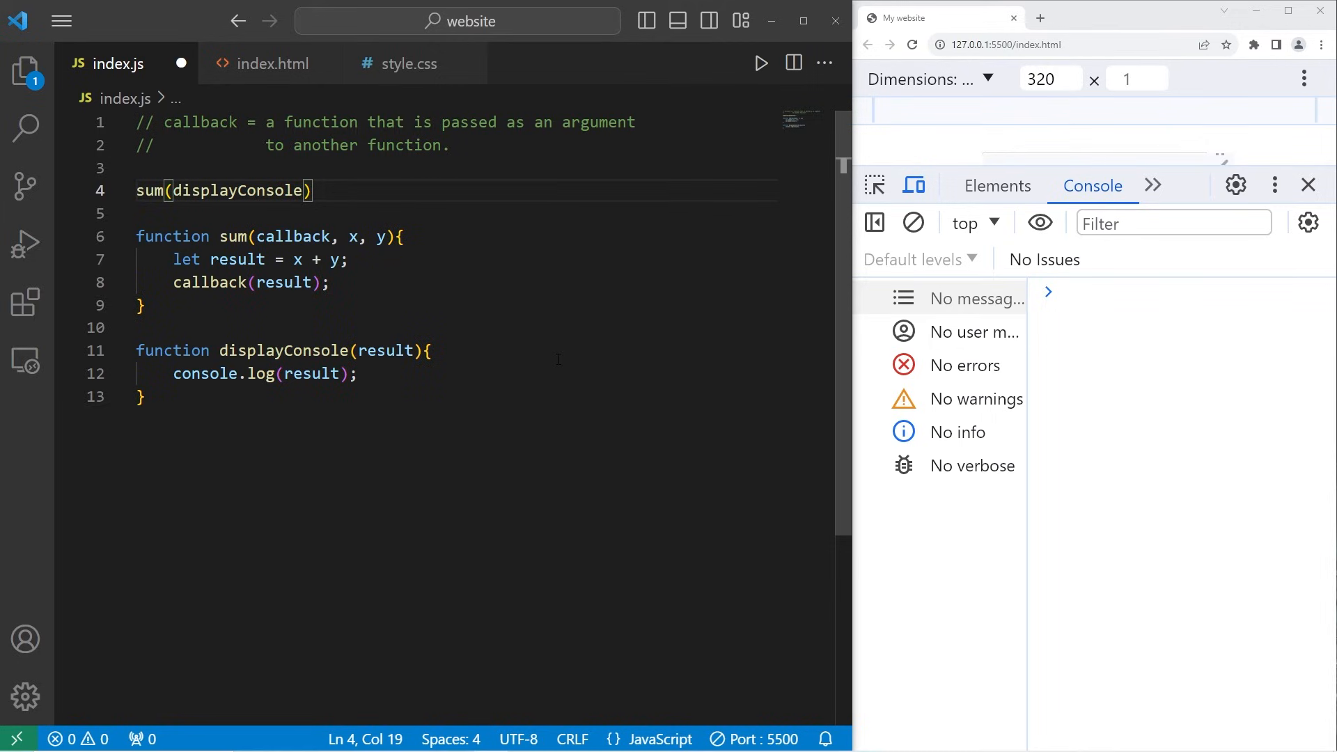
pyautogui.write('", "')
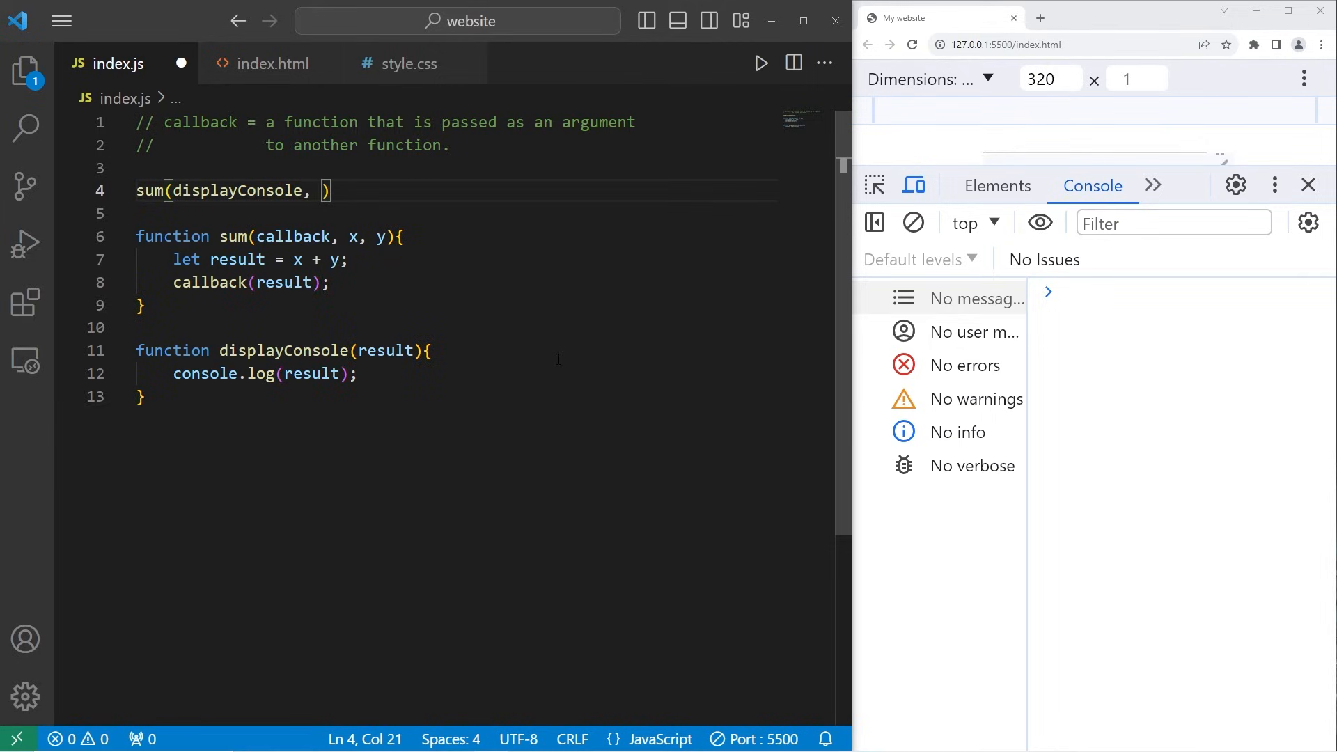
pyautogui.write('1,')
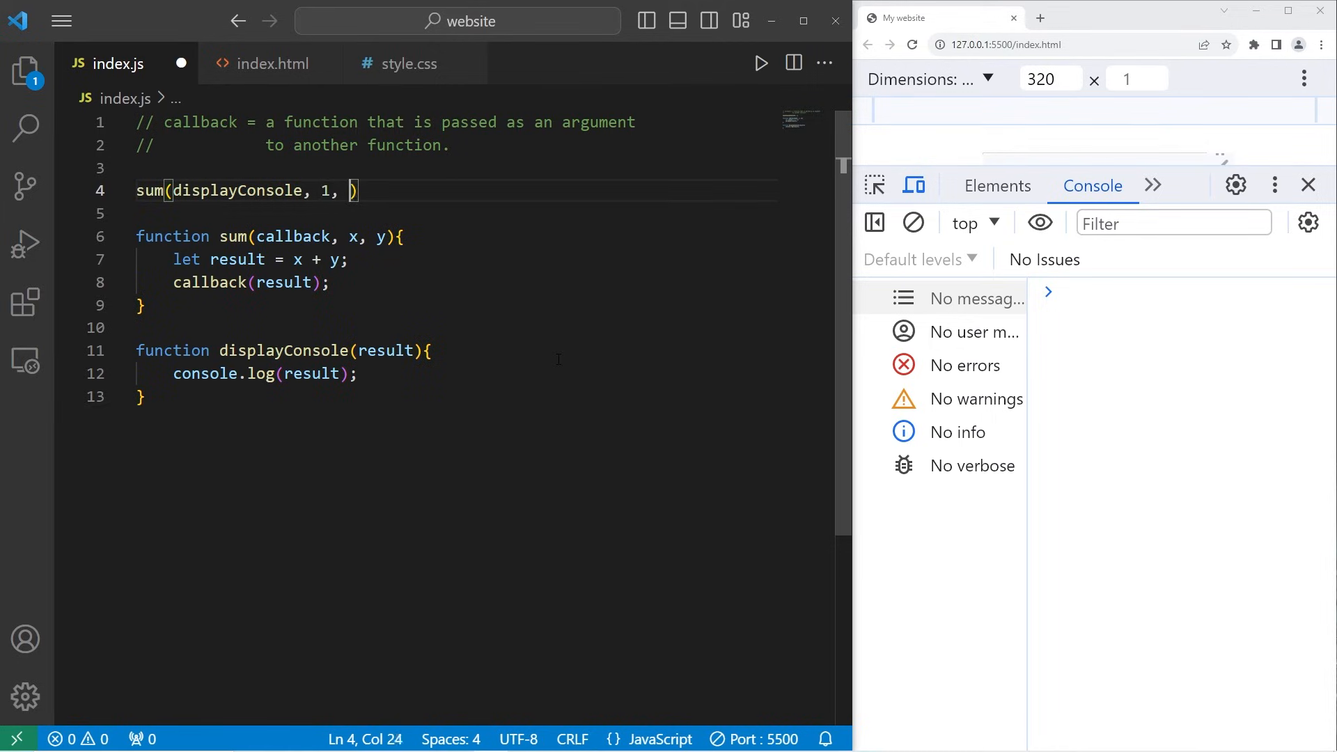
pyautogui.write('2')
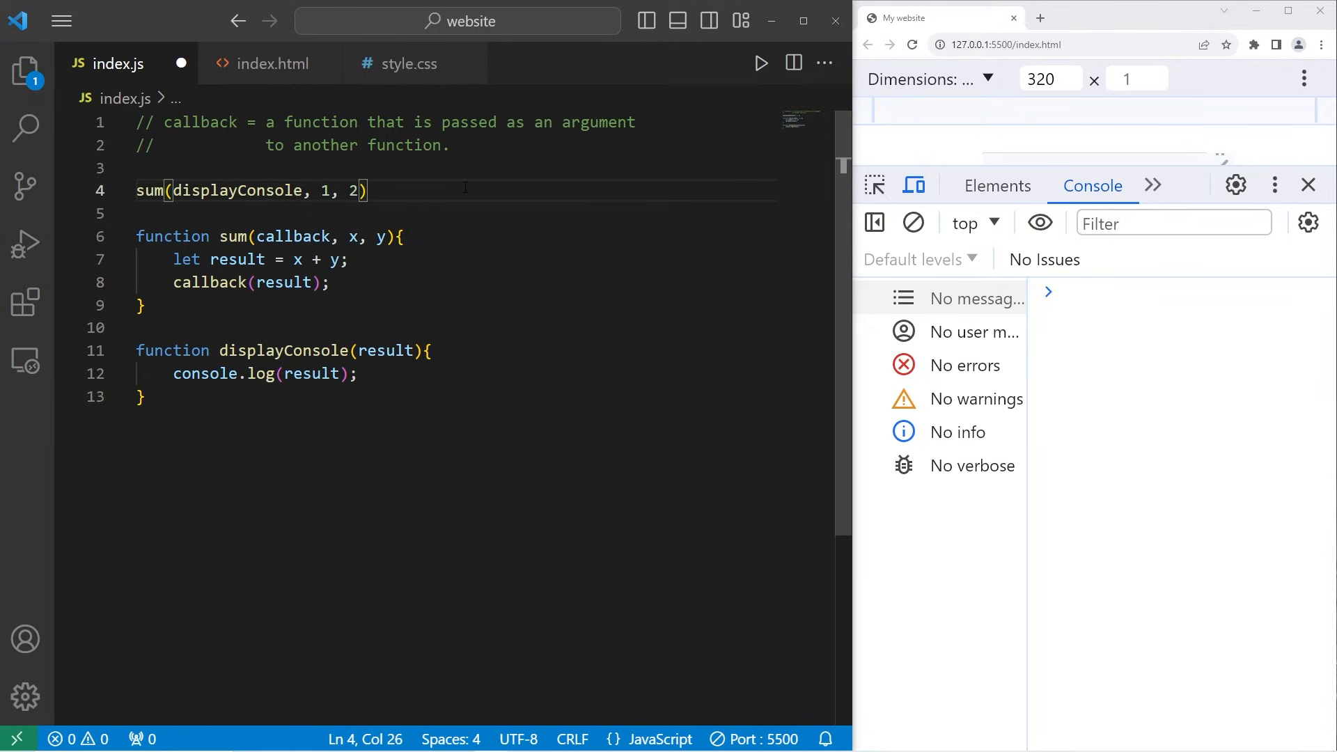
pyautogui.write(';')
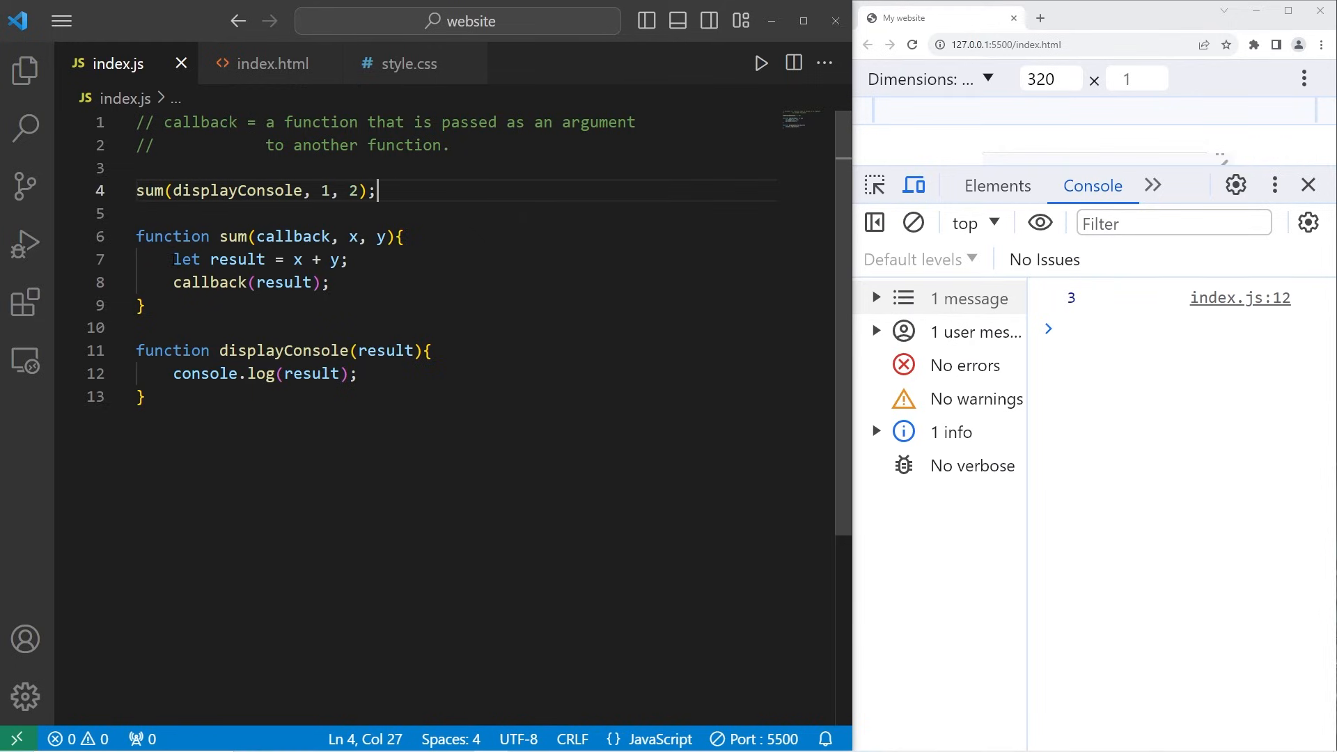
pyautogui.moveTo(174, 259); pyautogui.dragTo(348, 259)
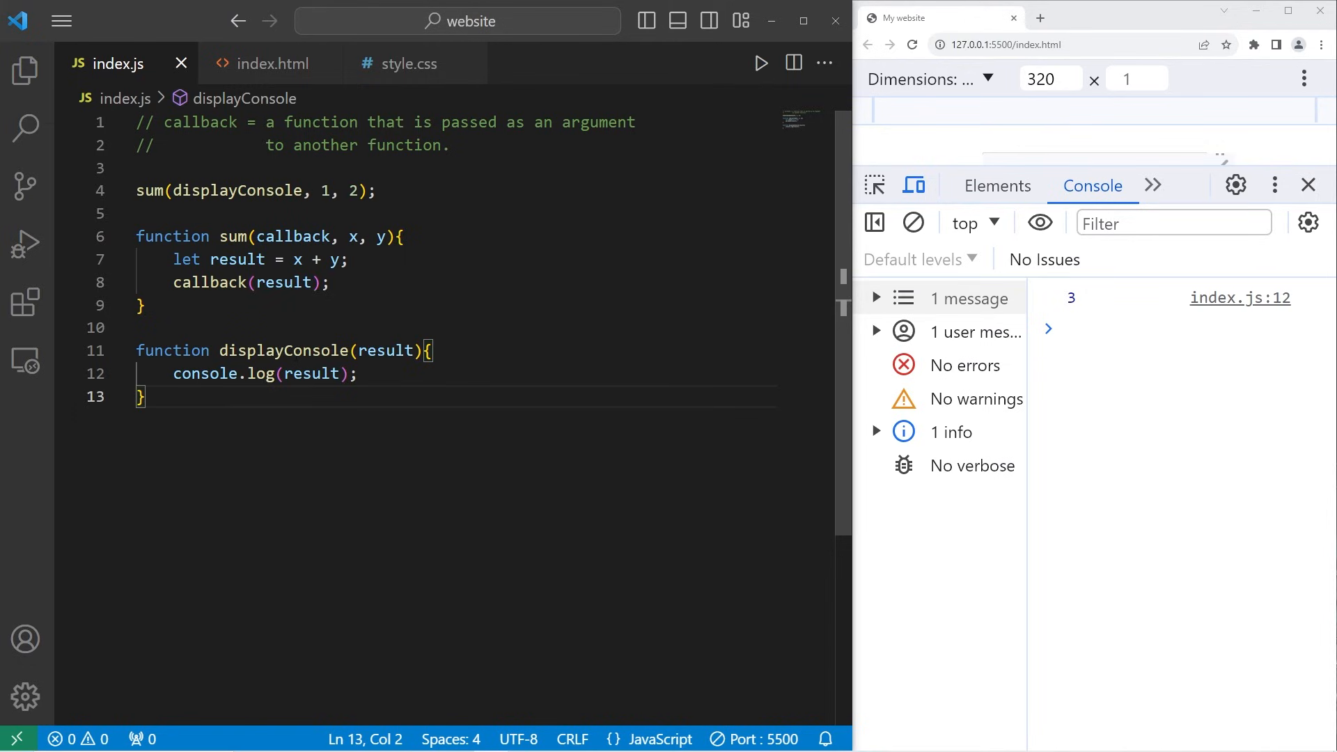
# Step: In index.html retype the h1's id attribute as myH1, then return to index.js
pyautogui.click(271, 63)
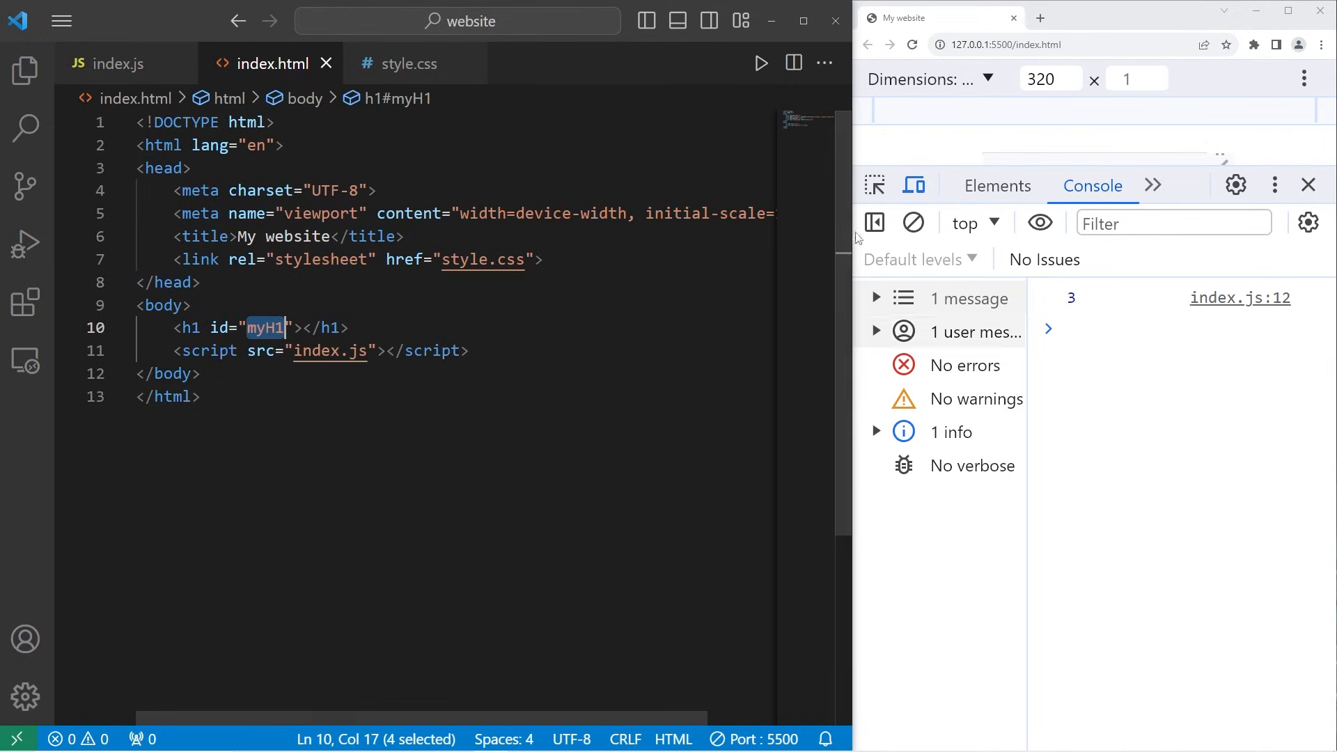
pyautogui.click(1308, 185)
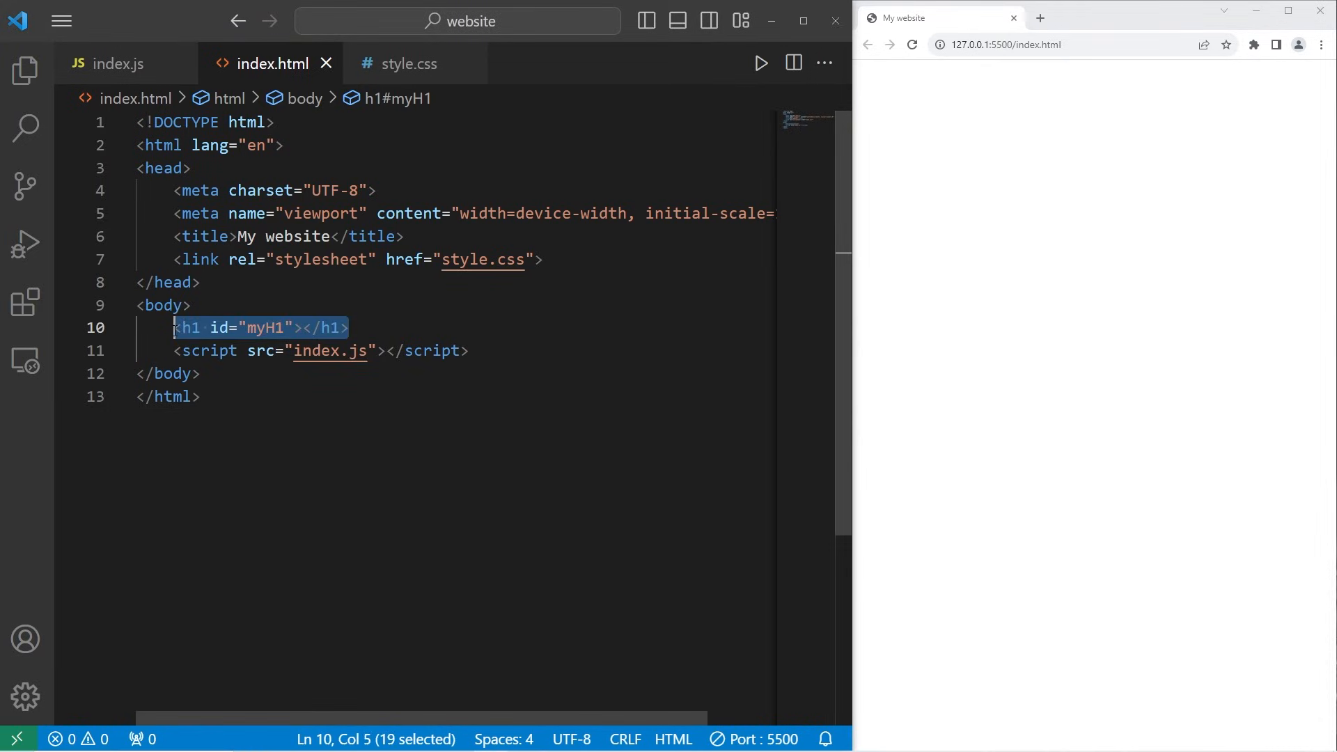
pyautogui.press('Delete')
pyautogui.write('<h1')
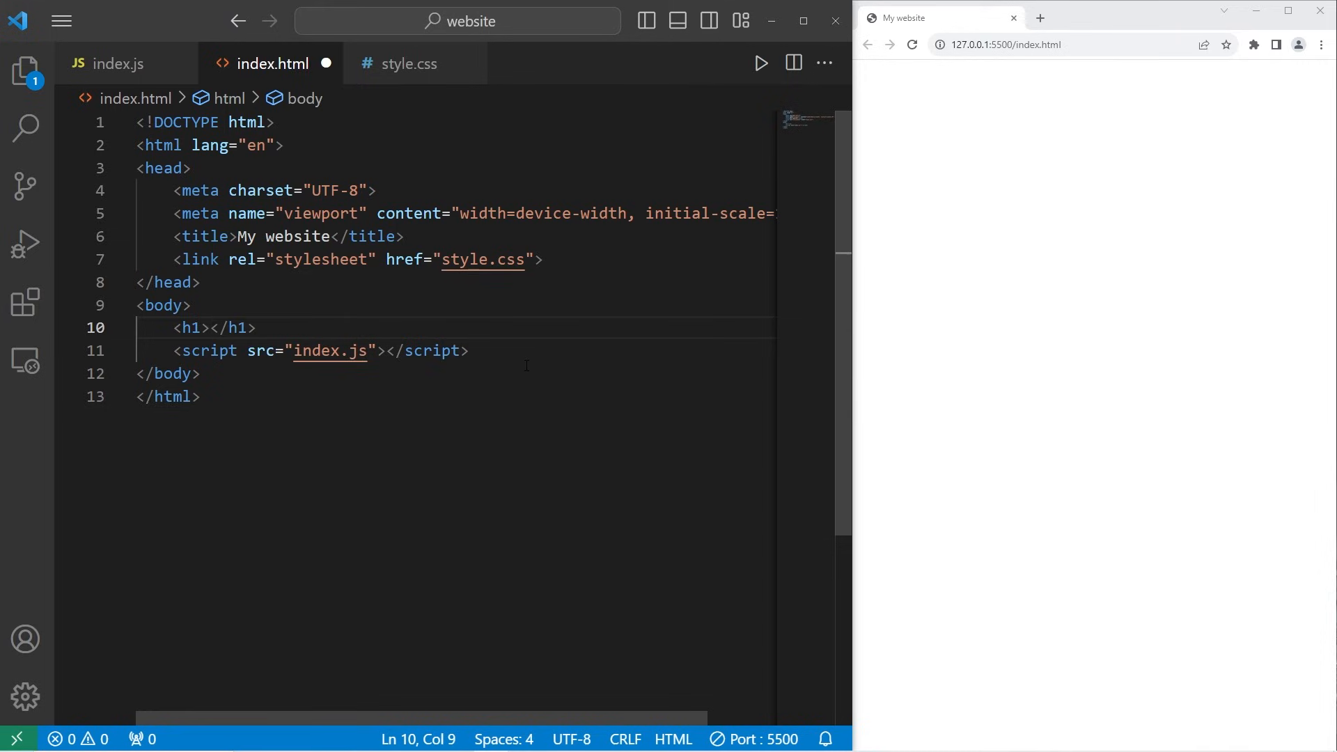
pyautogui.write('id=""')
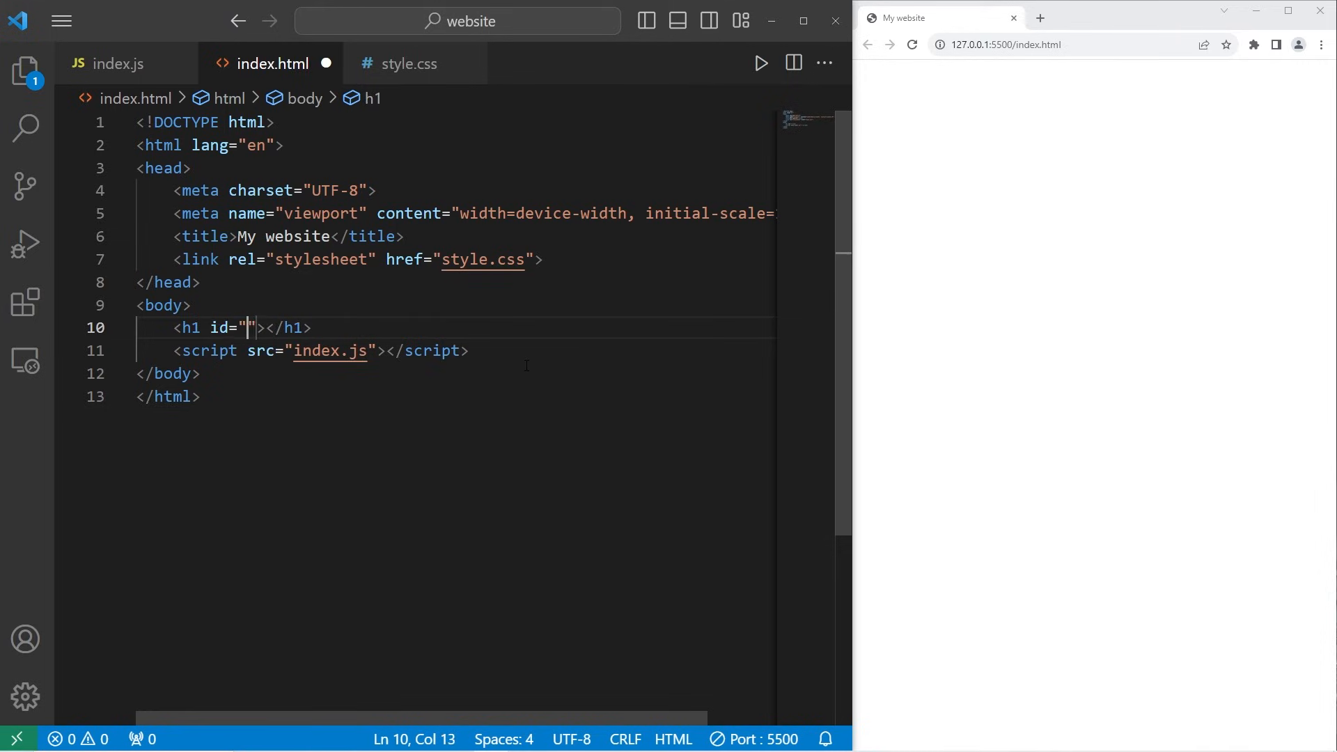
pyautogui.write('my')
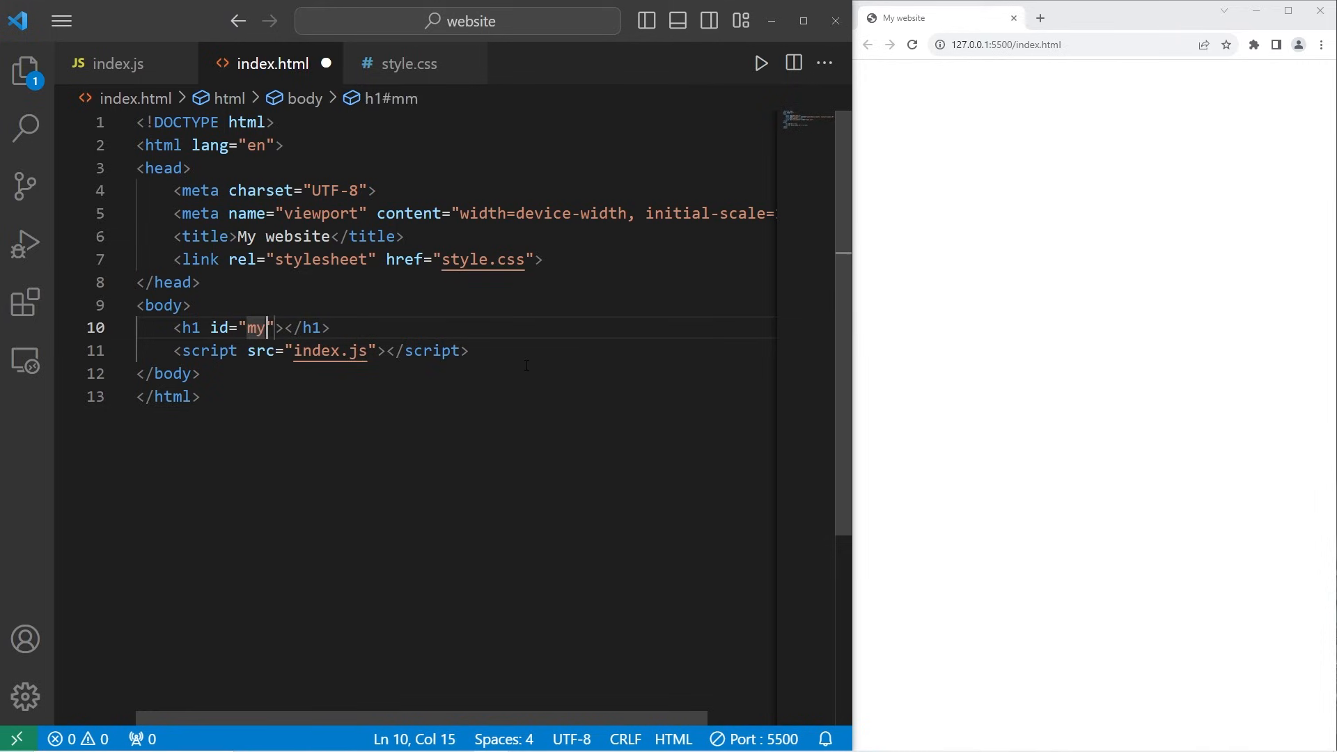
pyautogui.click(127, 63)
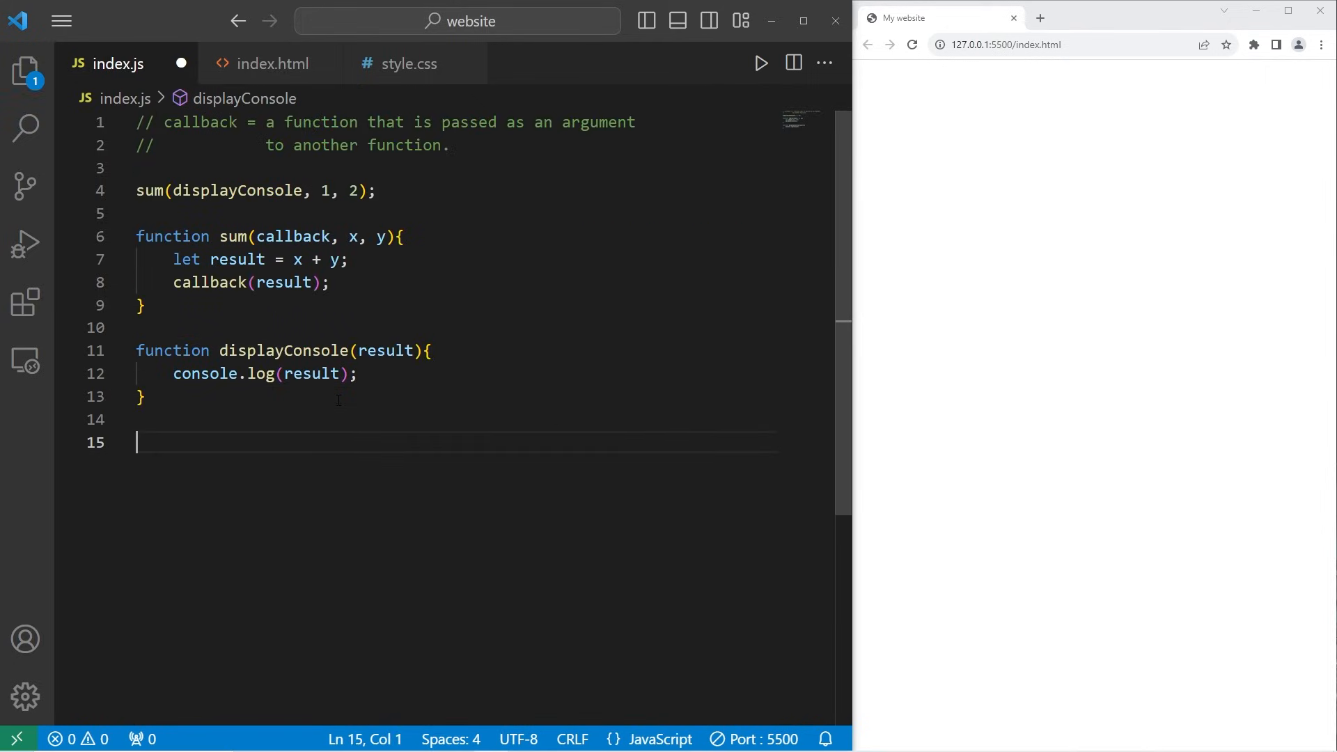
# Step: Declare function displayPage(result) with an empty body below displayConsole
pyautogui.write('function d')
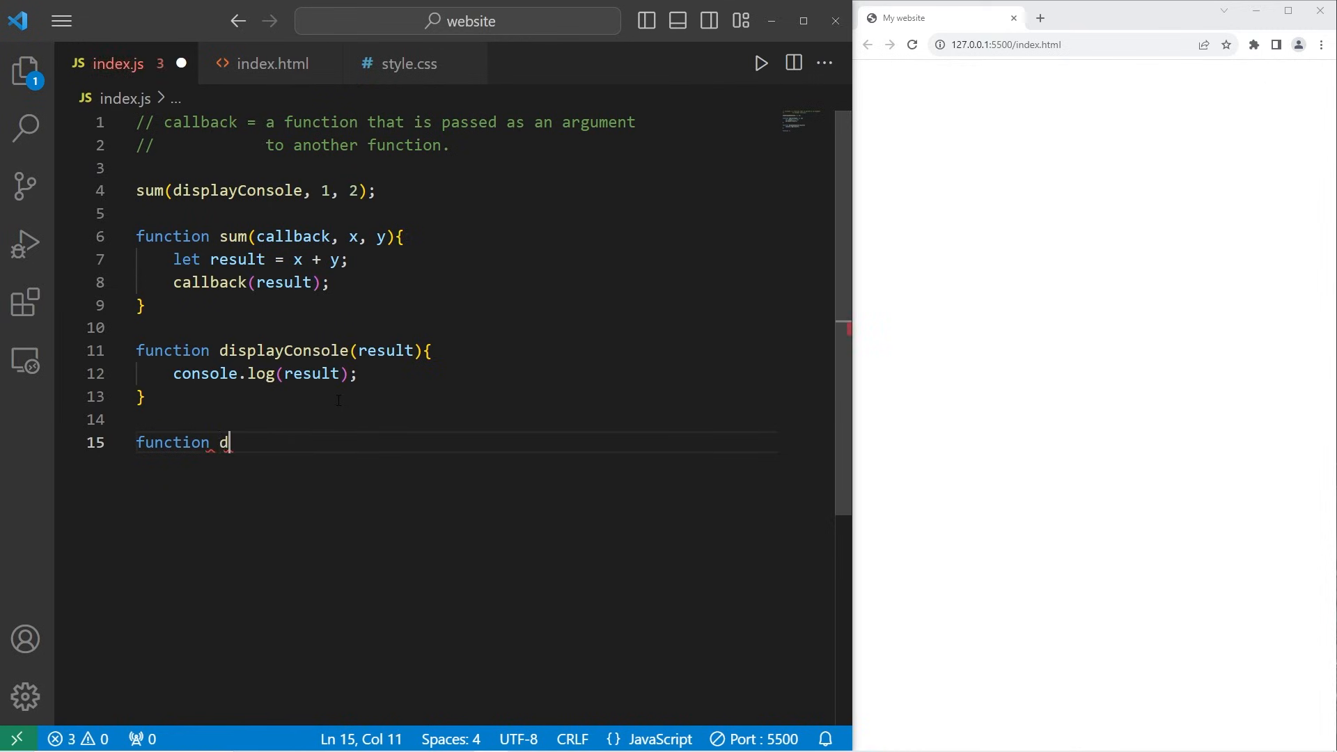
pyautogui.write('isplay')
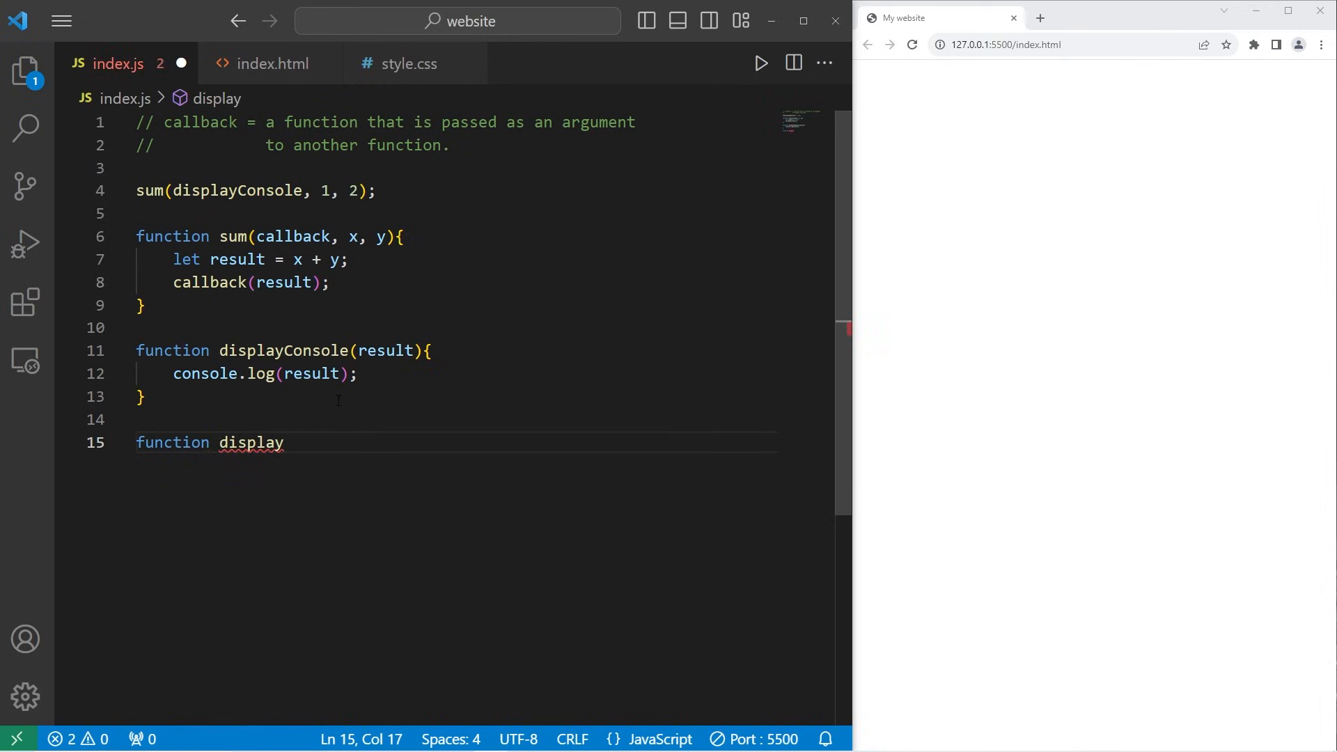
pyautogui.write('Page')
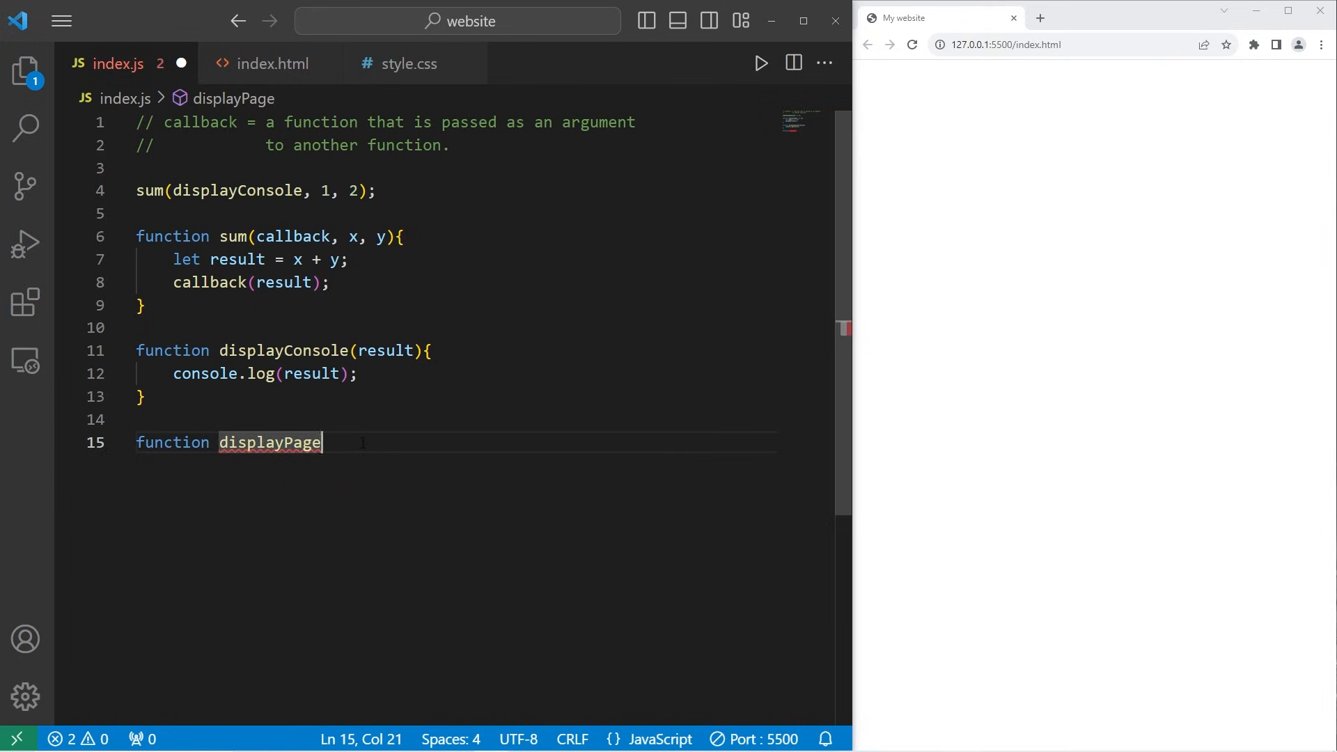
pyautogui.write('(){')
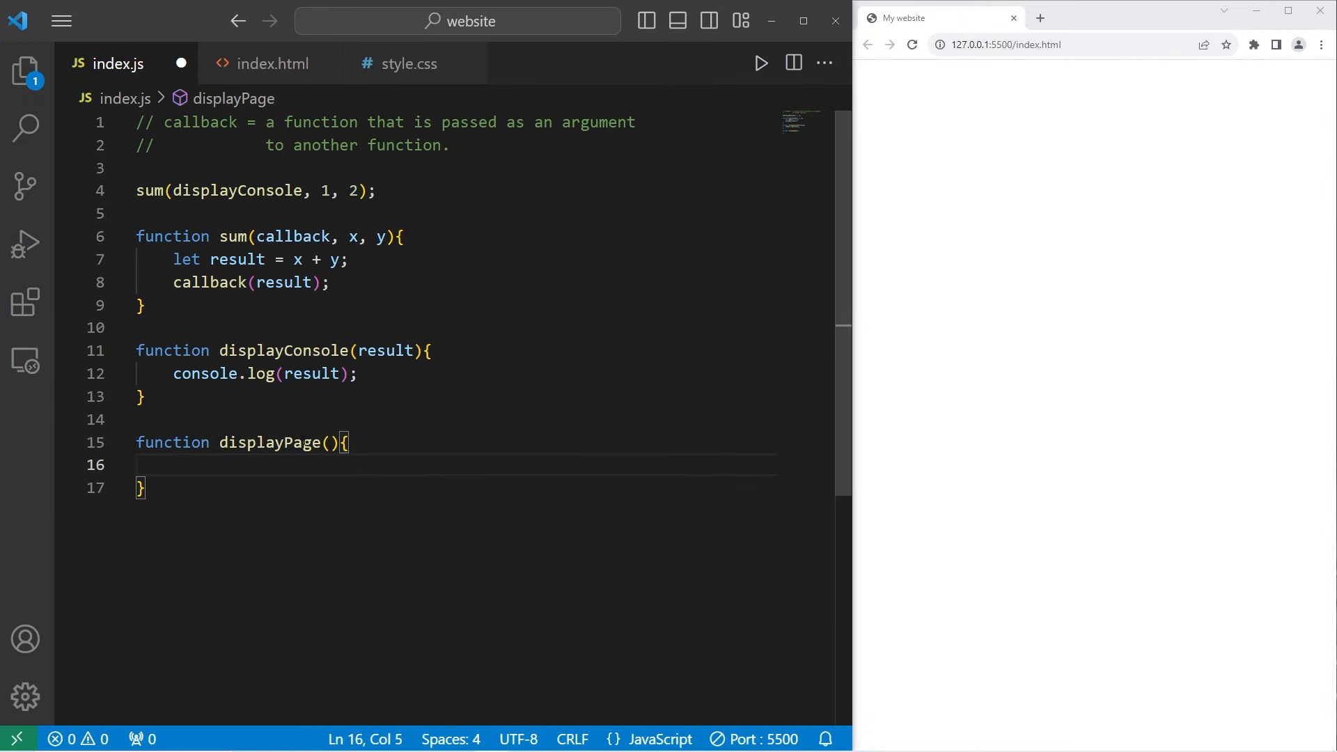
pyautogui.write('result')
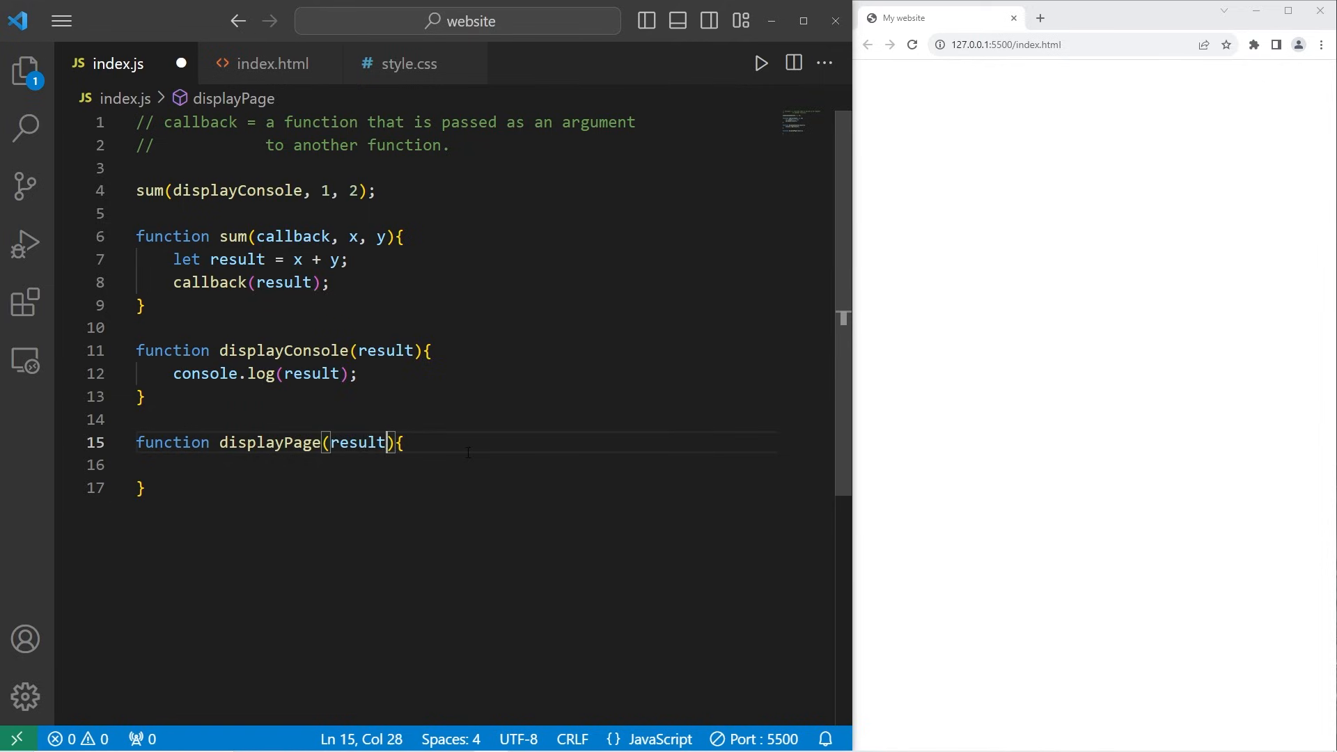
pyautogui.press('Enter')
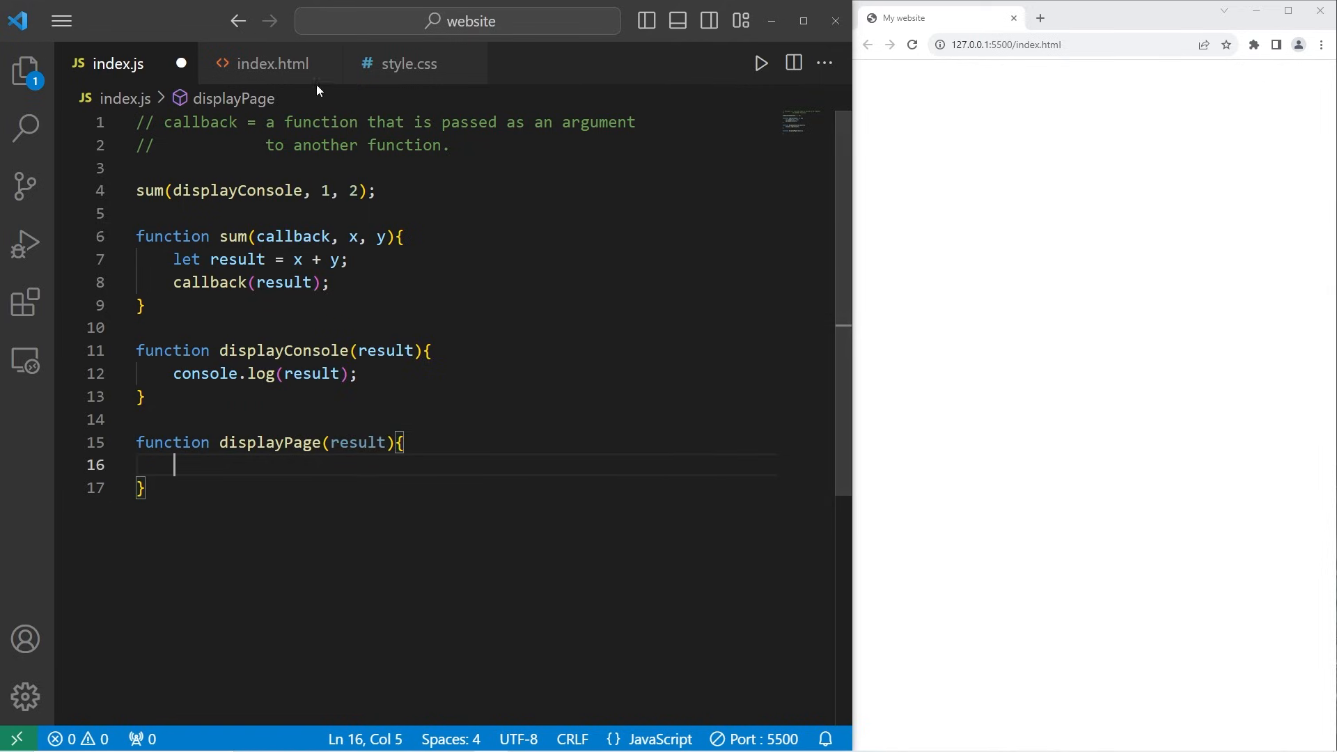
pyautogui.click(270, 63)
pyautogui.write('docum')
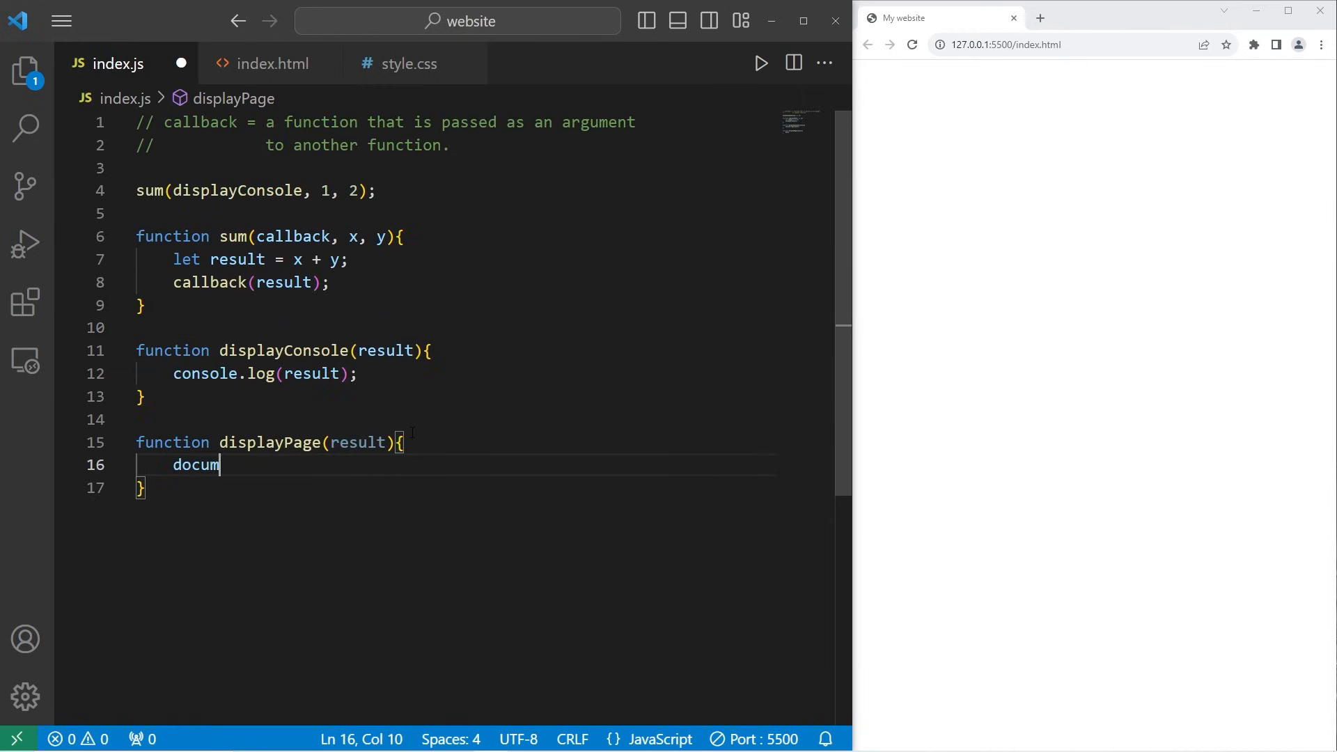
# Step: Set document.getElementById("myH1").textContent = result; inside displayPage
pyautogui.write('ent.getElem')
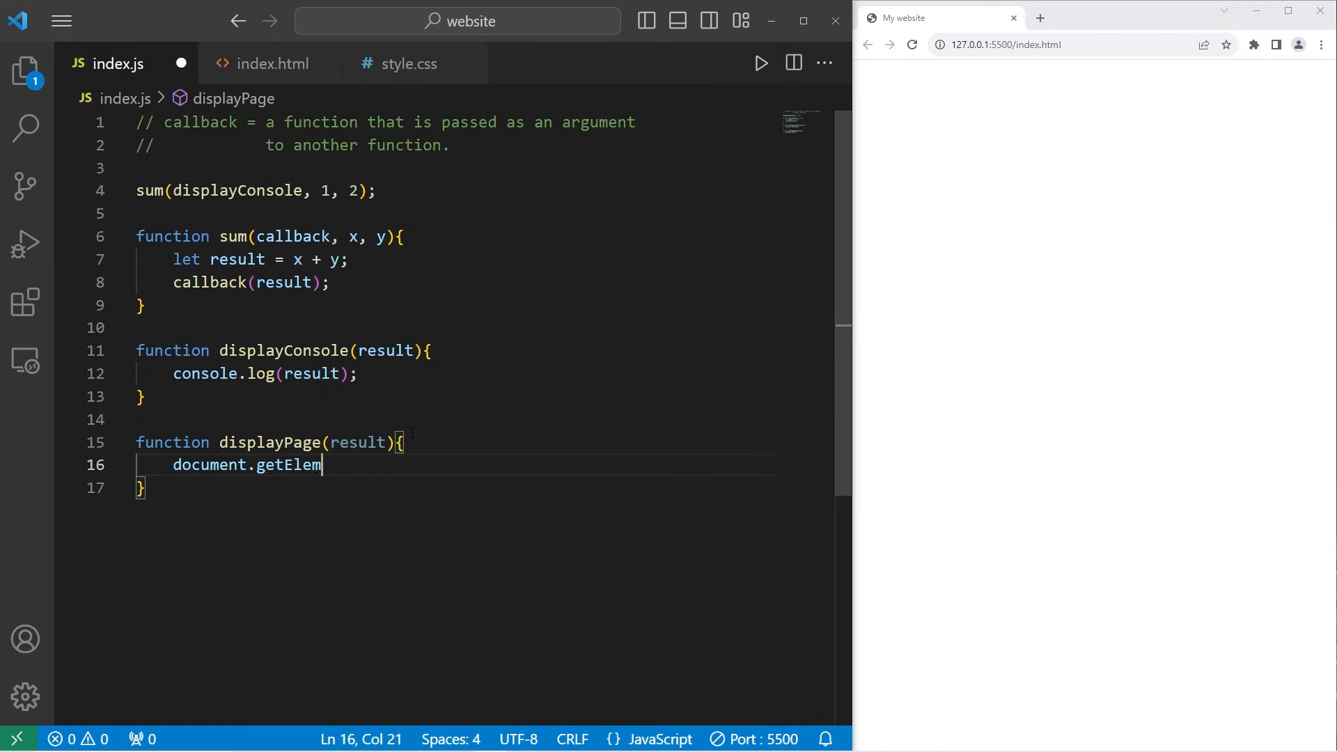
pyautogui.write('entById("')
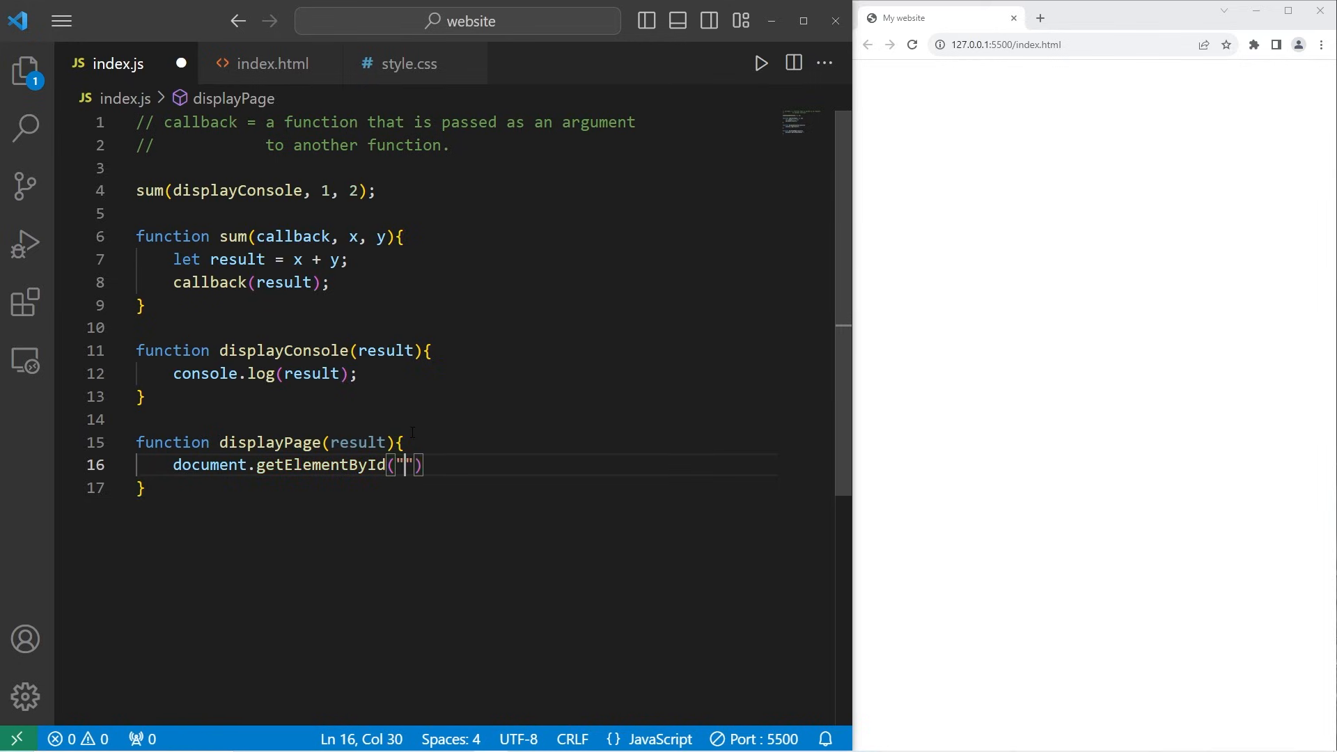
pyautogui.write('myH1')
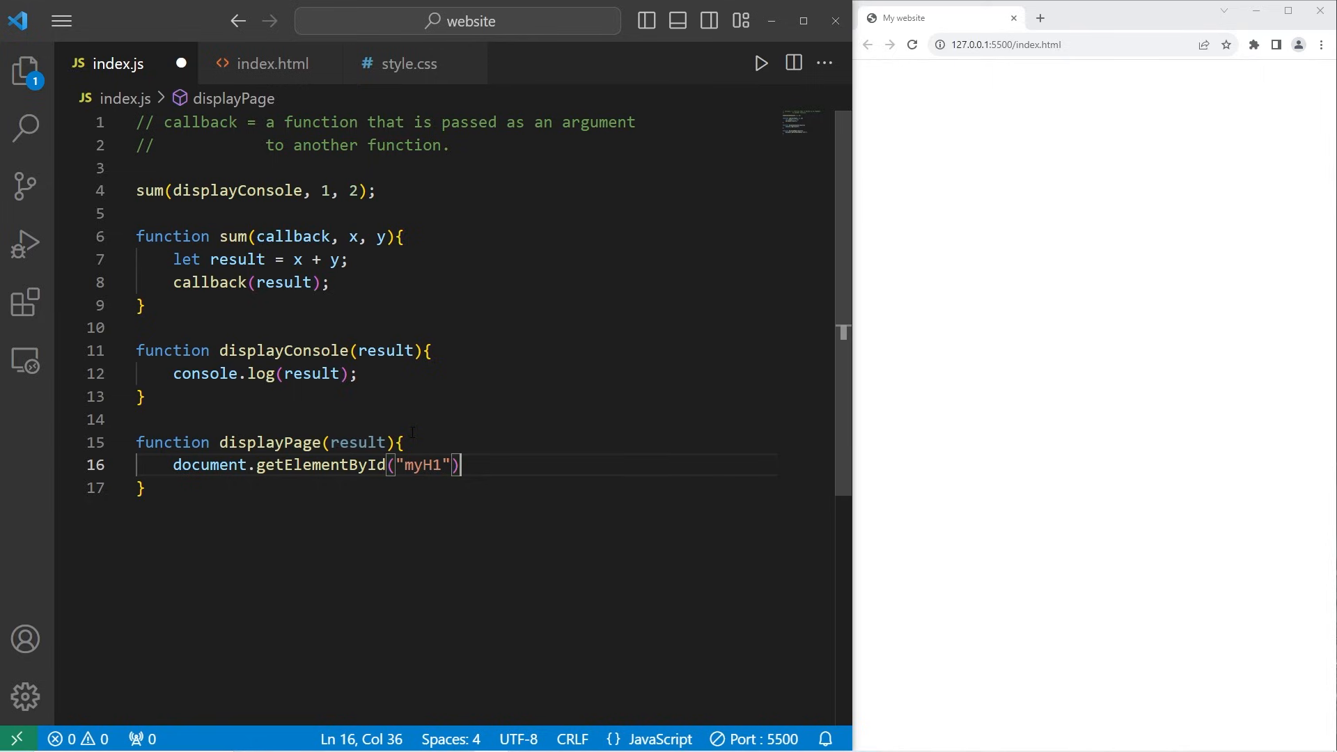
pyautogui.write('.textCo')
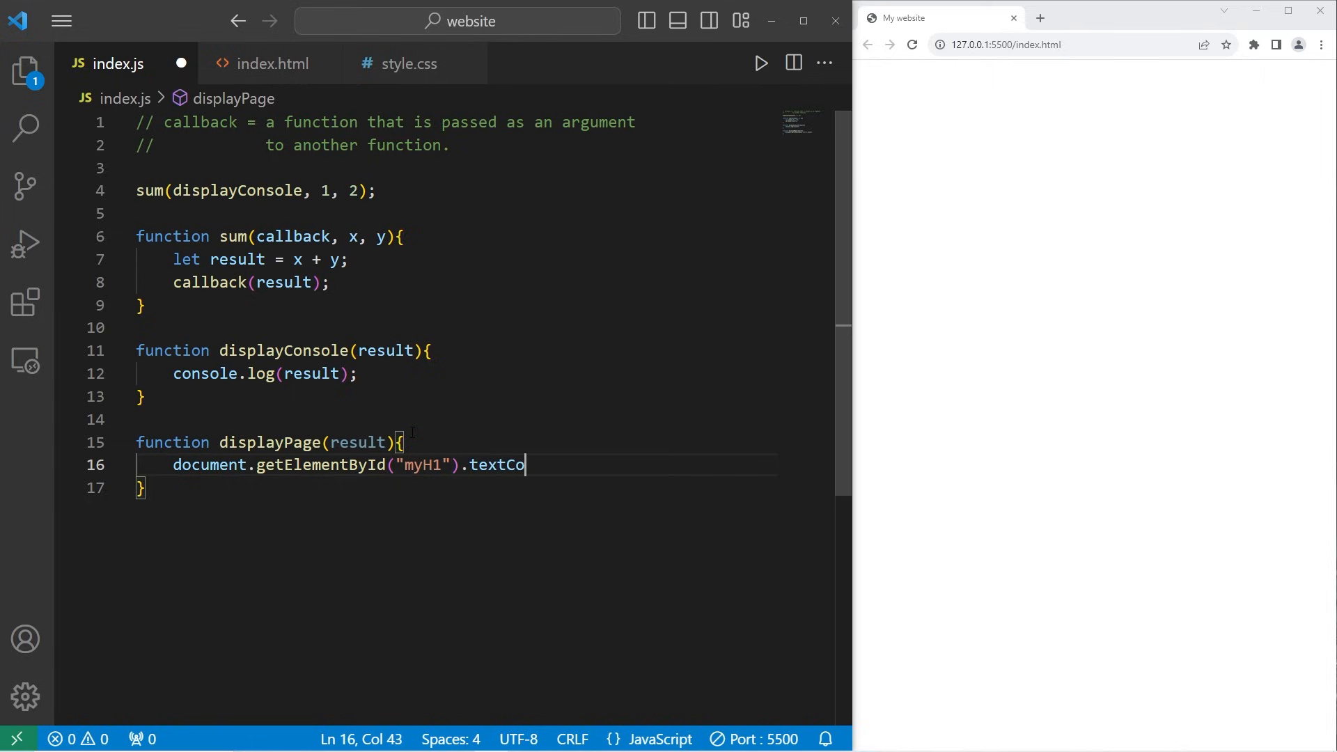
pyautogui.write('ntent = re')
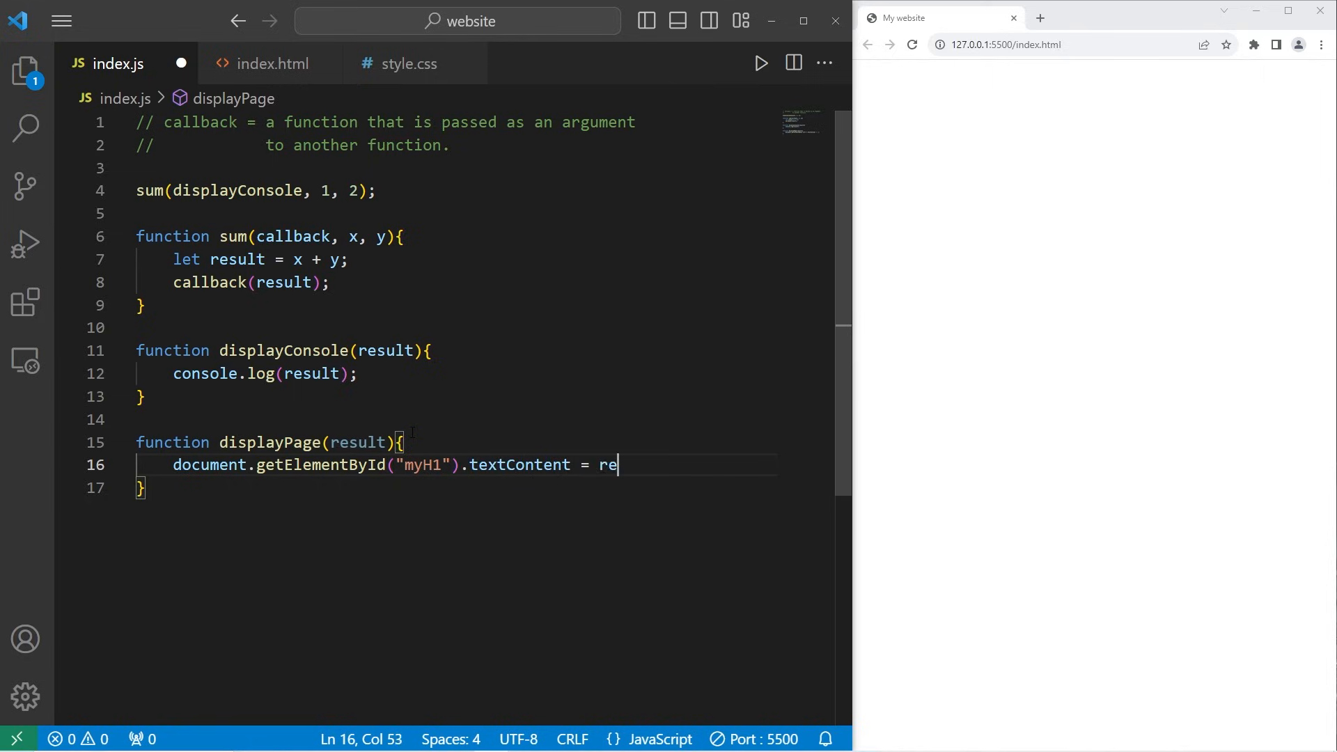
pyautogui.write('sult;')
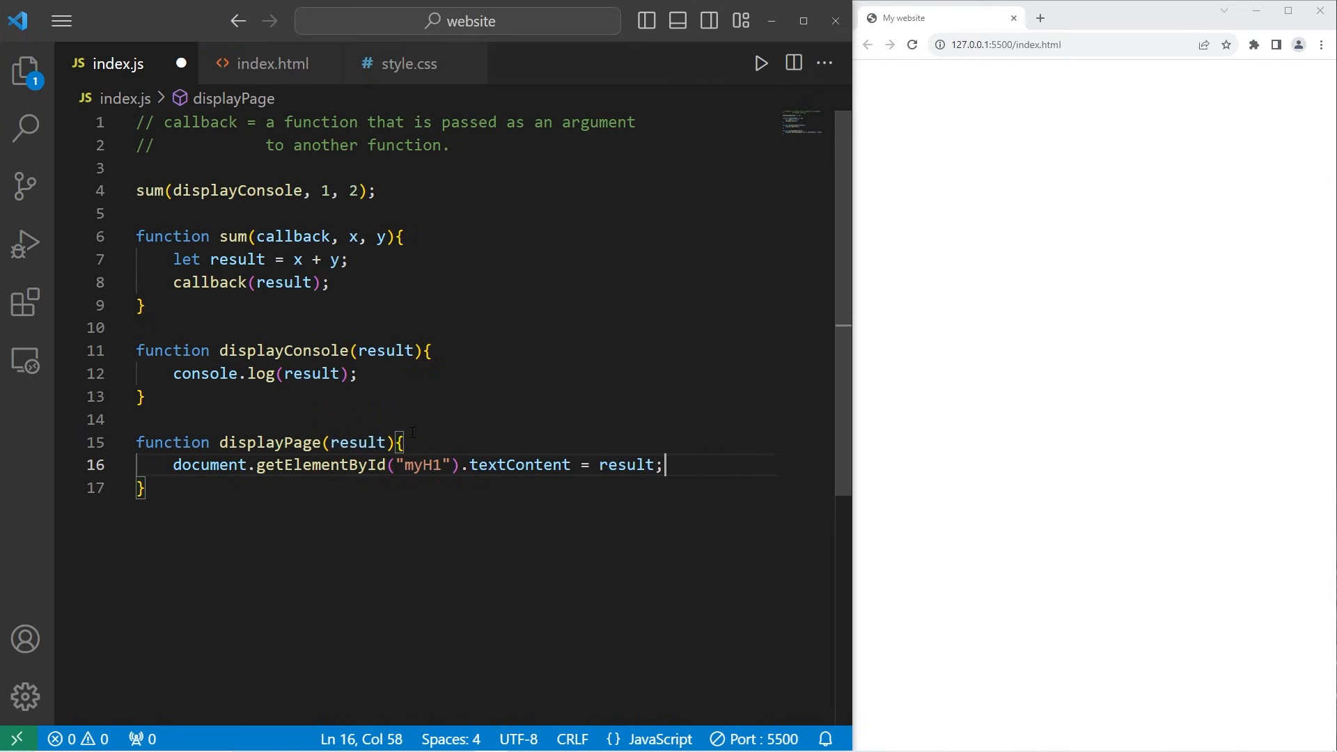
# Step: Replace displayConsole with displayPage in the sum call so the page heading shows 3
pyautogui.doubleClick(269, 442)
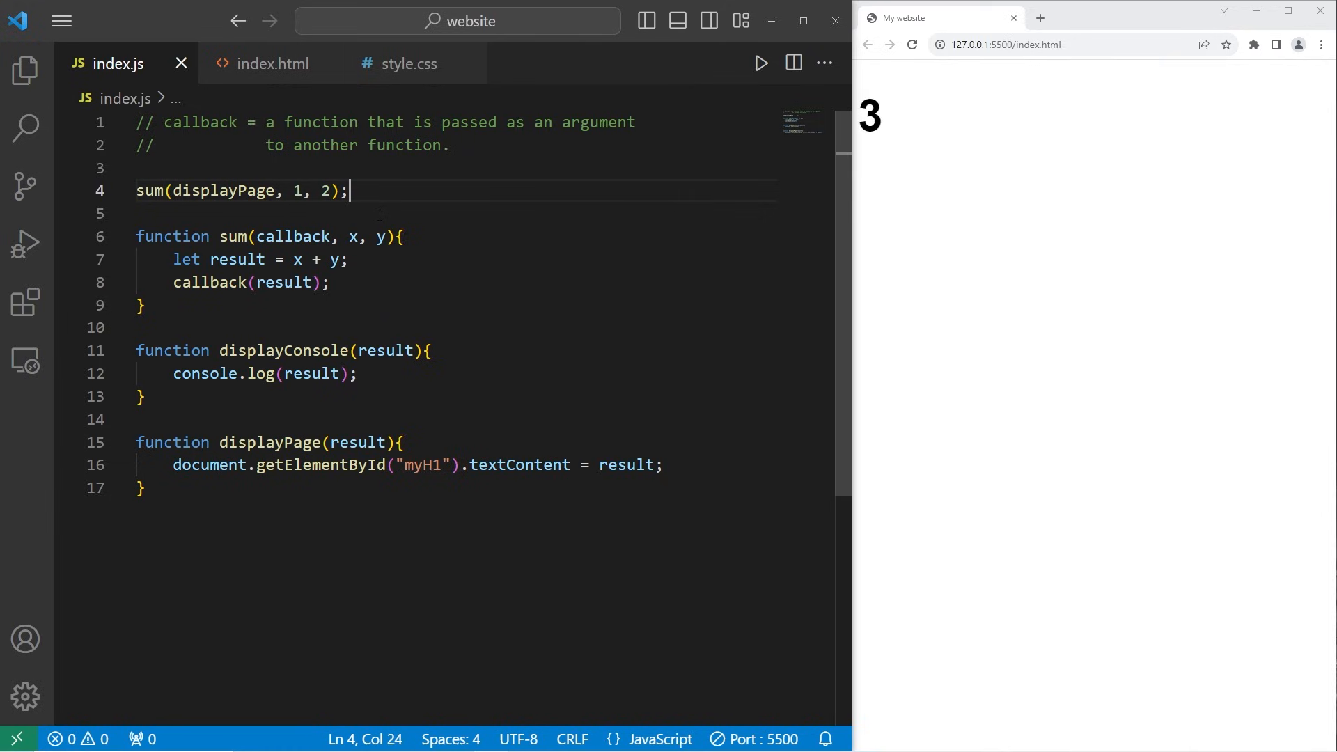
pyautogui.moveTo(800, 178)
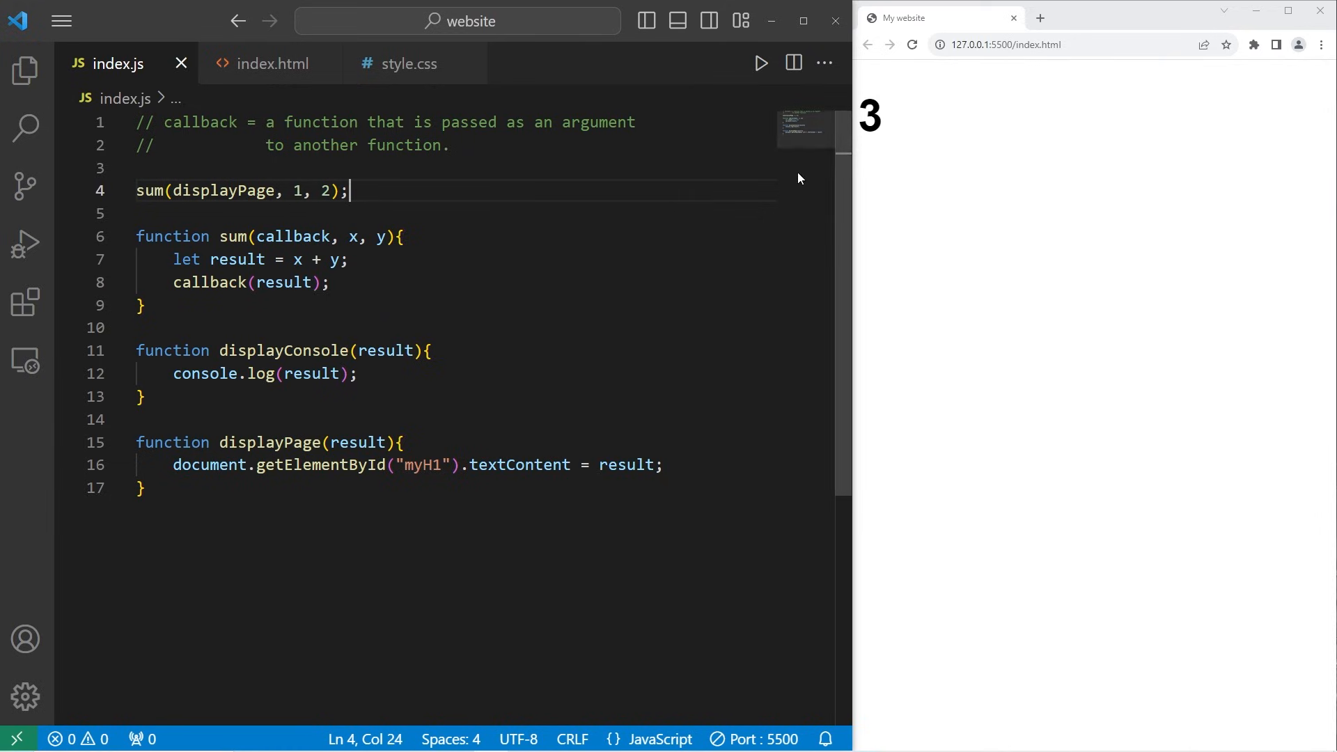
pyautogui.moveTo(173, 259); pyautogui.dragTo(348, 259)
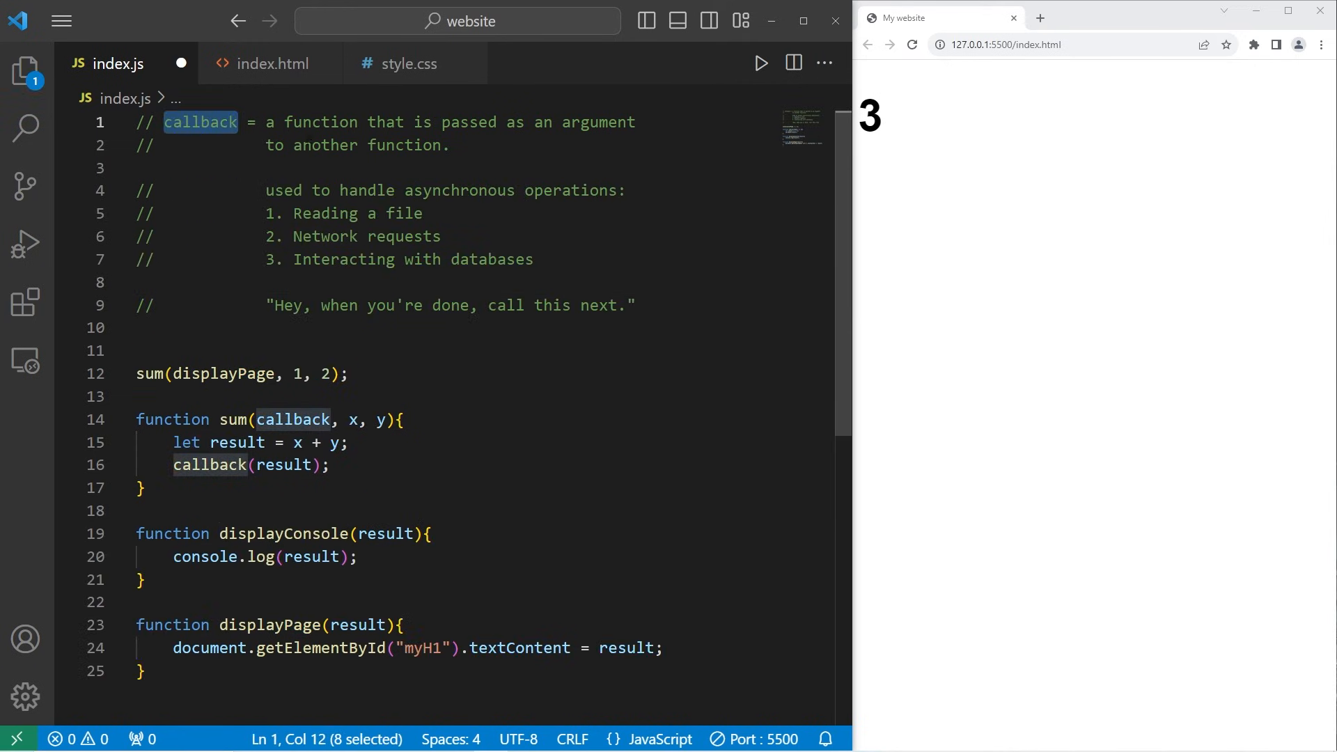
# Step: Review the callback comments, highlighting 'callback', the asynchronous uses and 'call this next.'
pyautogui.doubleClick(598, 122)
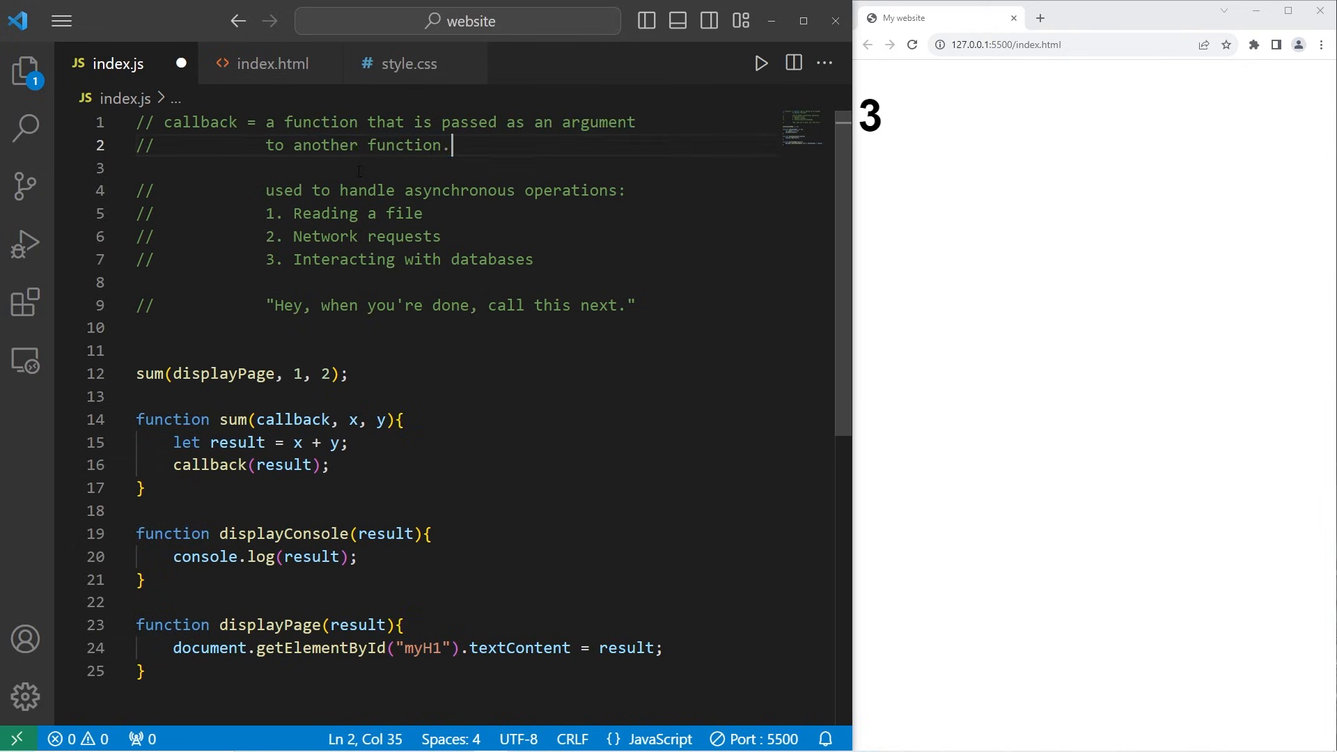
pyautogui.moveTo(406, 190); pyautogui.dragTo(619, 190)
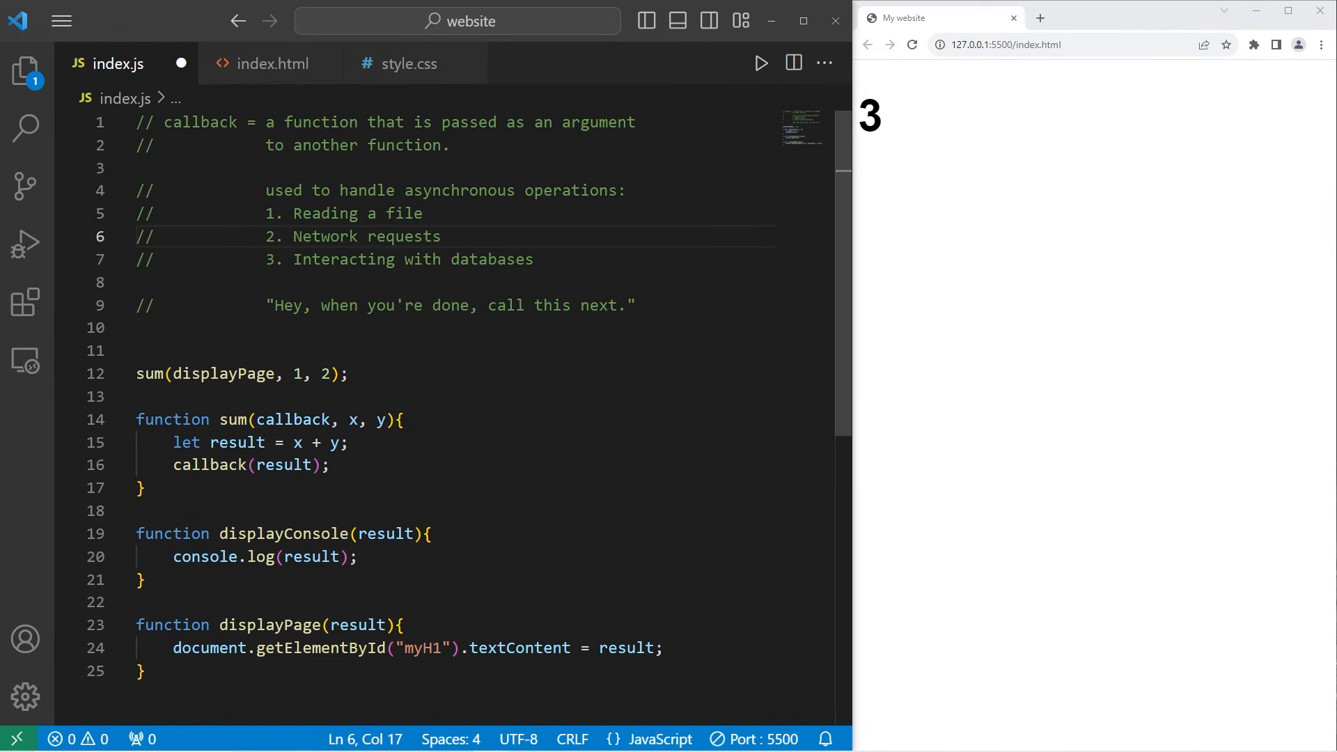
pyautogui.doubleClick(200, 122)
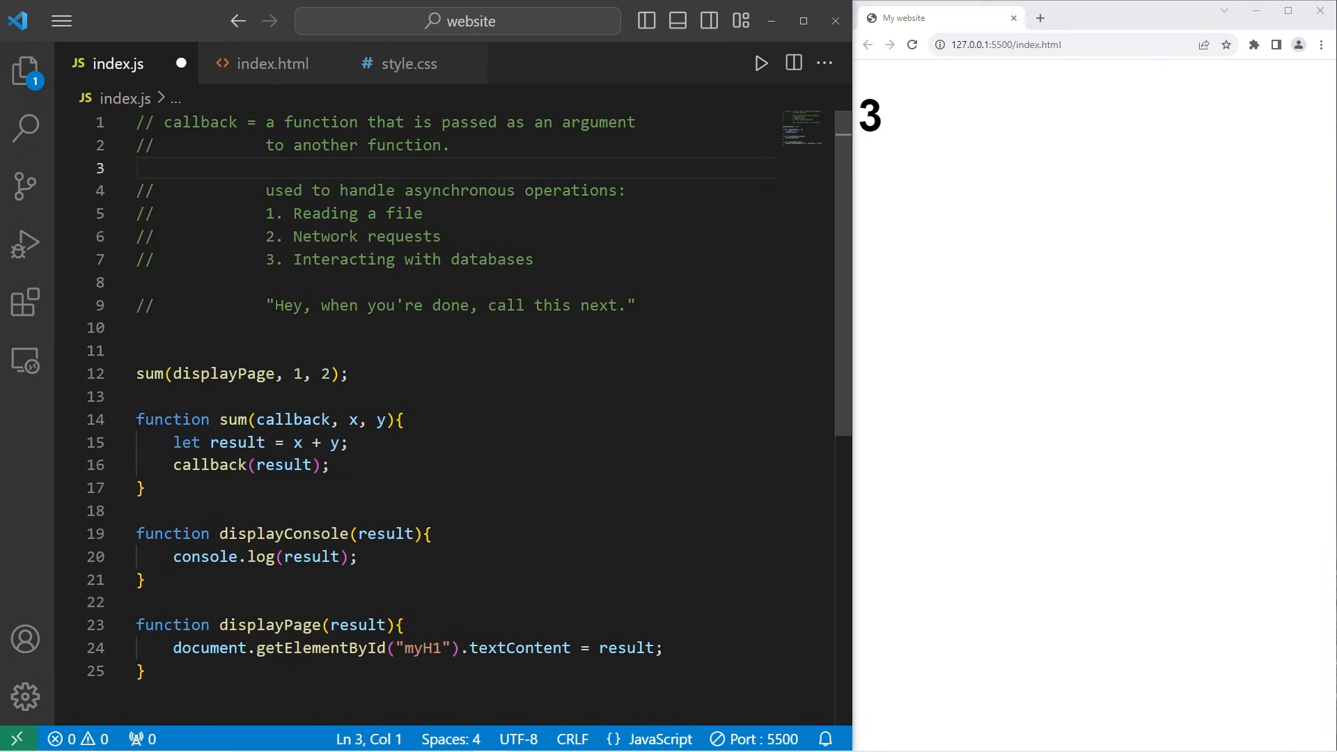
pyautogui.click(441, 305)
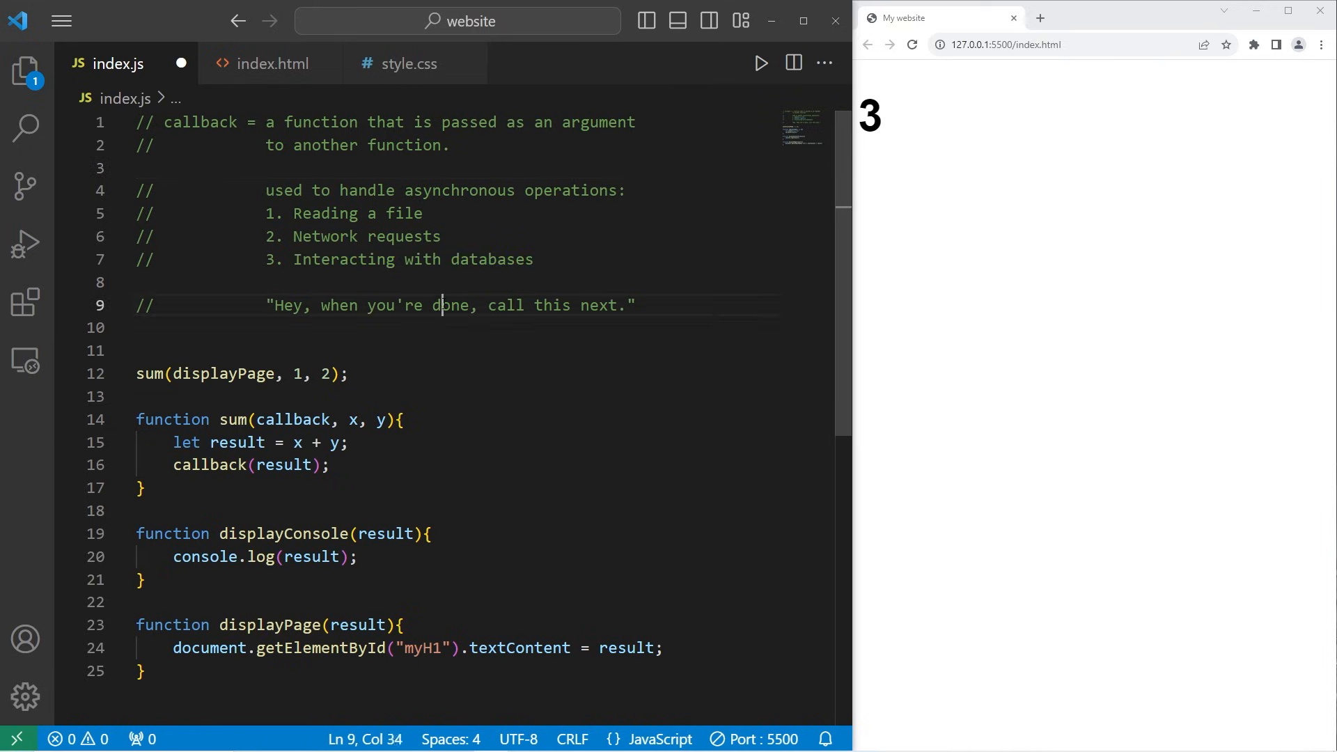
pyautogui.moveTo(489, 305); pyautogui.dragTo(635, 305)
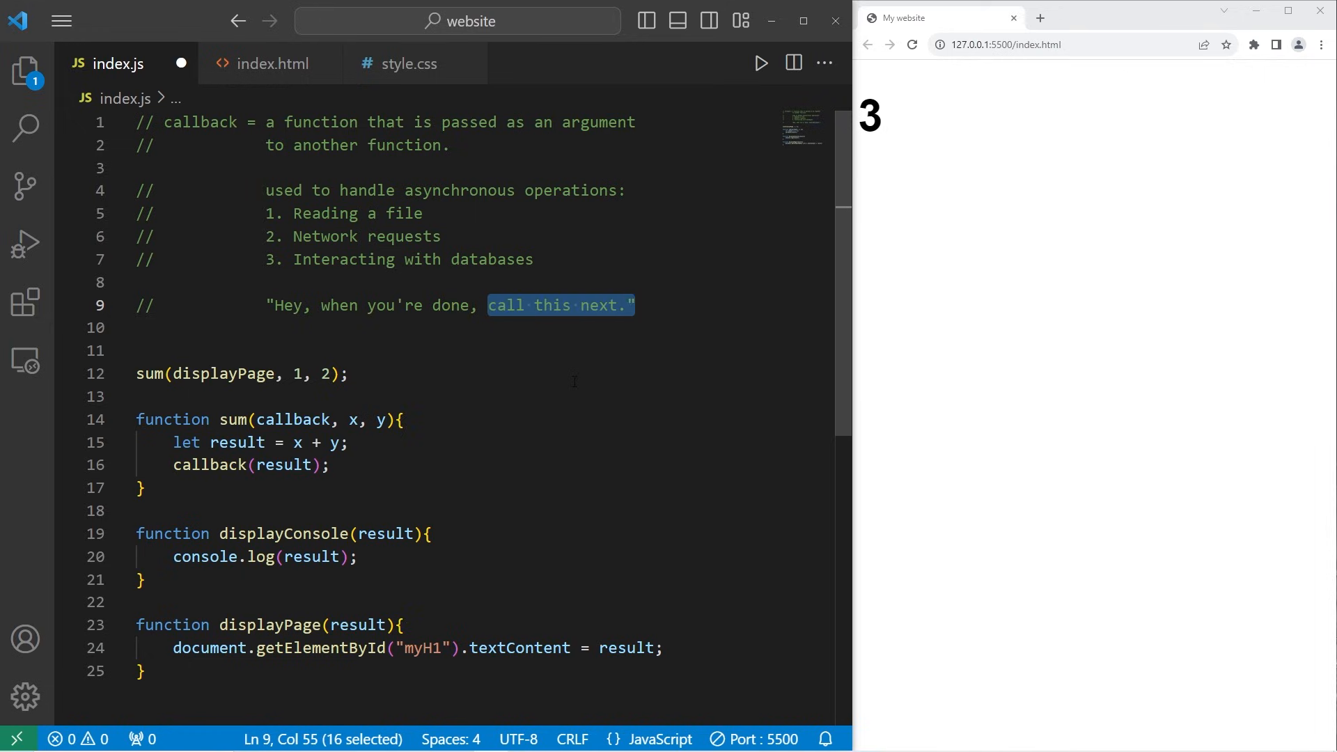
pyautogui.doubleClick(200, 122)
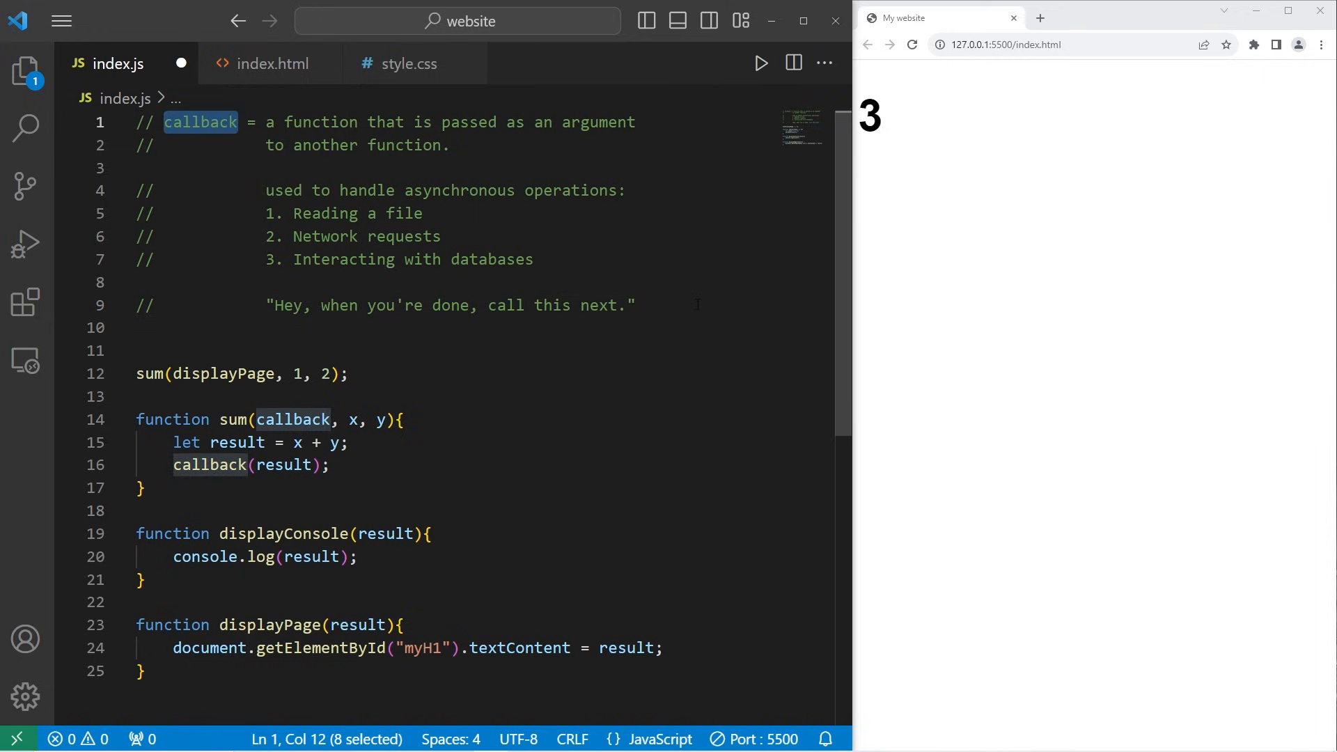
pyautogui.click(638, 305)
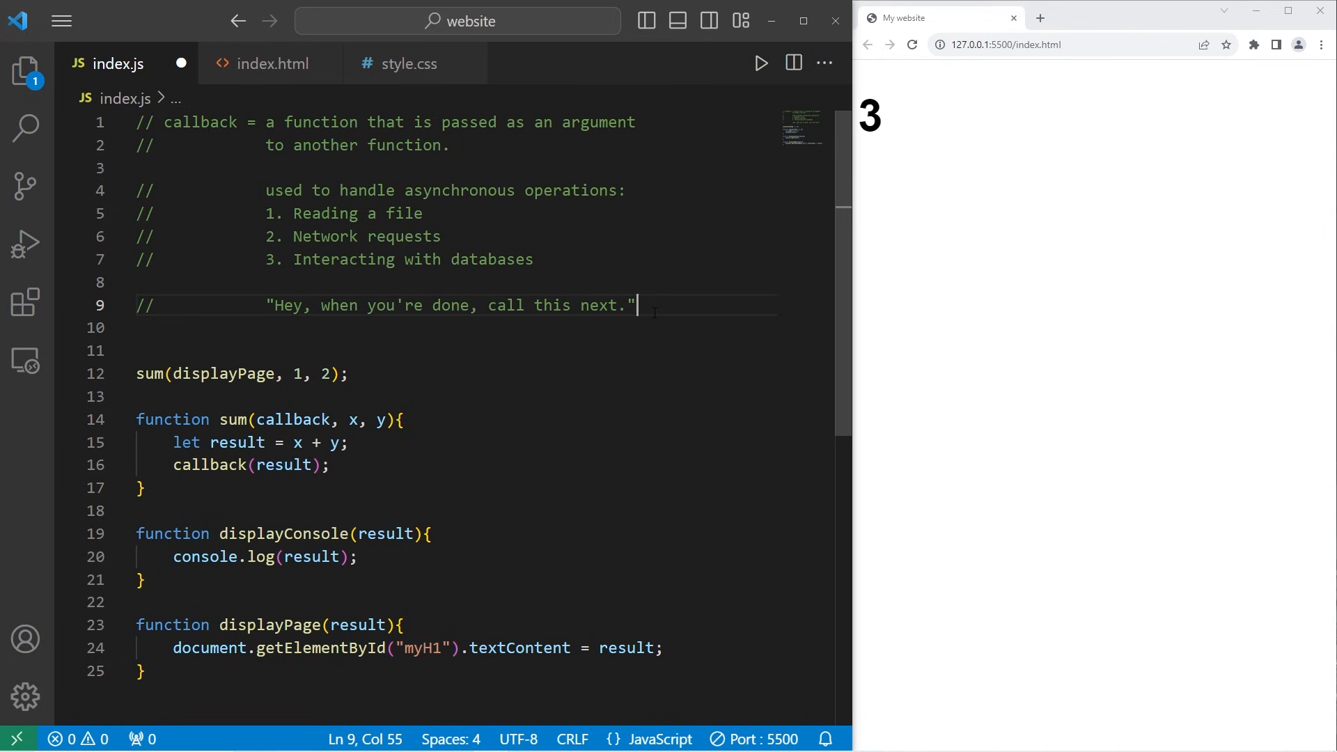
pyautogui.doubleClick(200, 122)
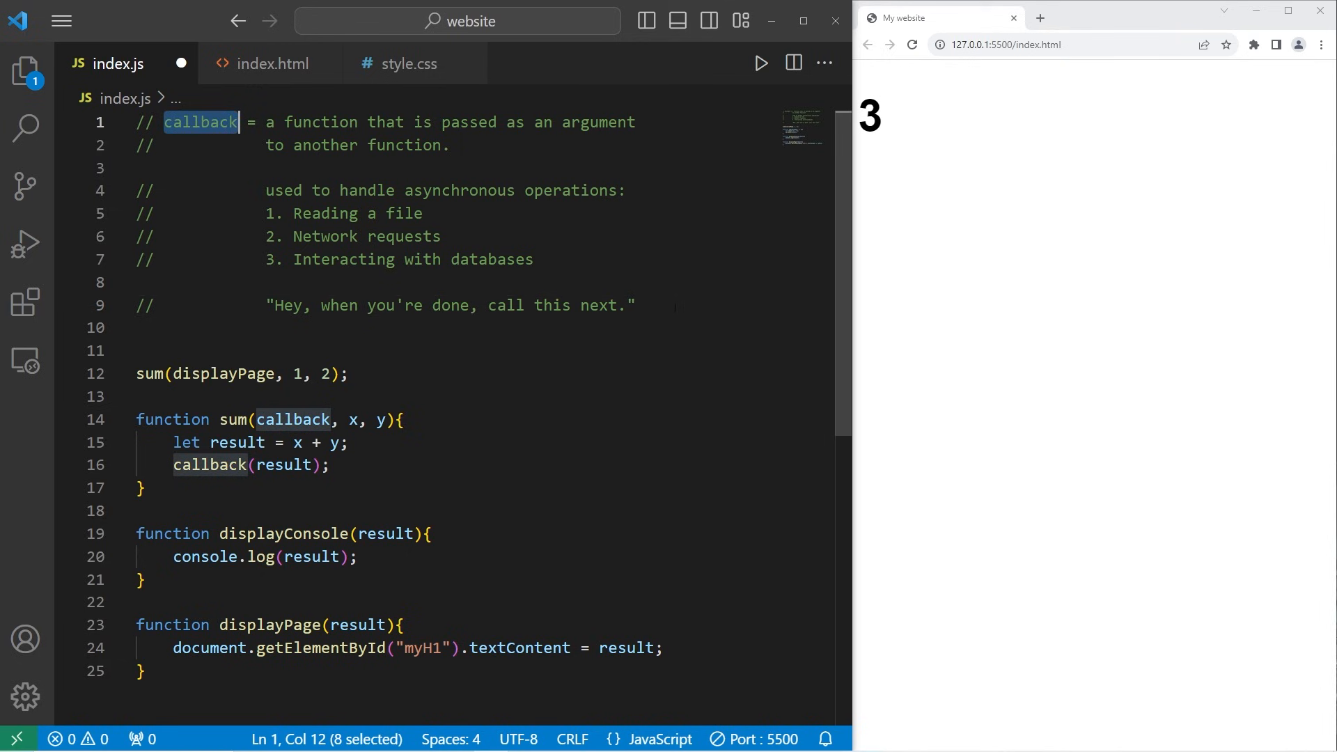